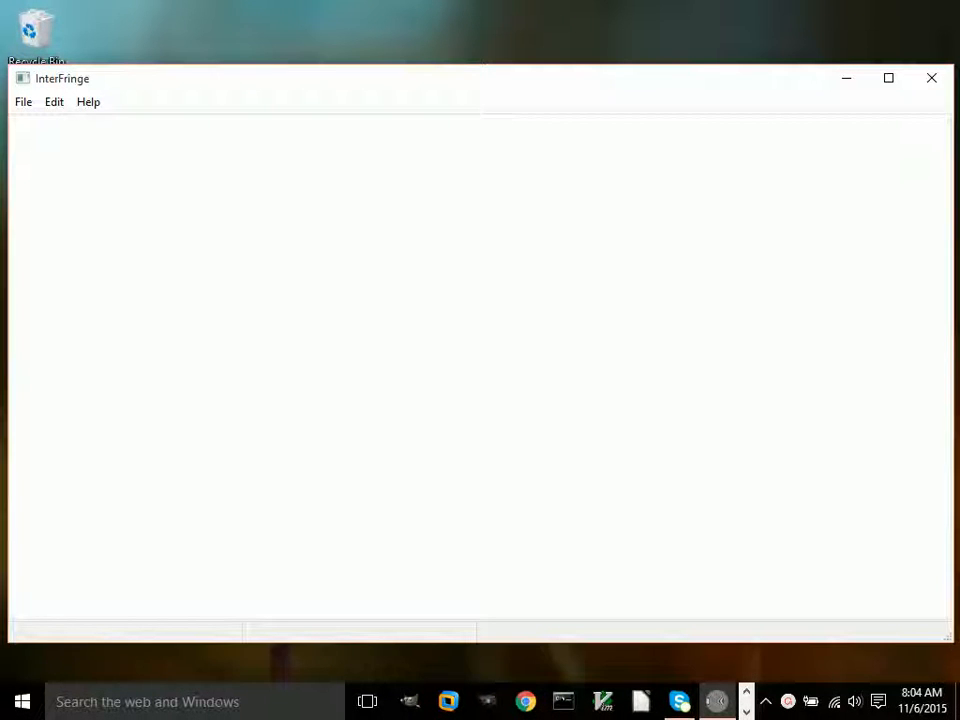
mouse_move(22, 114)
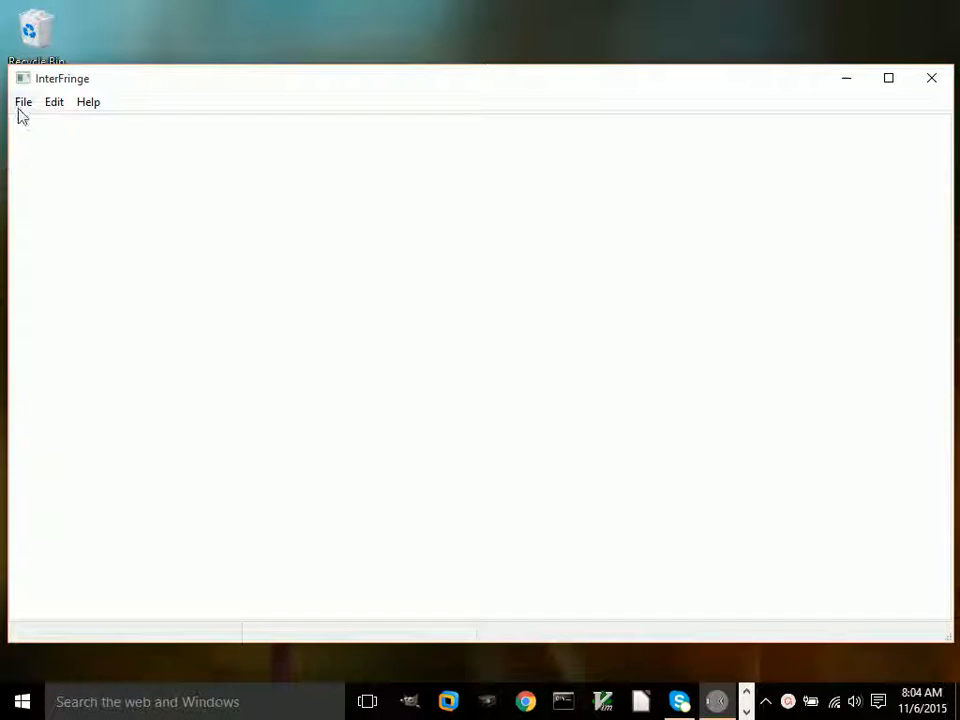
Open Video_Example2.avi from examples > phase_shifting > video > Example2
click(22, 101)
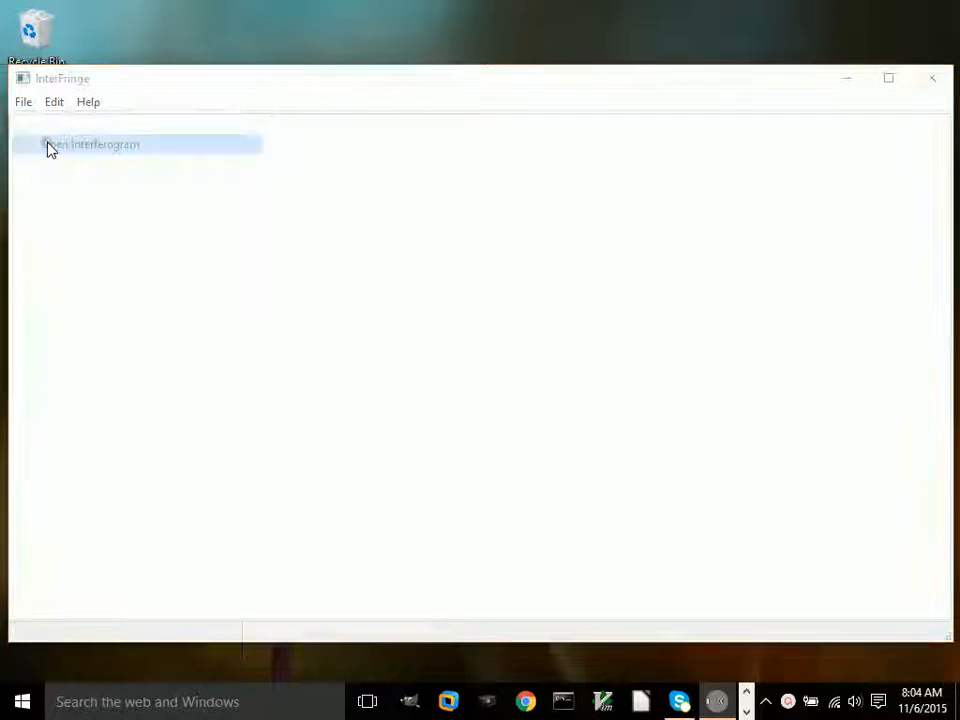
click(90, 144)
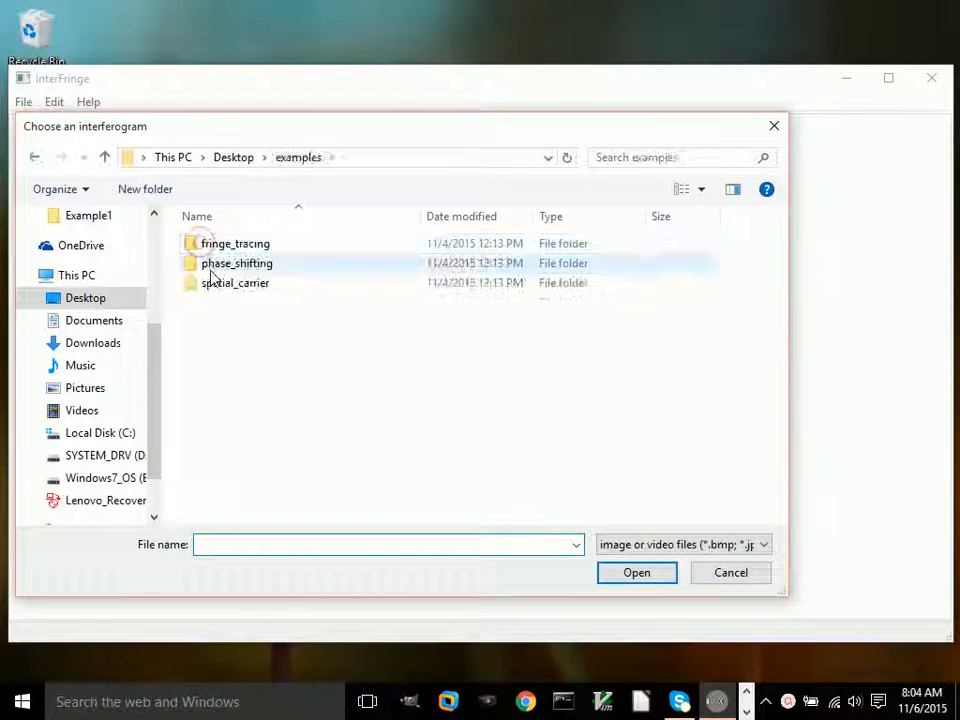
double_click(236, 263)
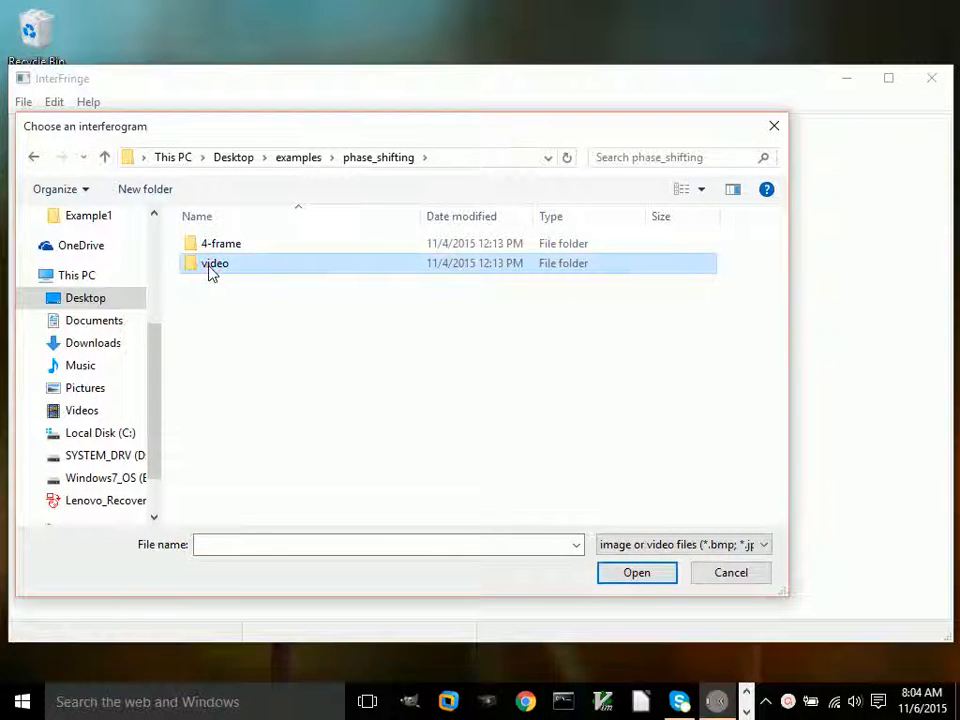
double_click(215, 263)
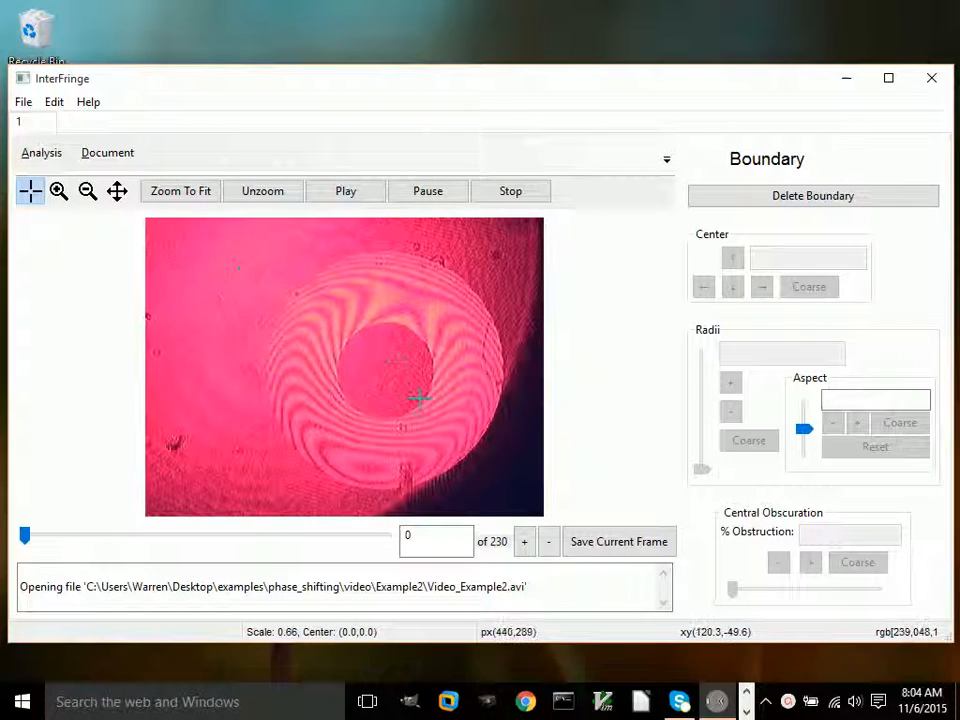
click(345, 191)
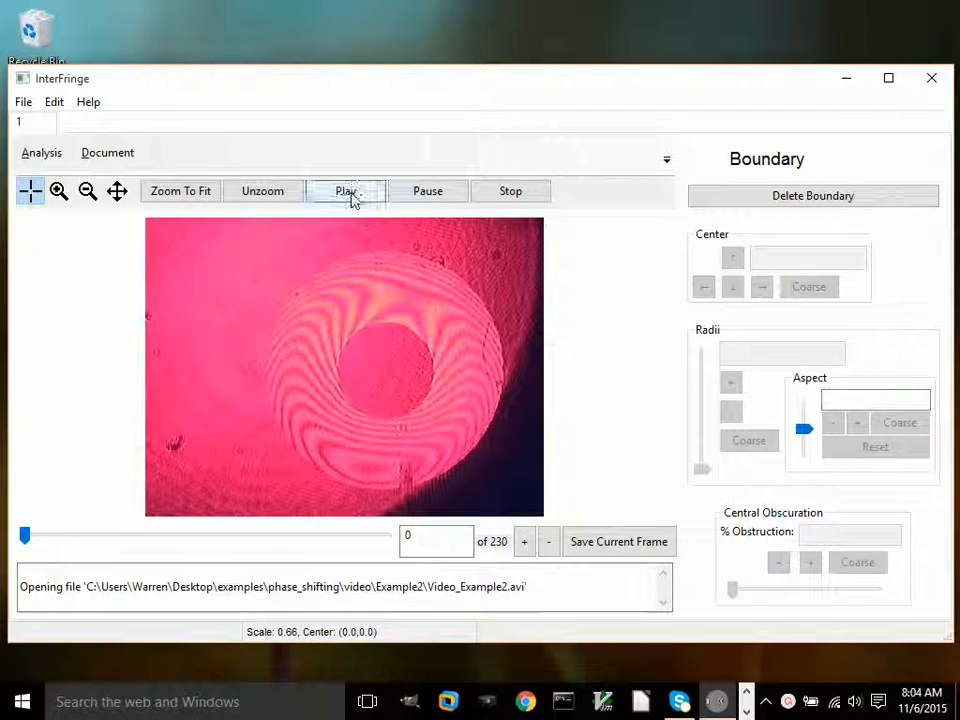
click(345, 191)
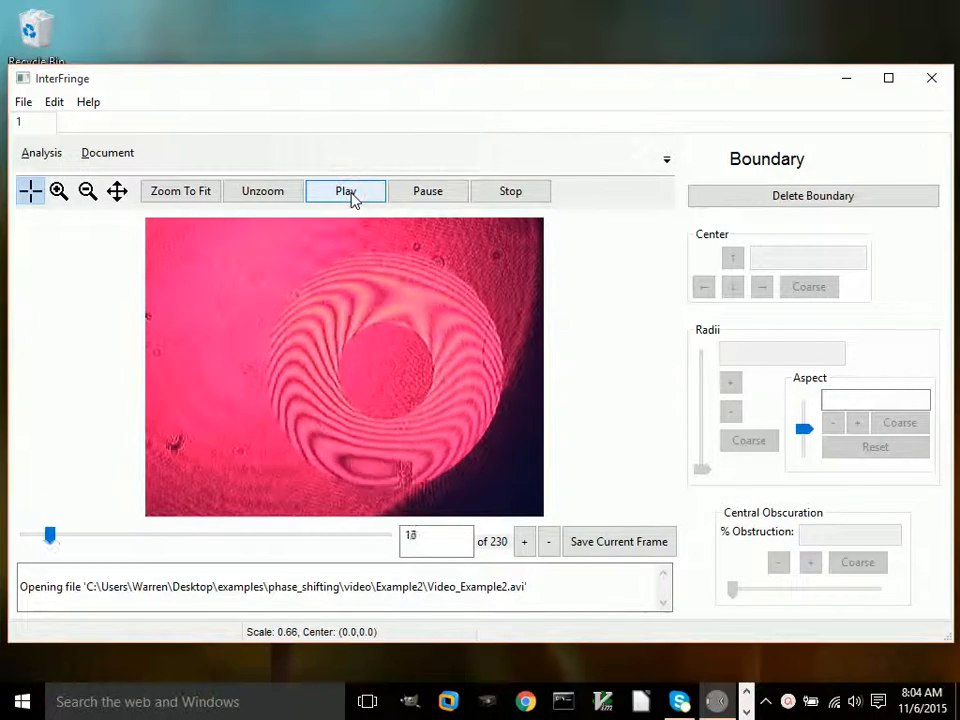
click(345, 191)
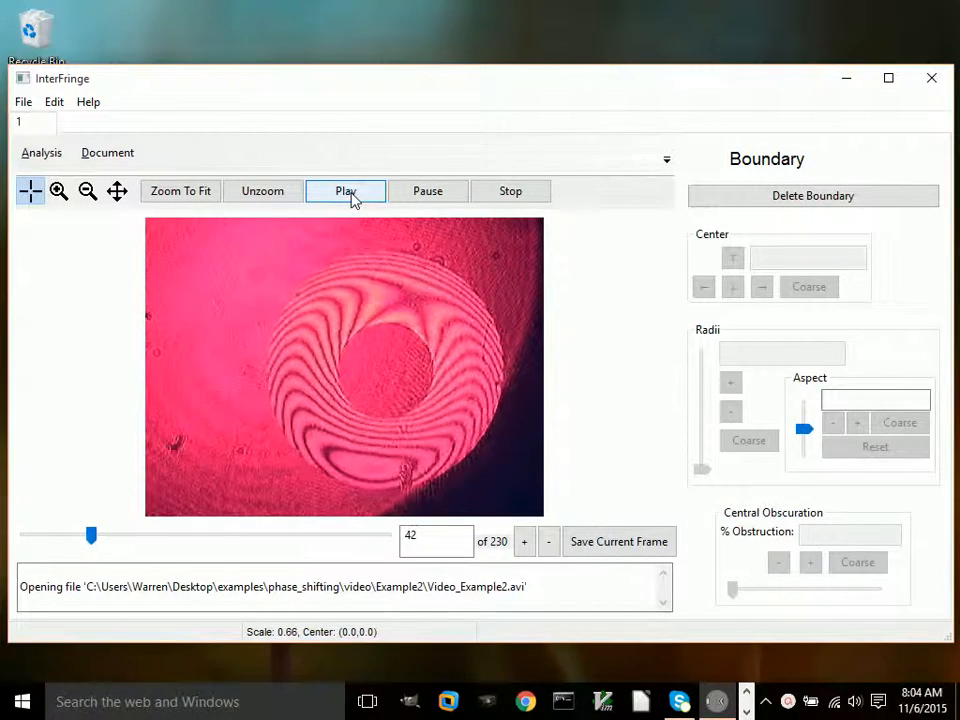
click(345, 191)
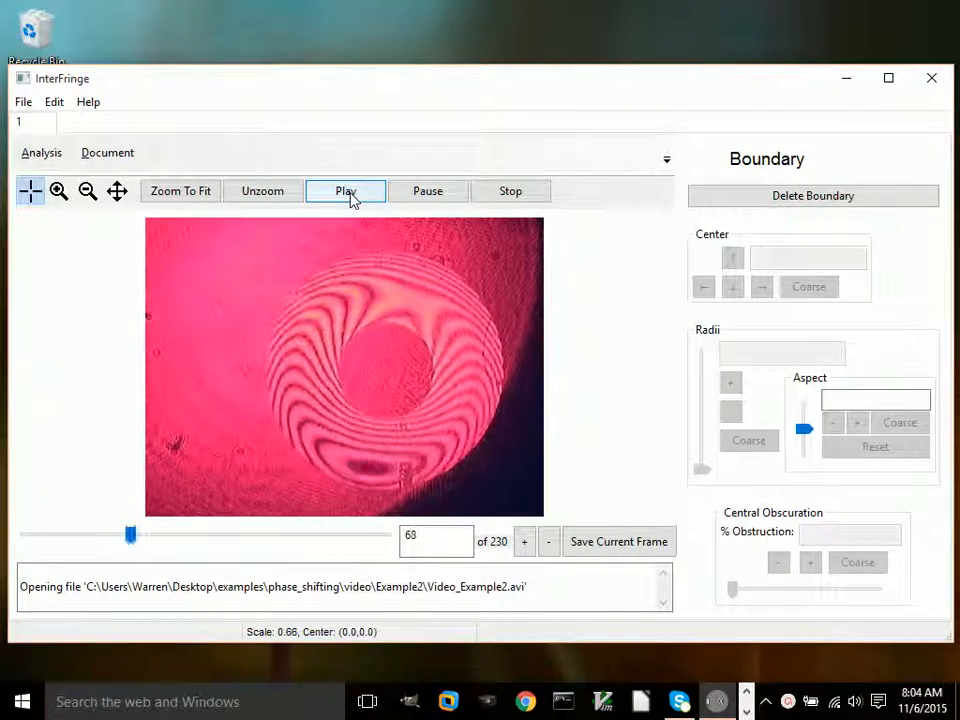
click(345, 191)
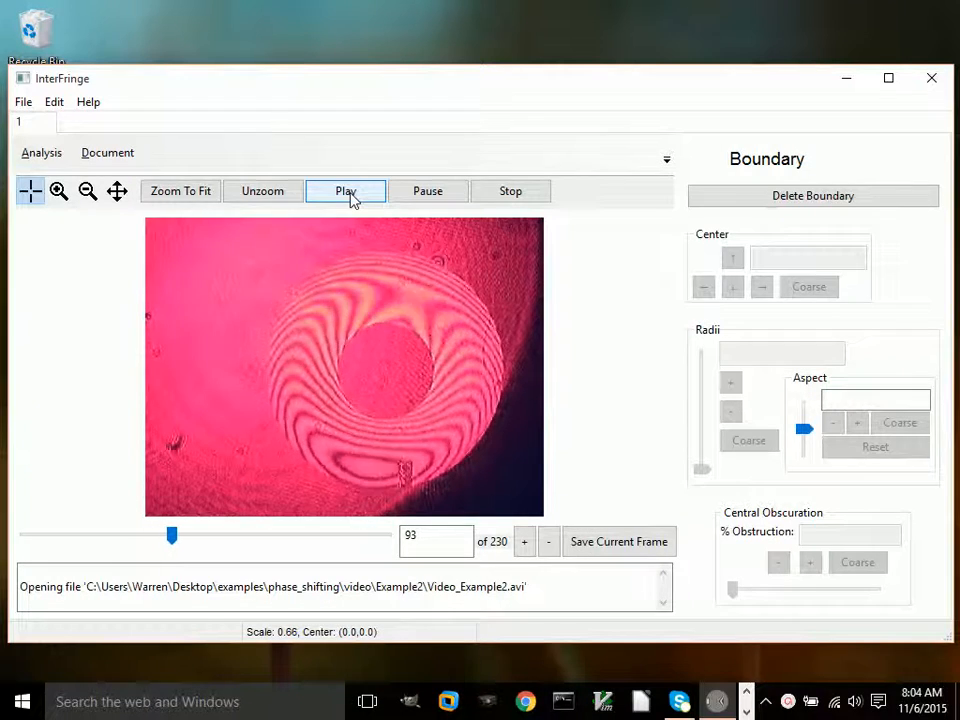
click(345, 191)
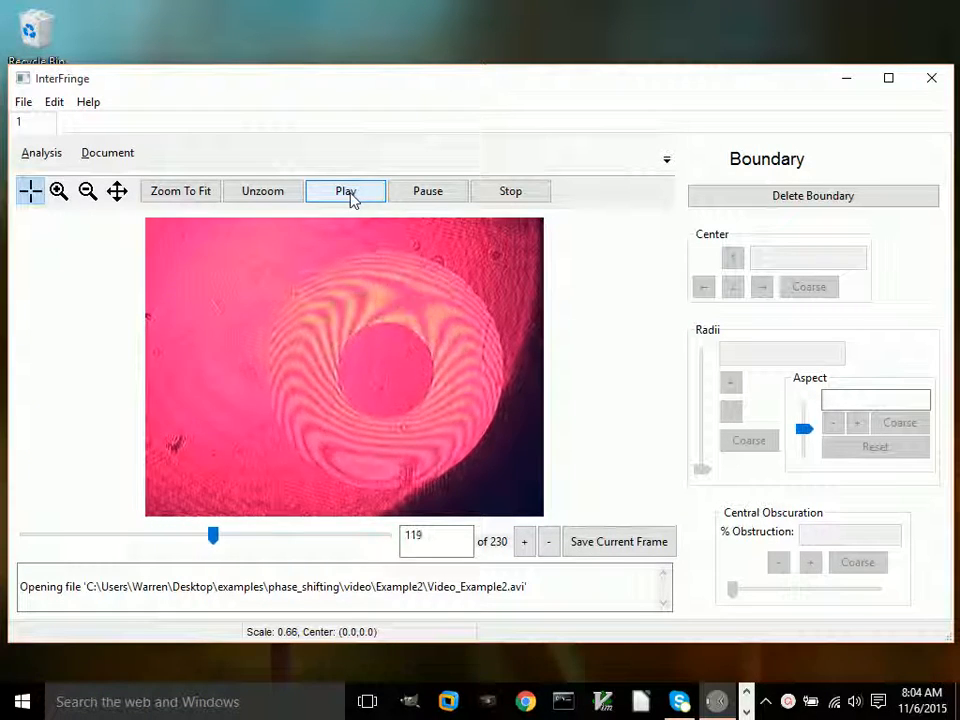
click(345, 191)
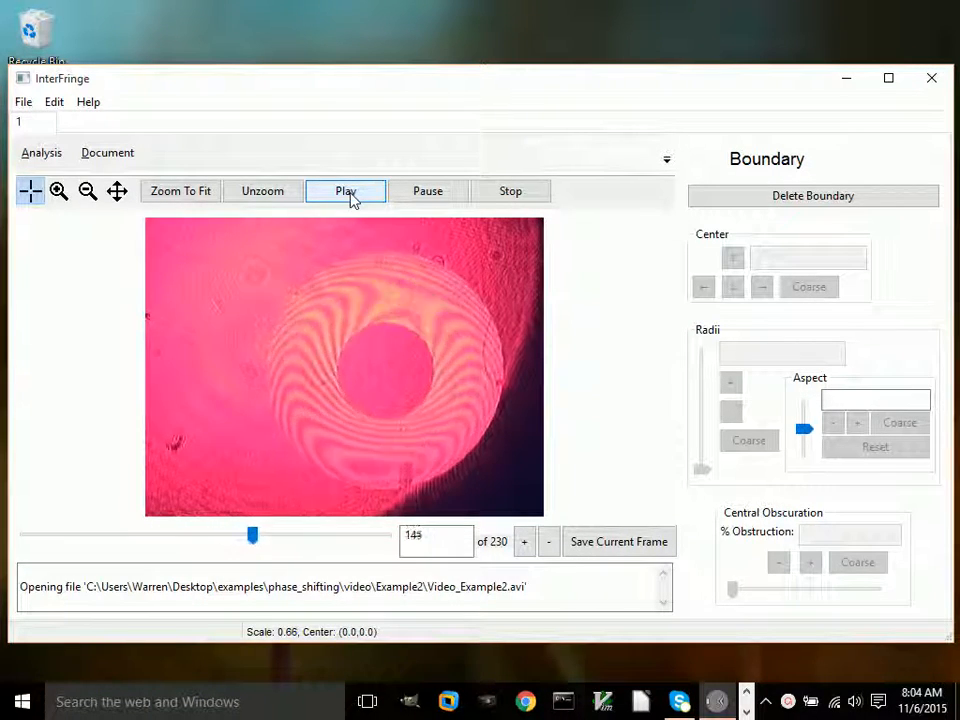
click(345, 191)
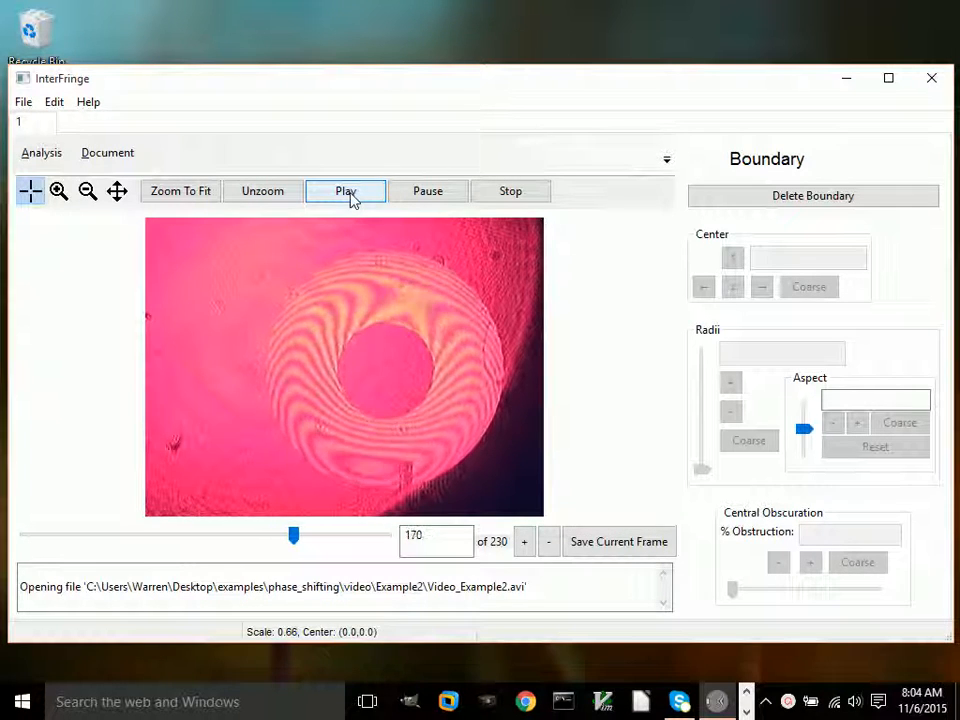
click(345, 191)
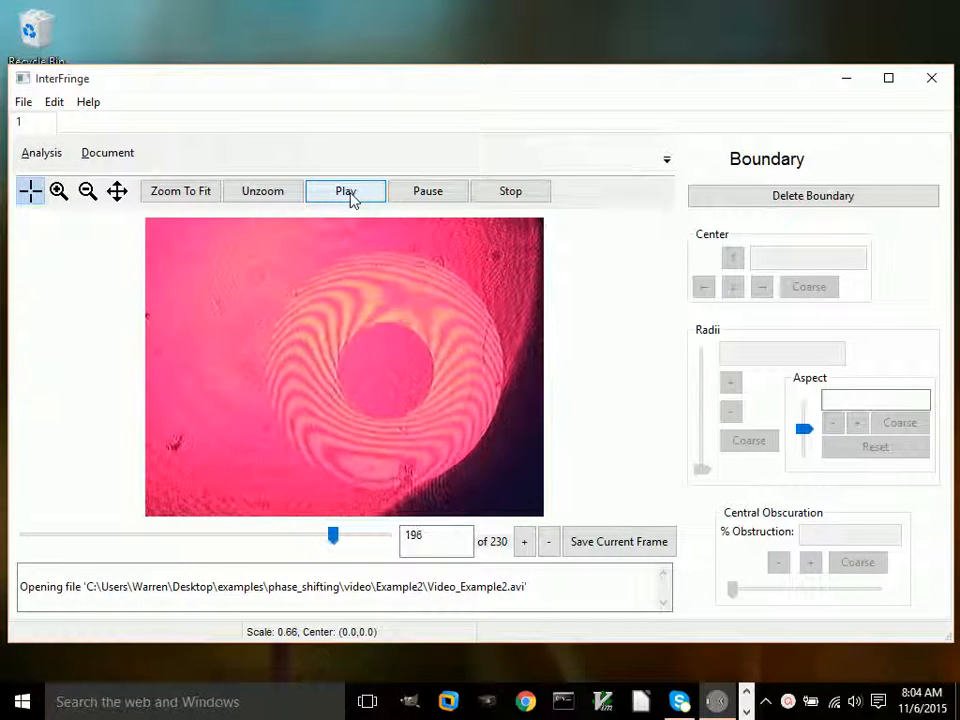
click(345, 191)
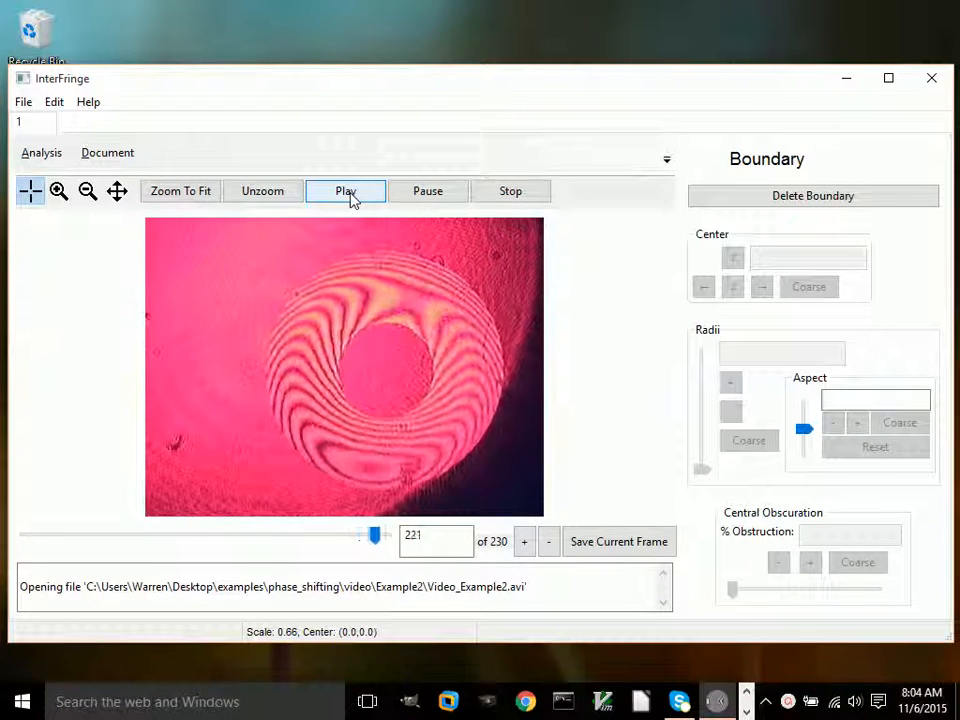
click(510, 191)
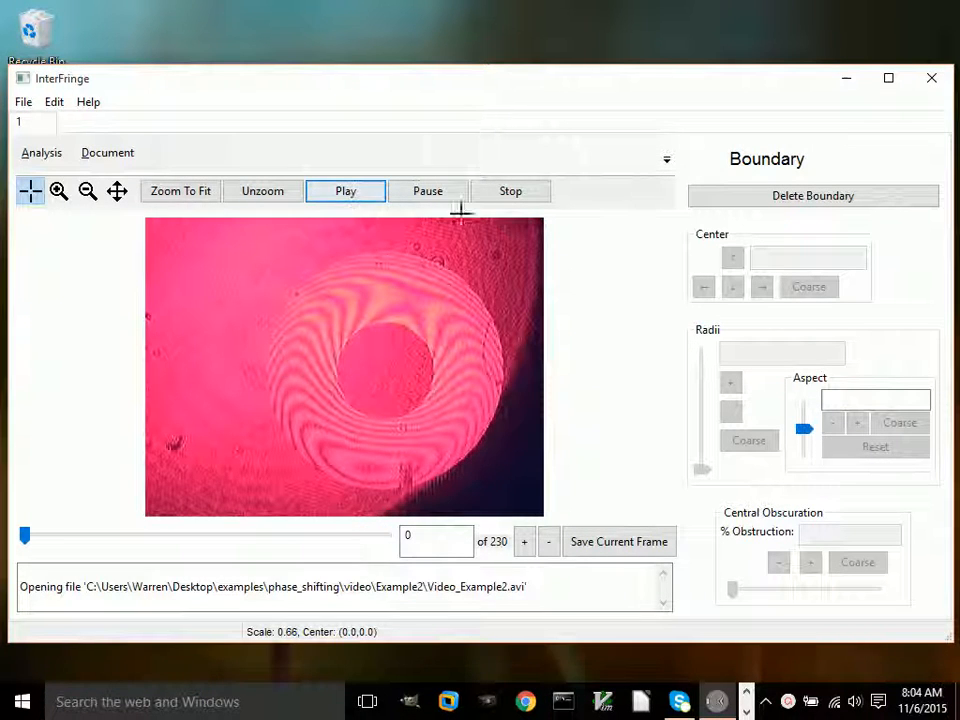
mouse_move(615, 365)
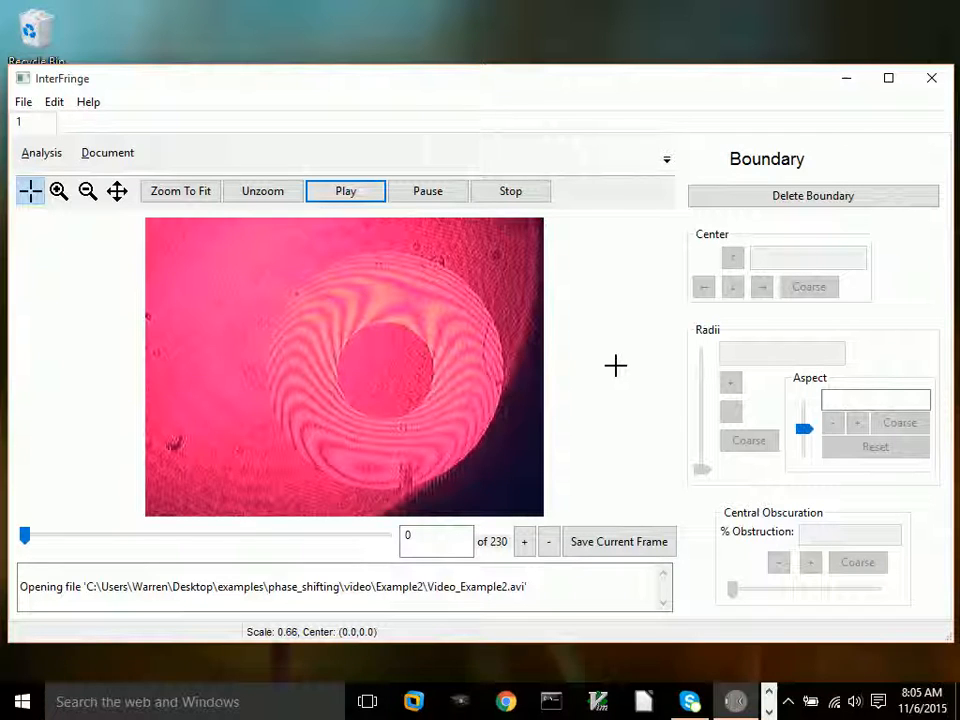
mouse_move(384, 375)
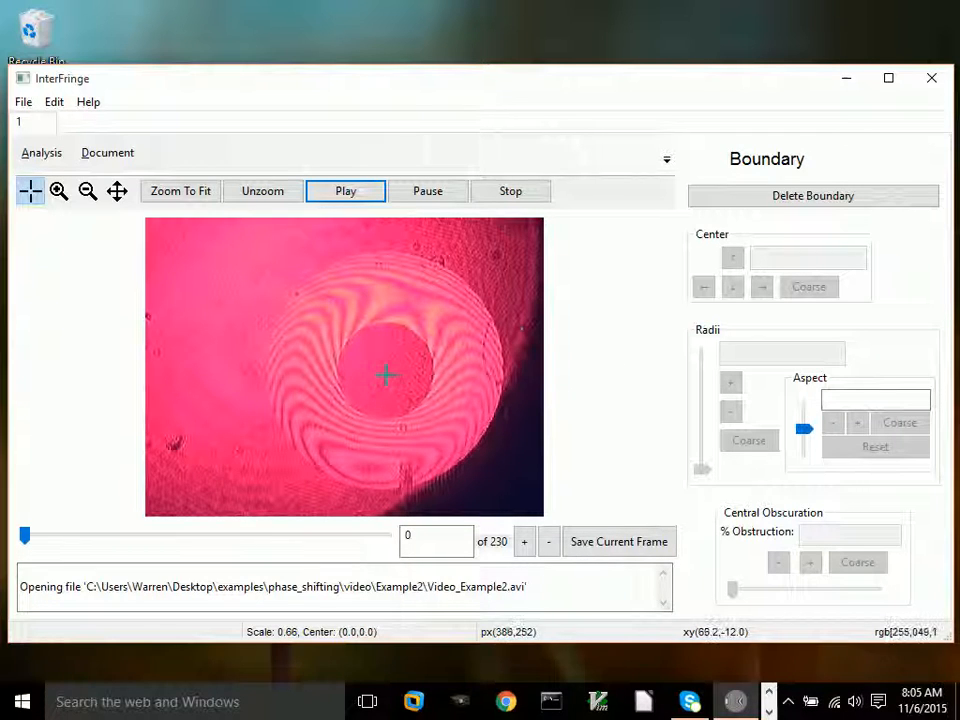
Place the boundary on the ring centre, raise its radius to 190, and nudge the centre toward (65.68, -4.01)
click(388, 370)
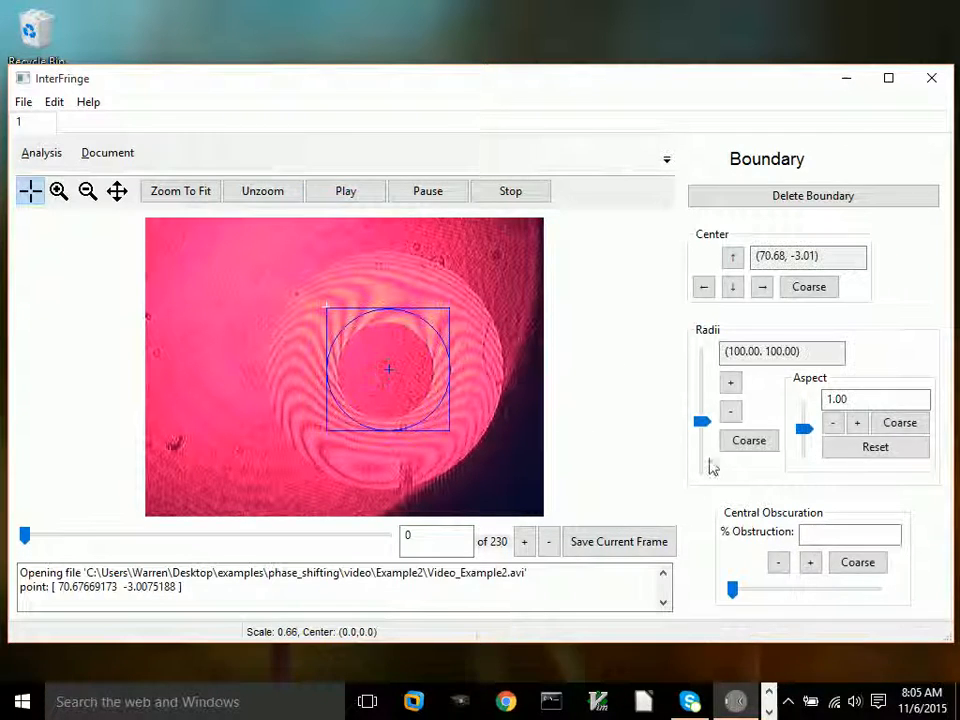
click(730, 382)
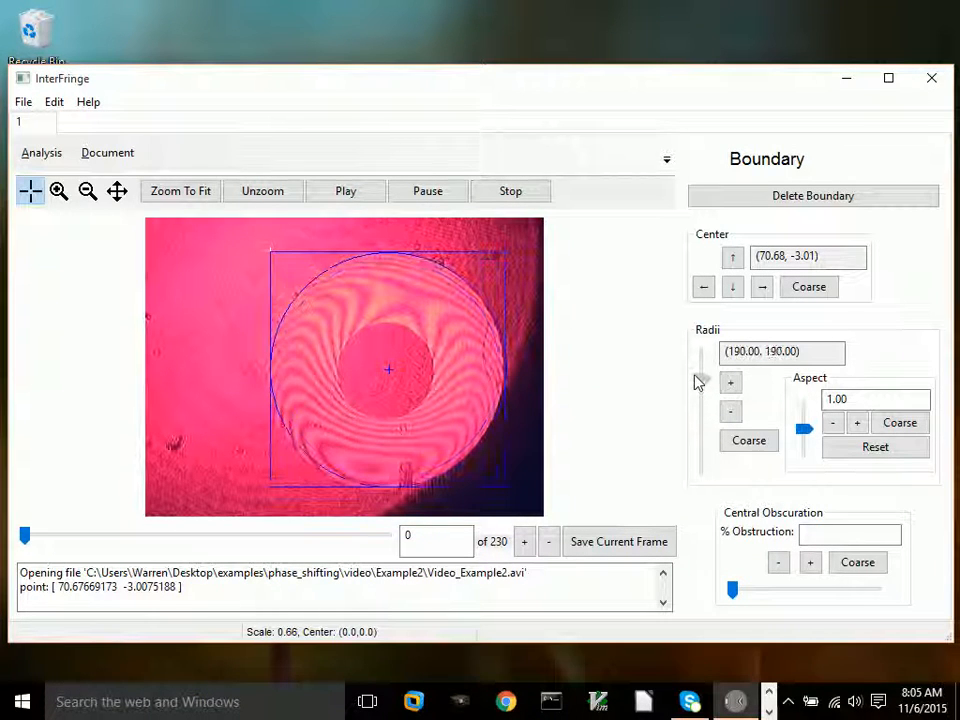
click(703, 287)
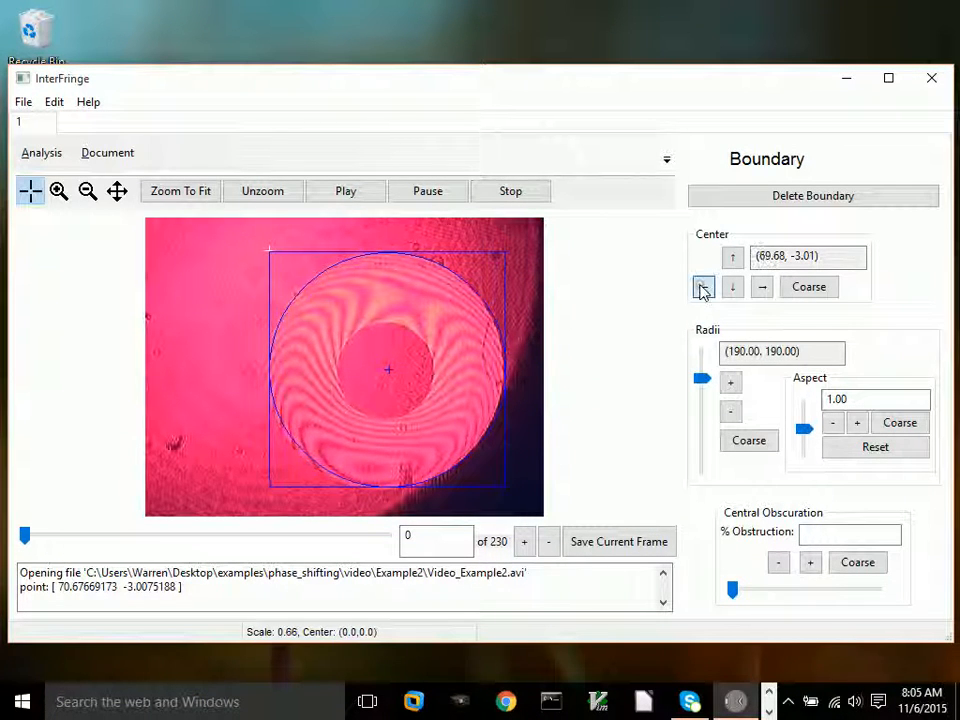
click(703, 287)
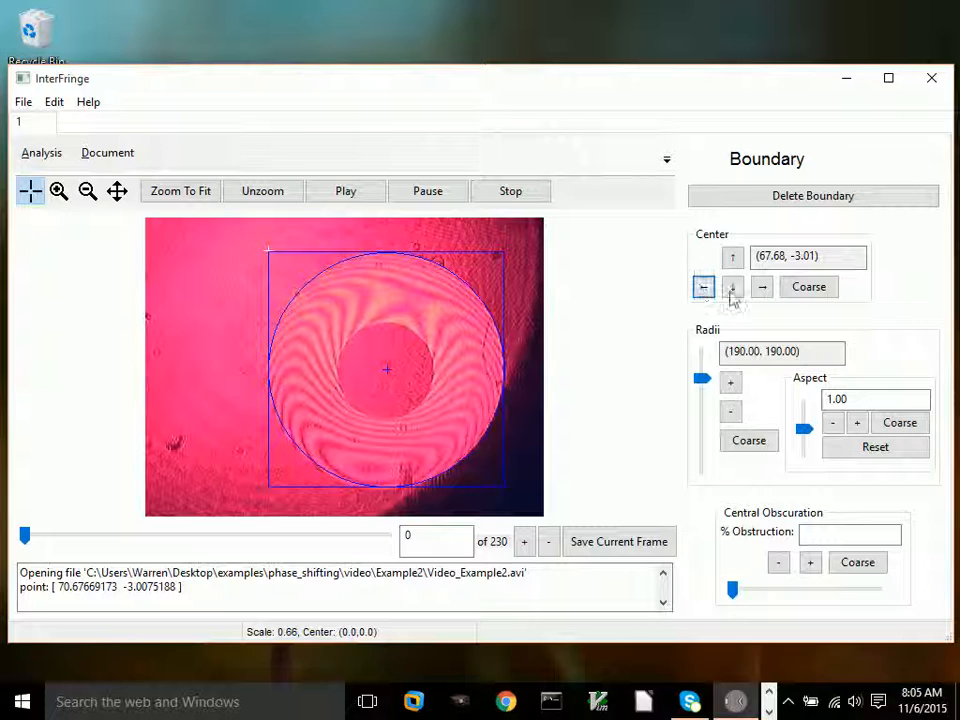
click(732, 287)
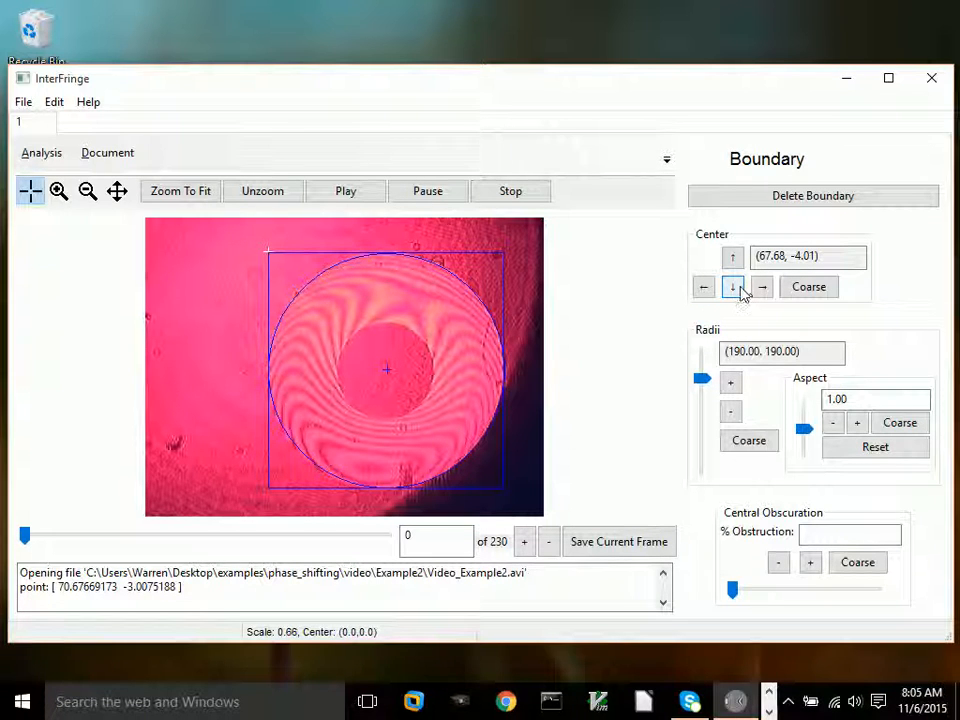
click(703, 287)
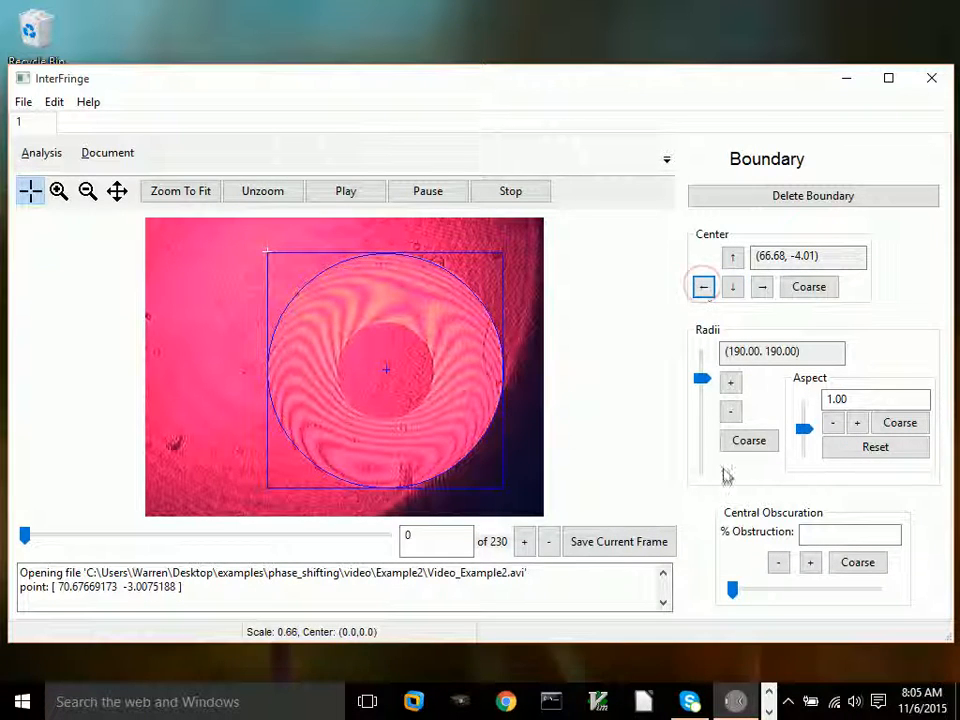
Set the central obscuration to 43%, finish centring, and convert the 230 frames
drag(733, 589, 805, 589)
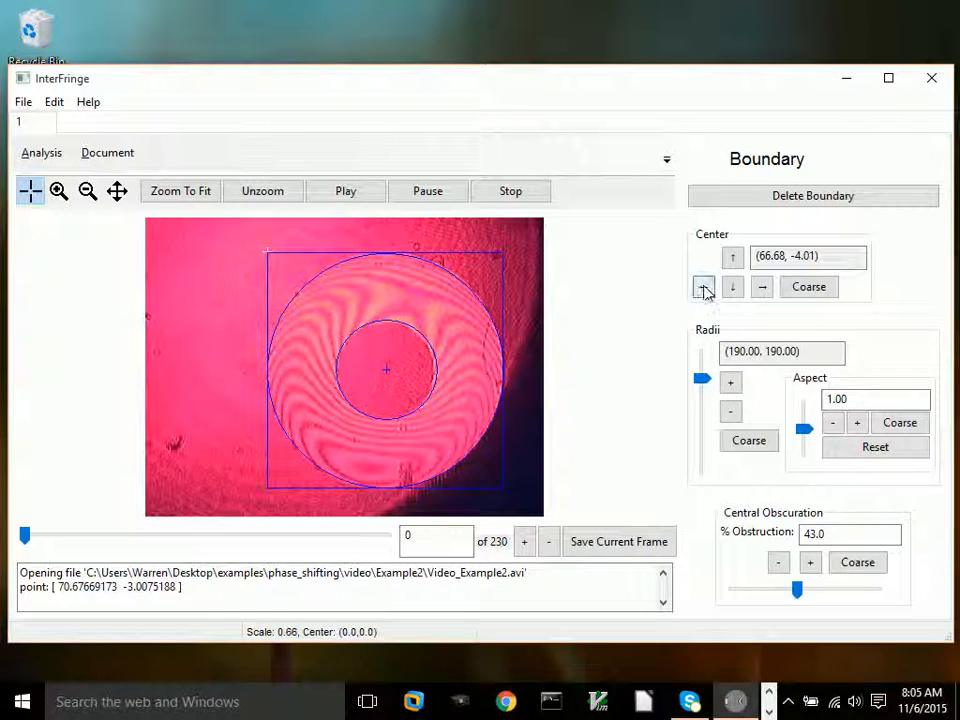
click(703, 287)
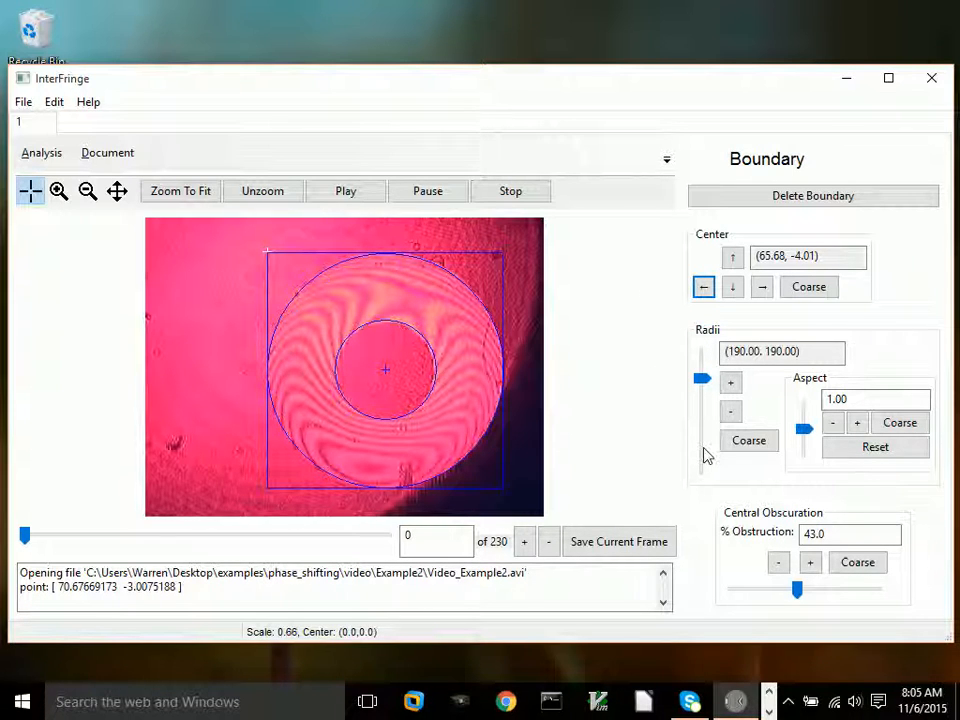
click(42, 152)
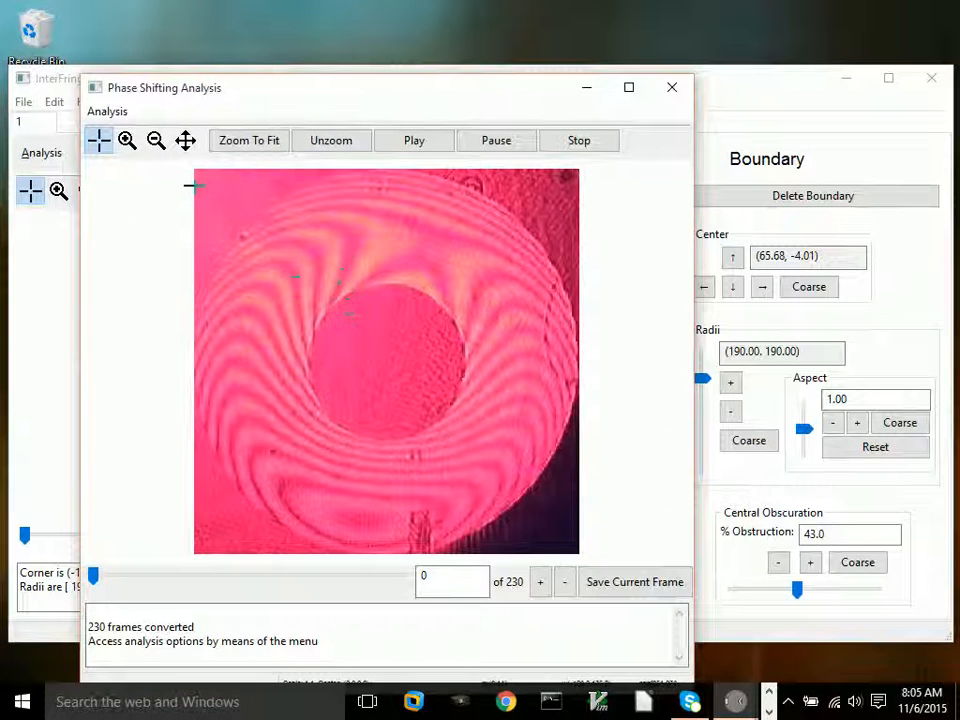
Enter 2 pixels as Point Spacing in the Set Point Density dialog
click(107, 111)
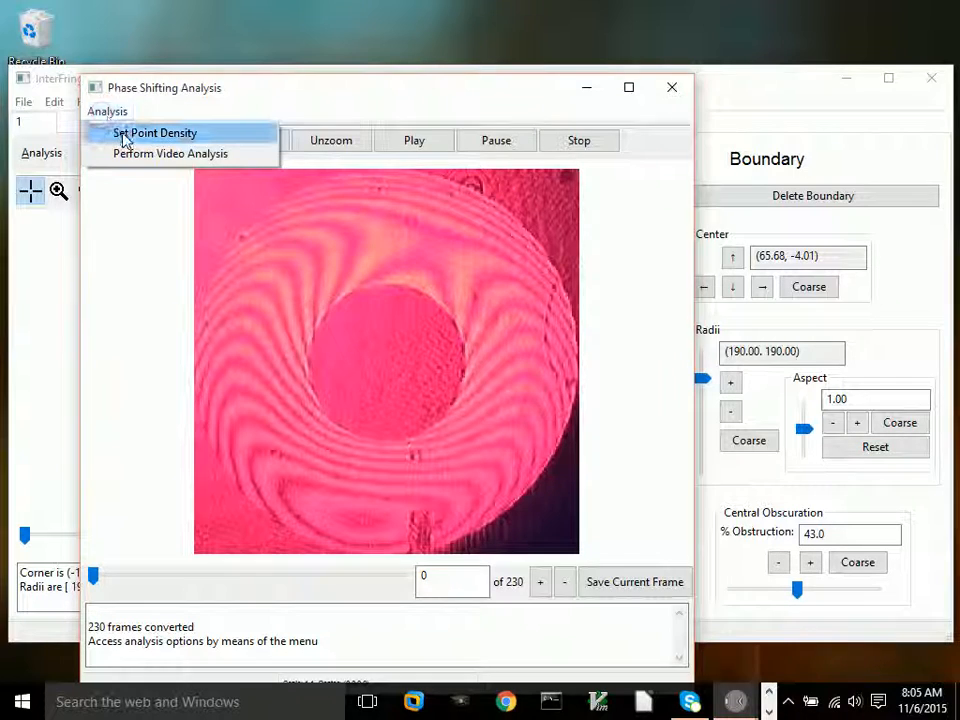
click(155, 132)
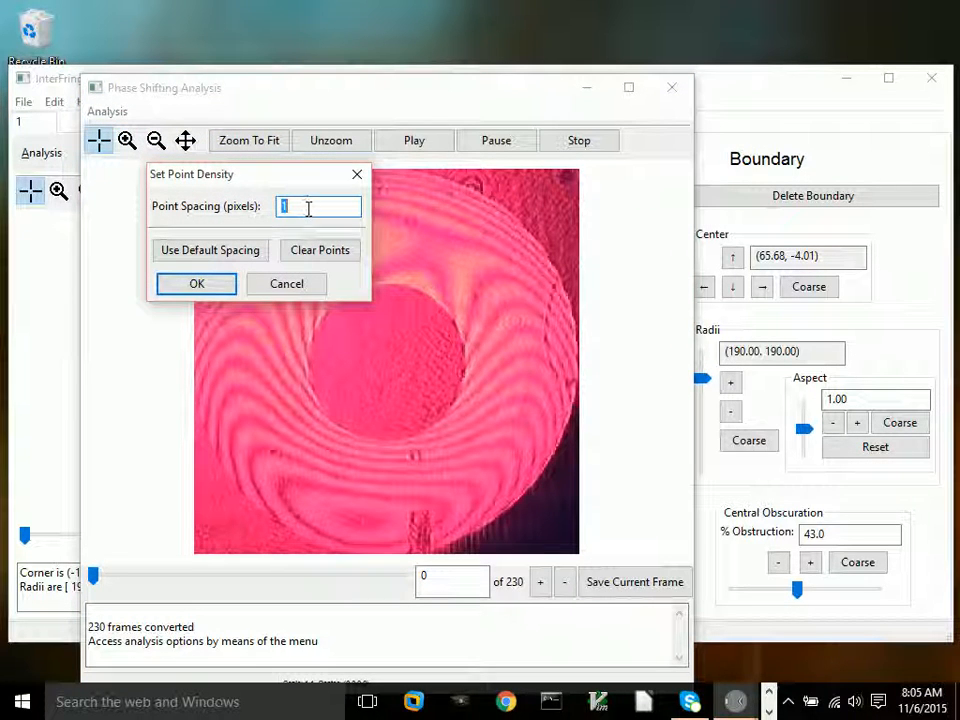
text(2)
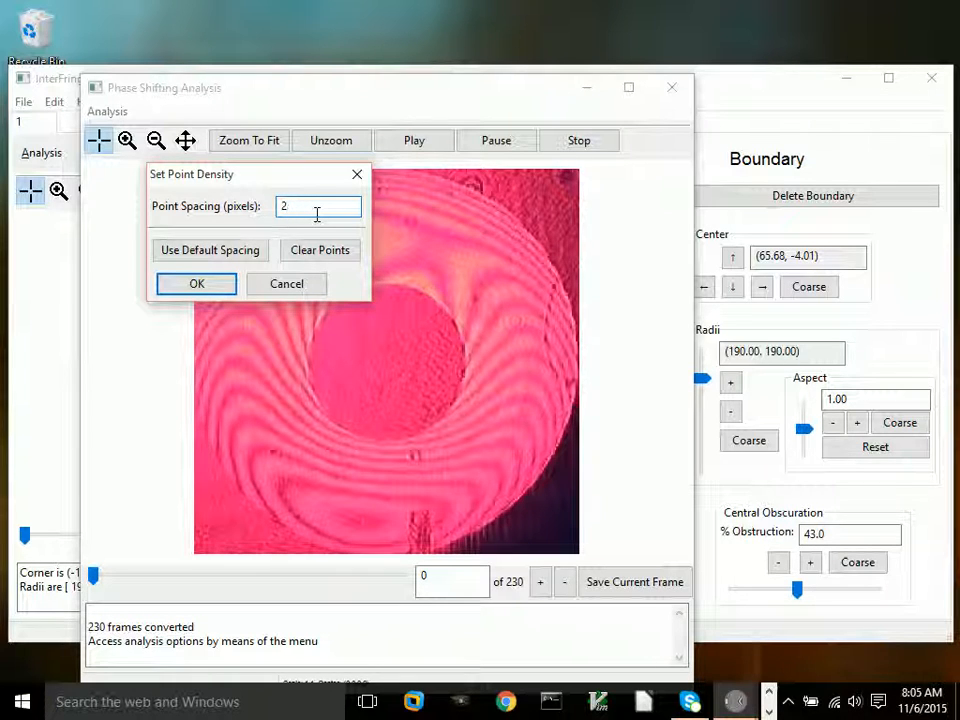
mouse_move(495, 505)
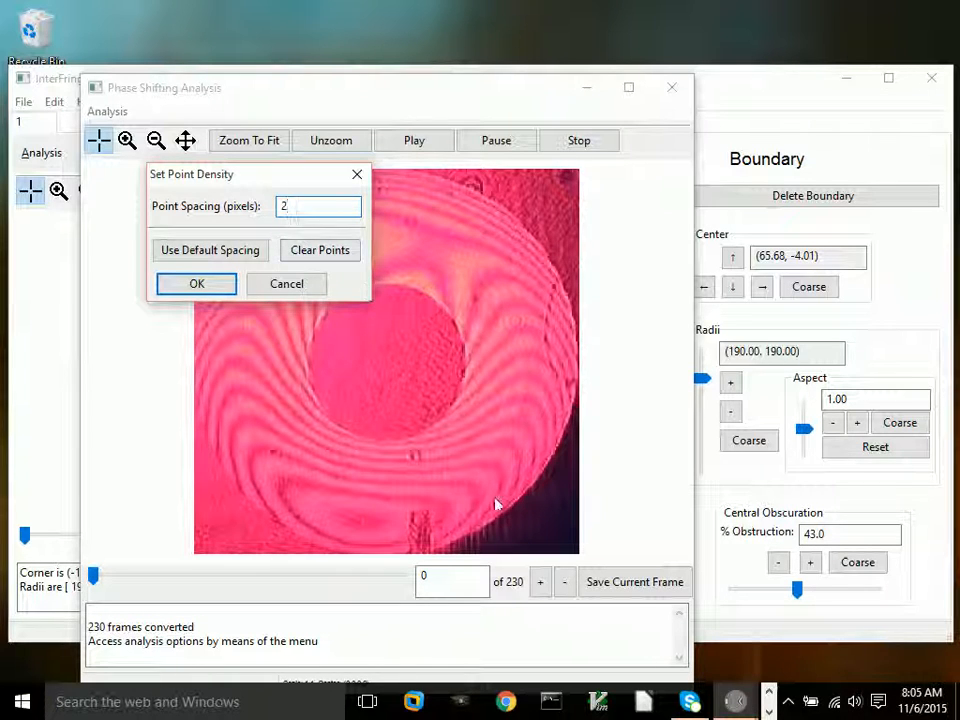
mouse_move(460, 447)
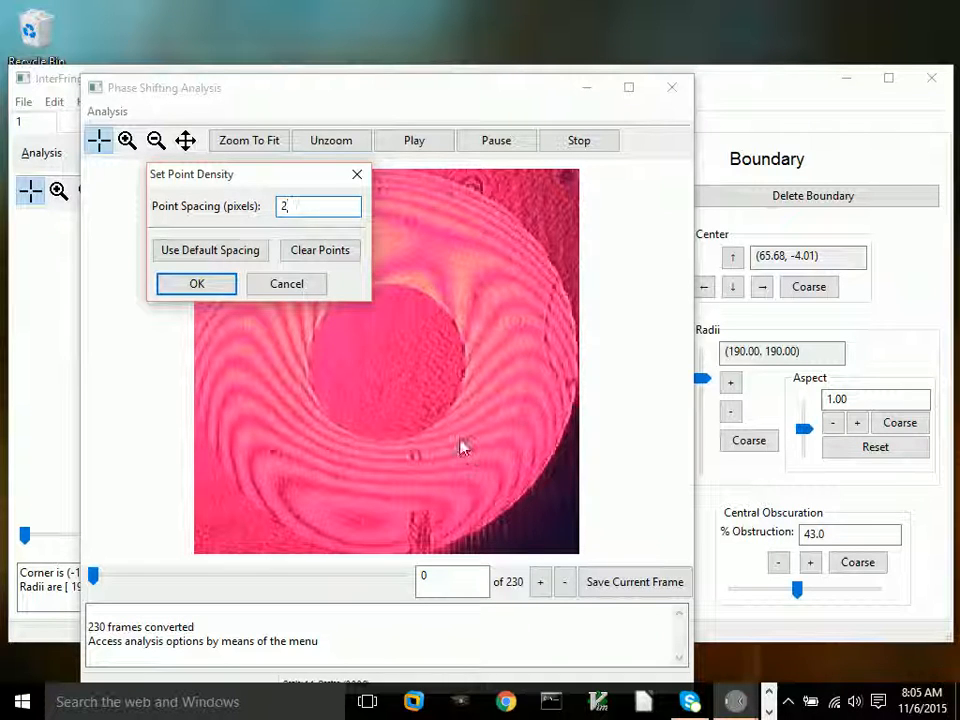
click(196, 283)
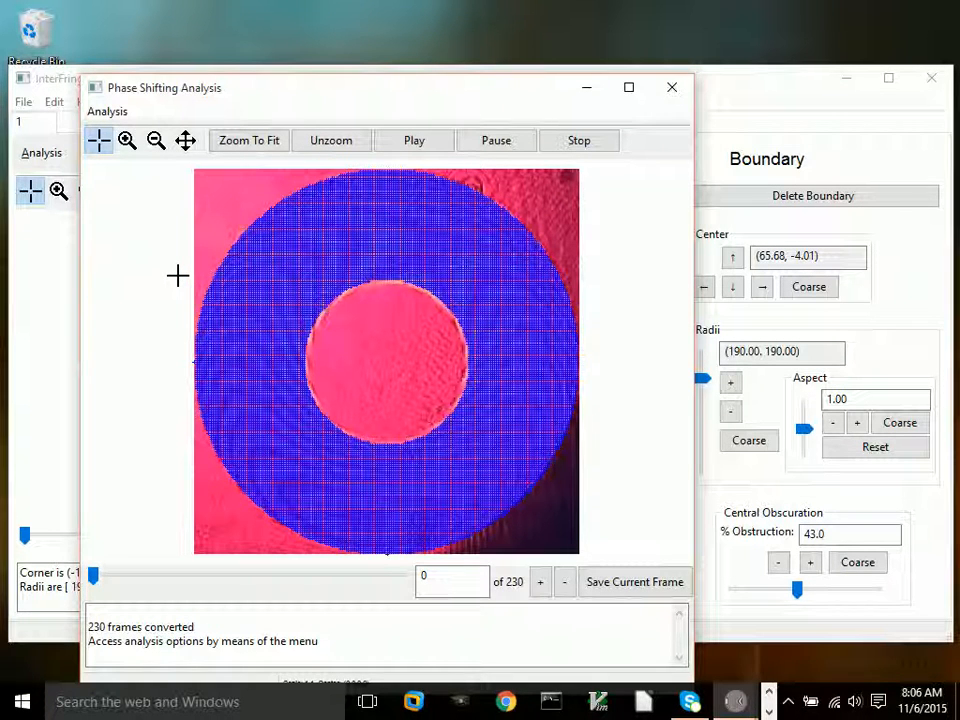
mouse_move(272, 220)
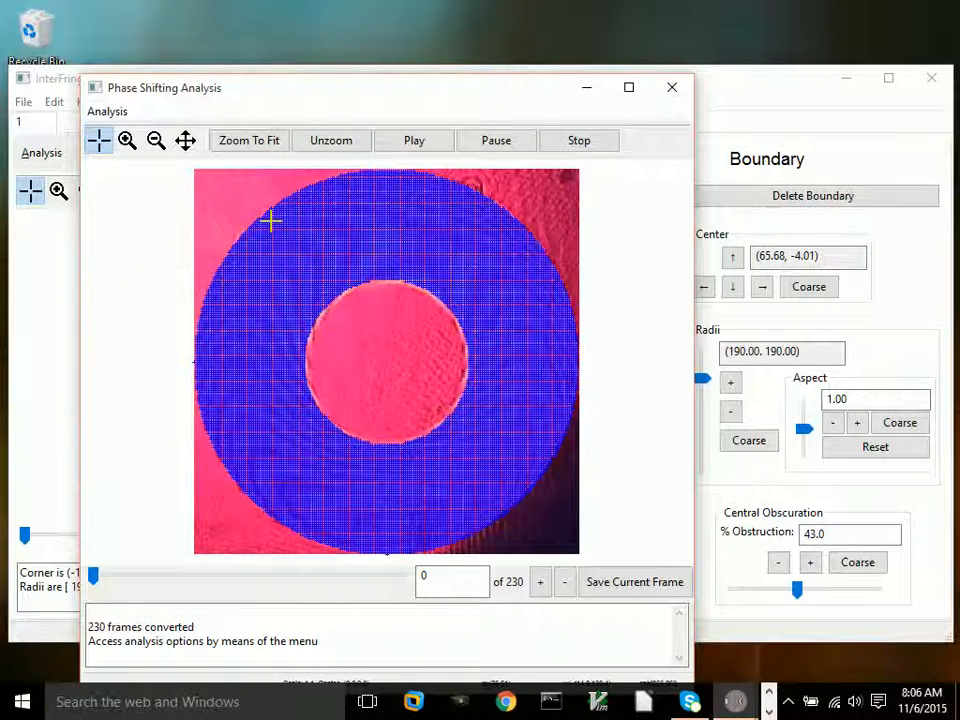
Run the phase-shift analysis from the Analysis menu to generate the wavefront map
click(107, 111)
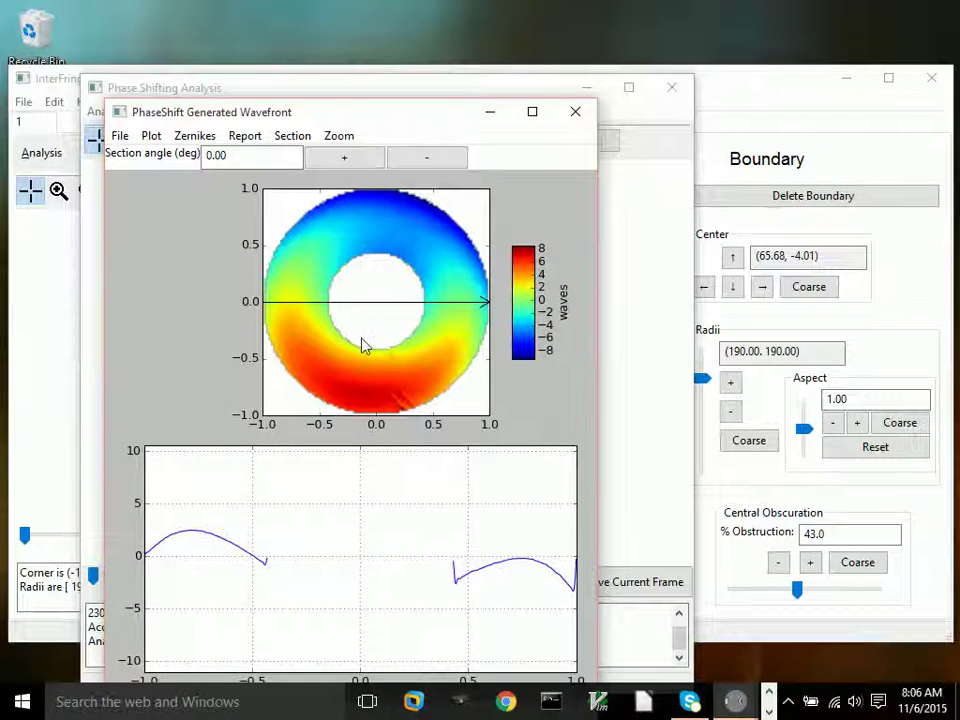
mouse_move(490, 432)
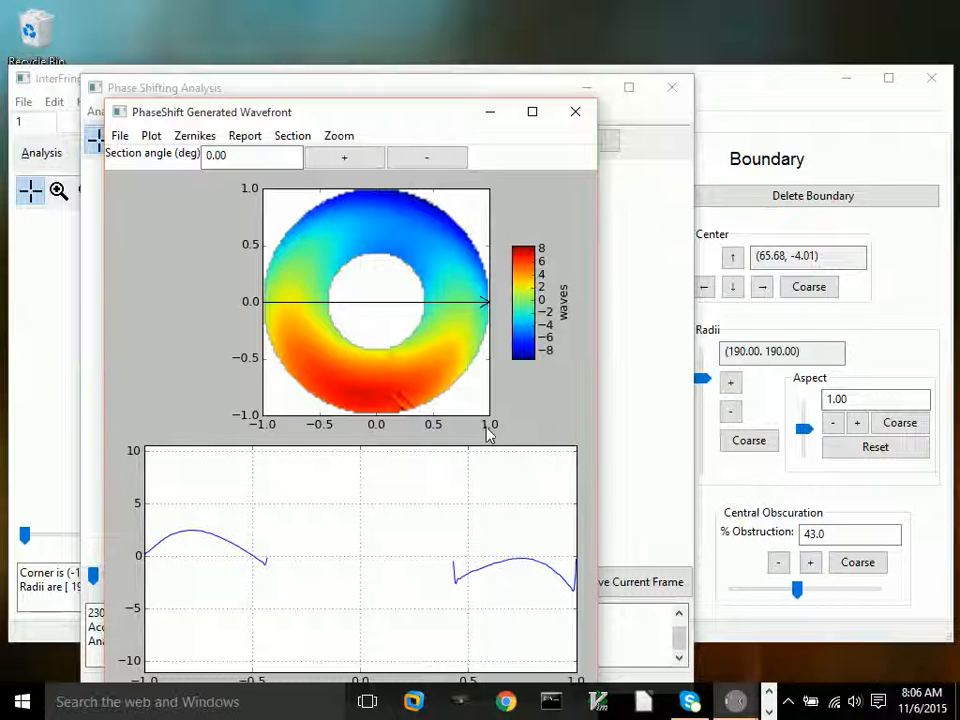
mouse_move(400, 290)
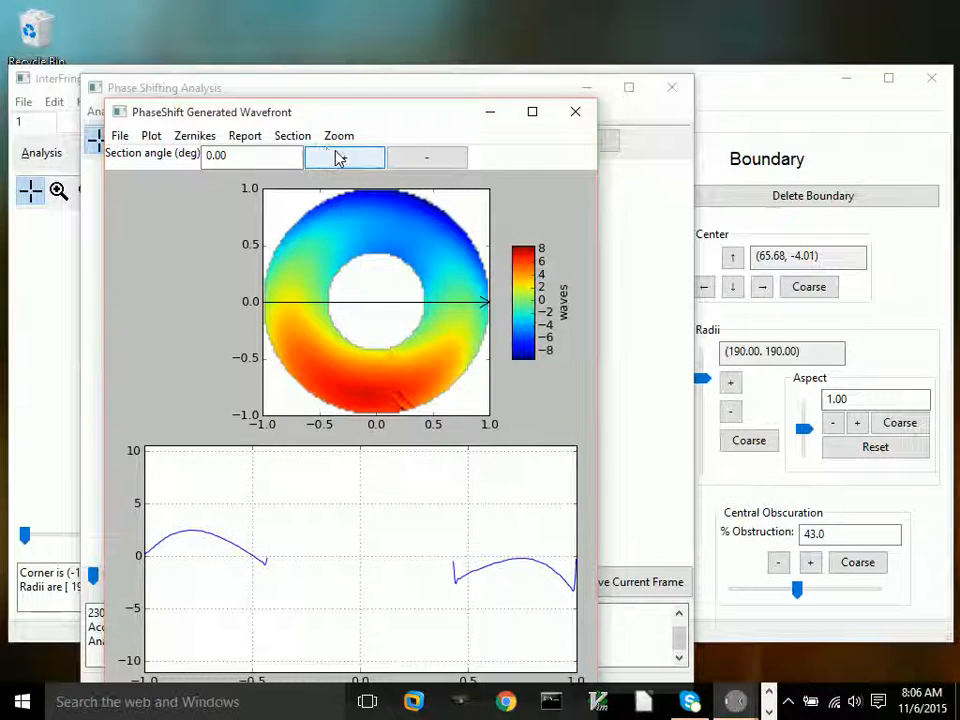
Step the cross-section angle through several values, ending at -78.75 degrees
click(344, 157)
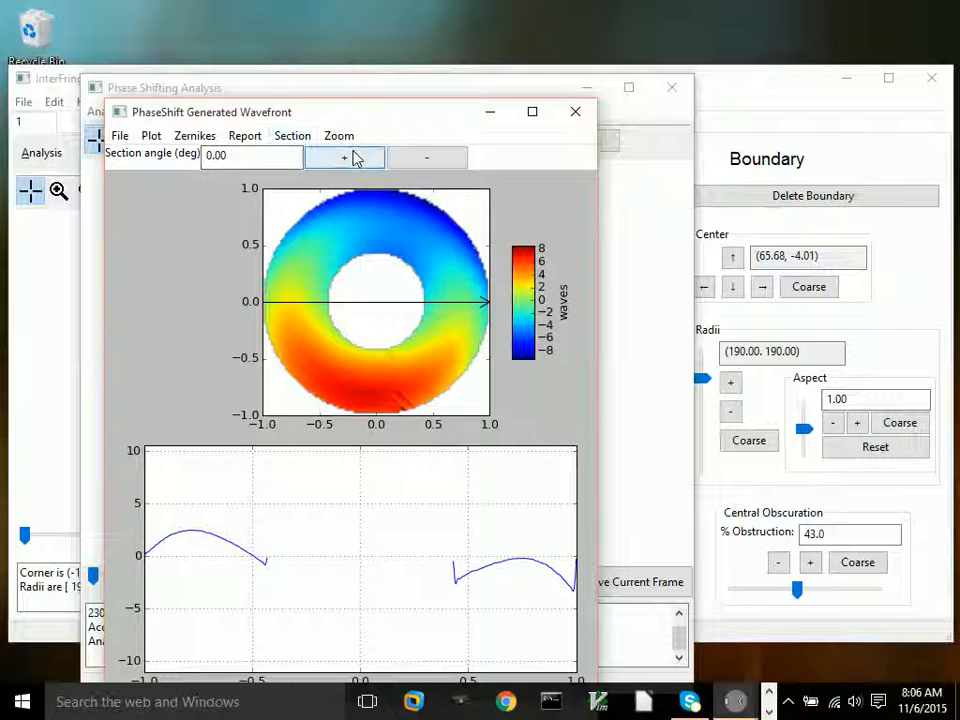
click(344, 157)
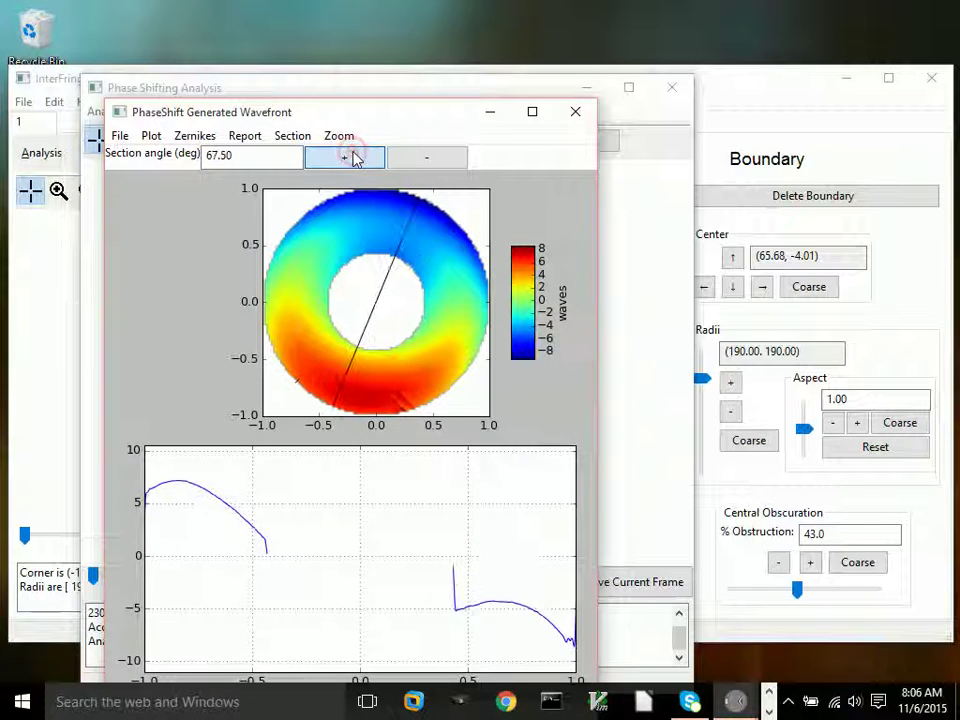
click(345, 157)
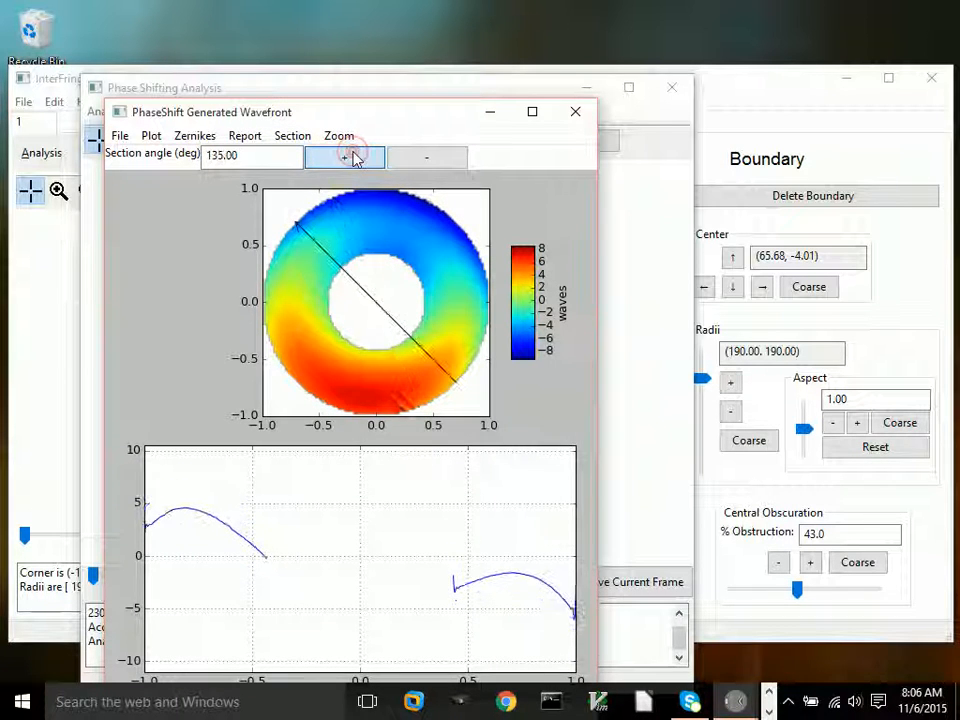
click(345, 157)
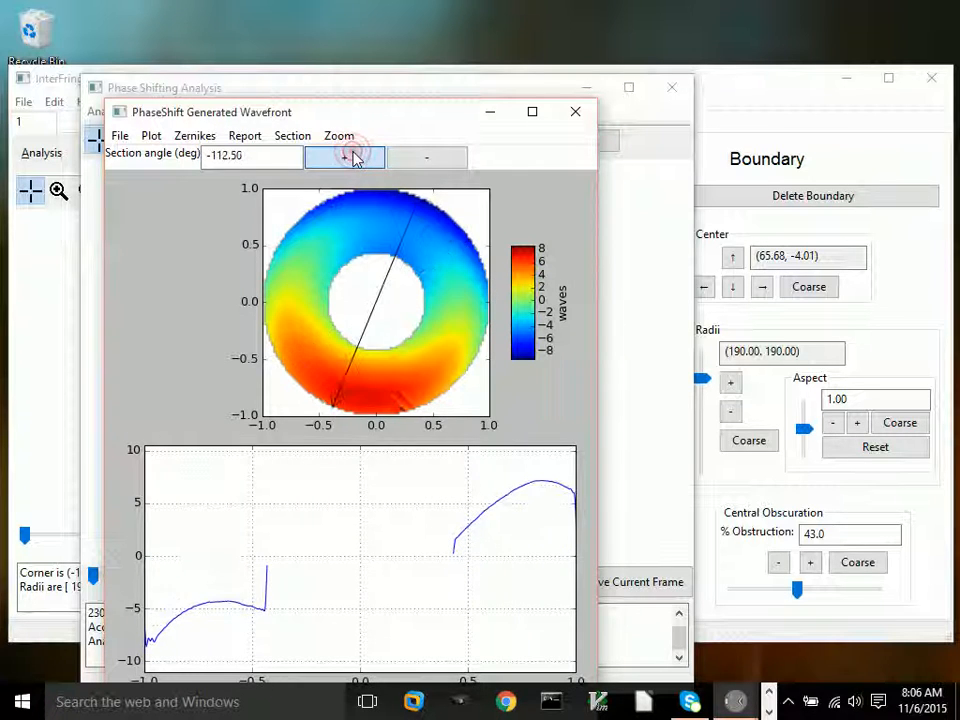
click(344, 157)
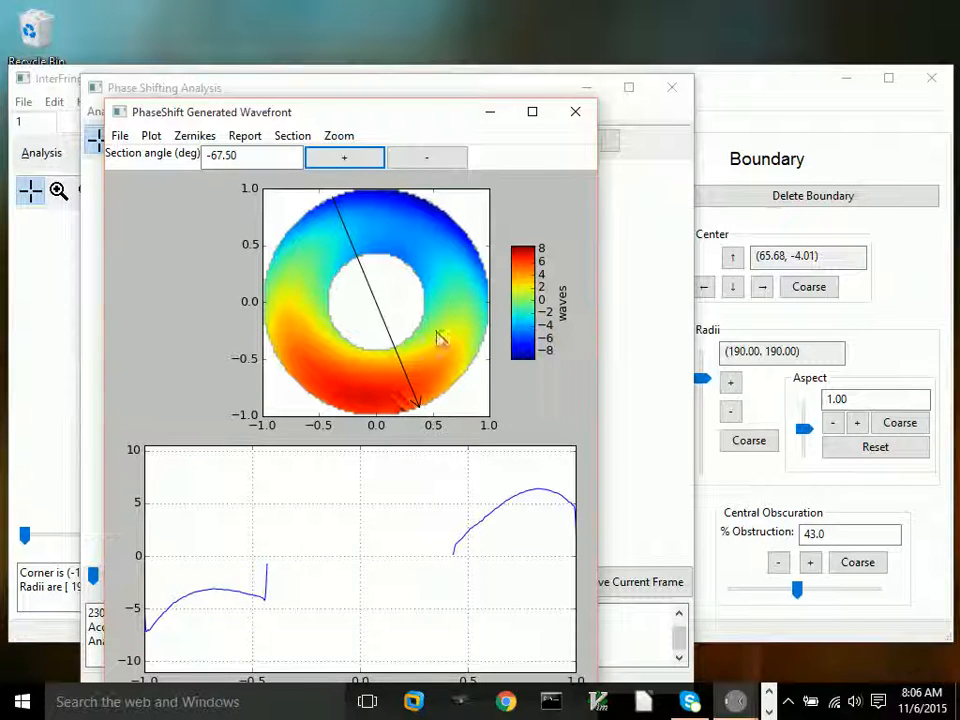
click(426, 157)
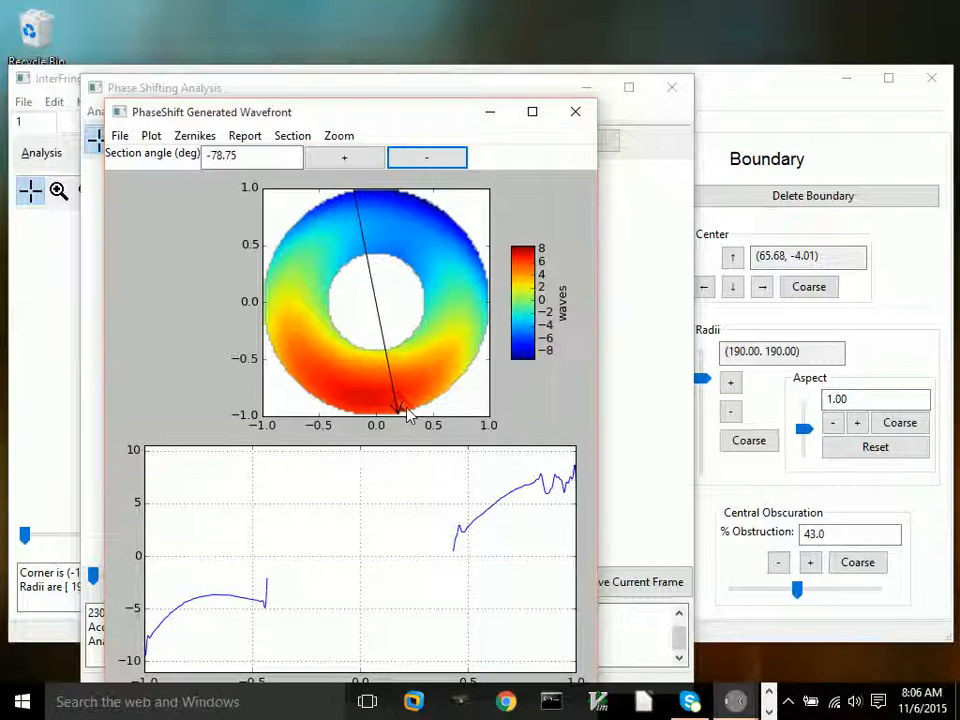
mouse_move(435, 438)
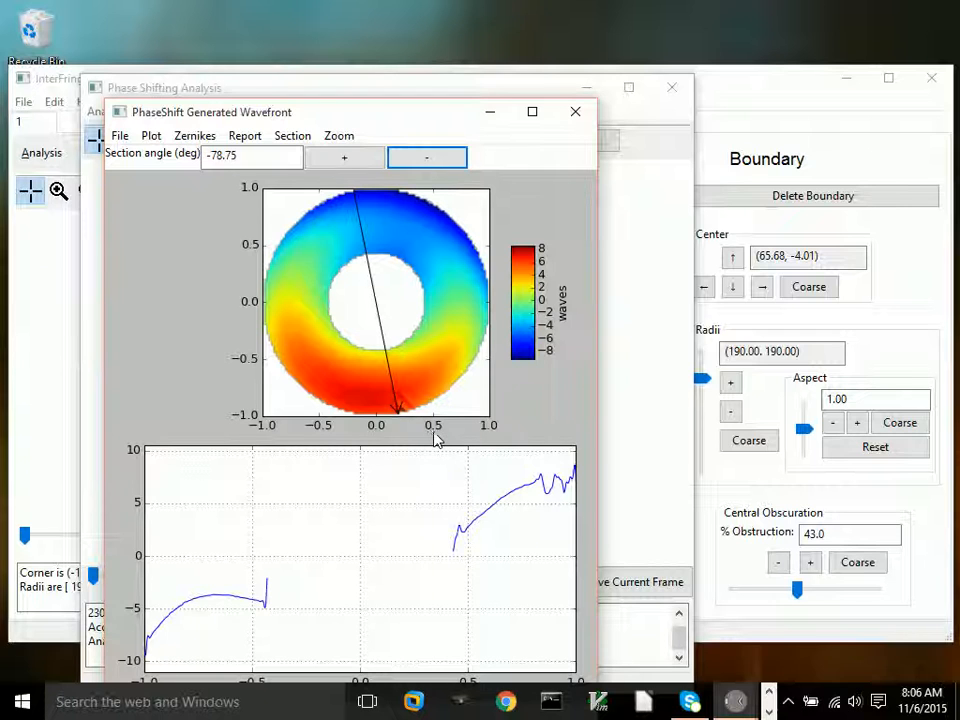
mouse_move(205, 165)
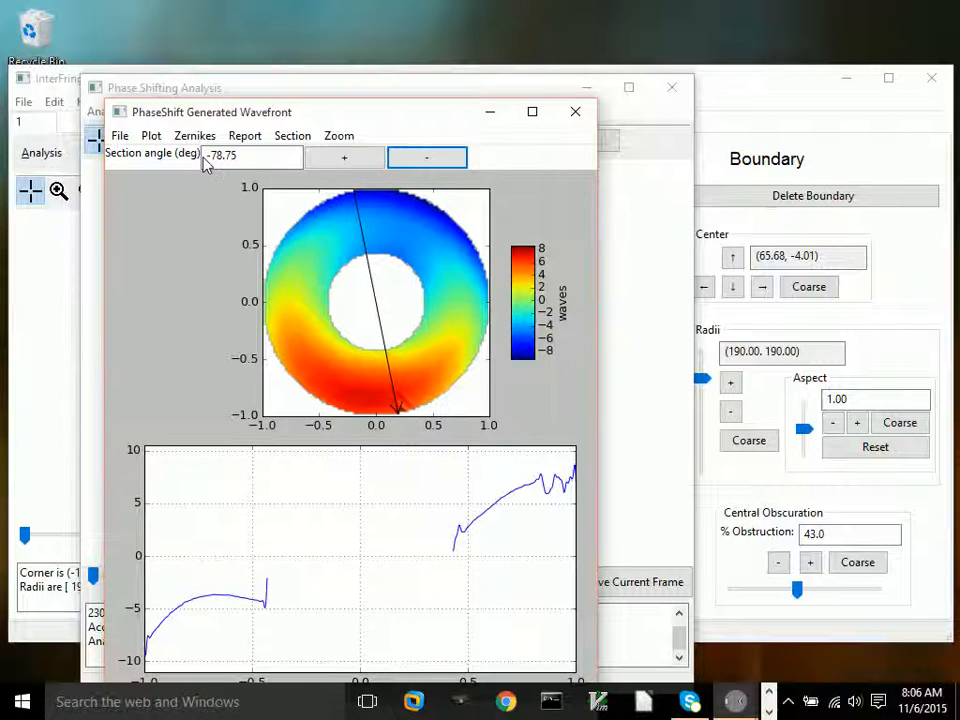
Calculate annular Zernike coefficients (RMS error 0.8611) and move their window aside
click(195, 135)
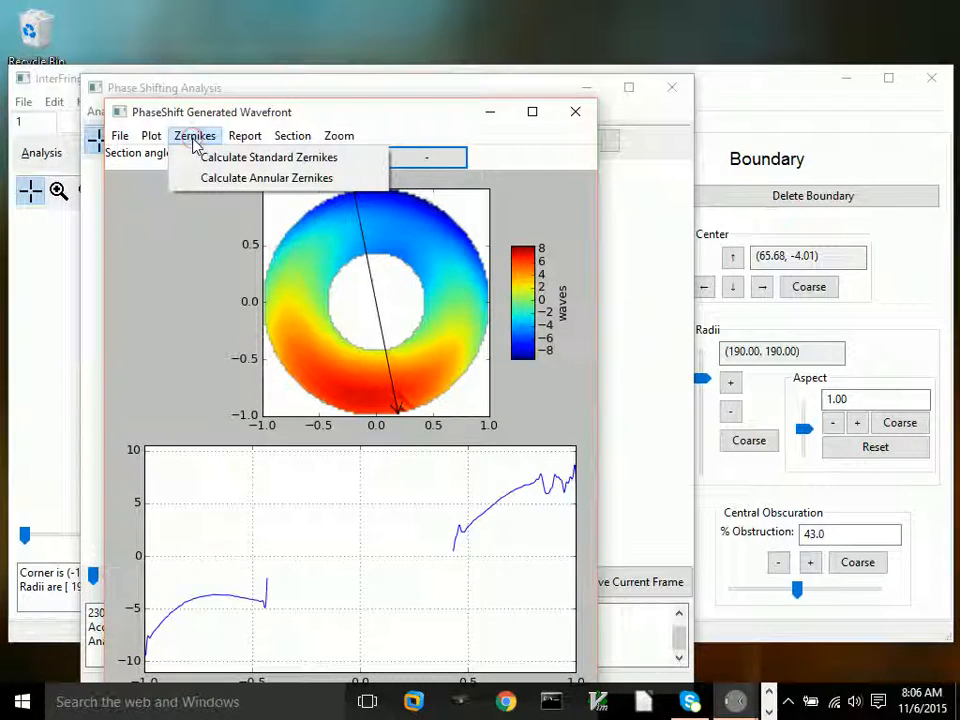
mouse_move(266, 177)
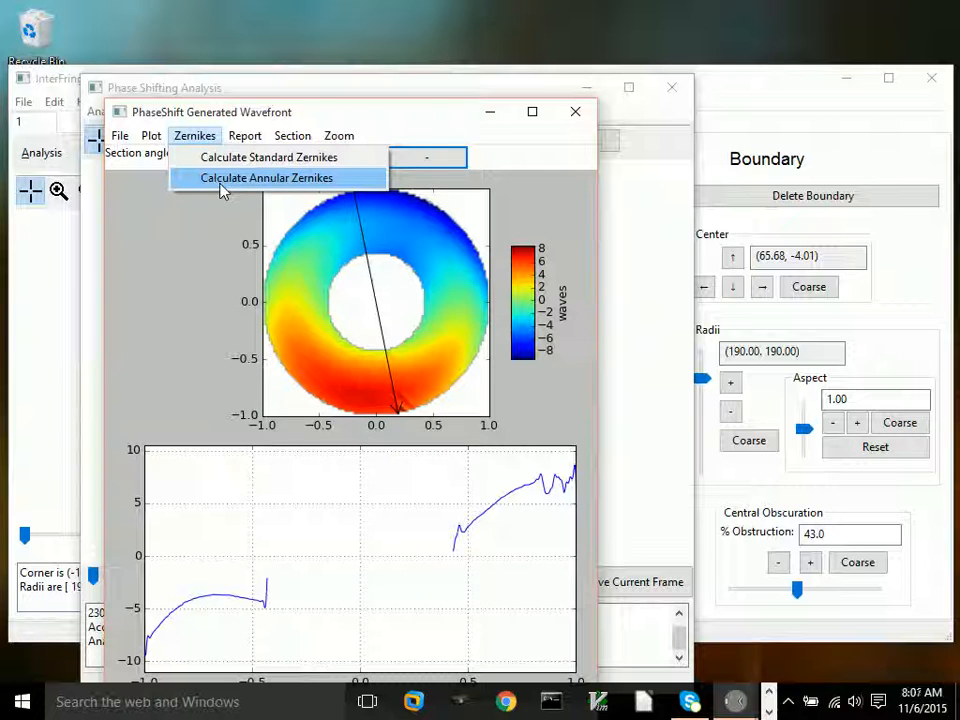
click(266, 177)
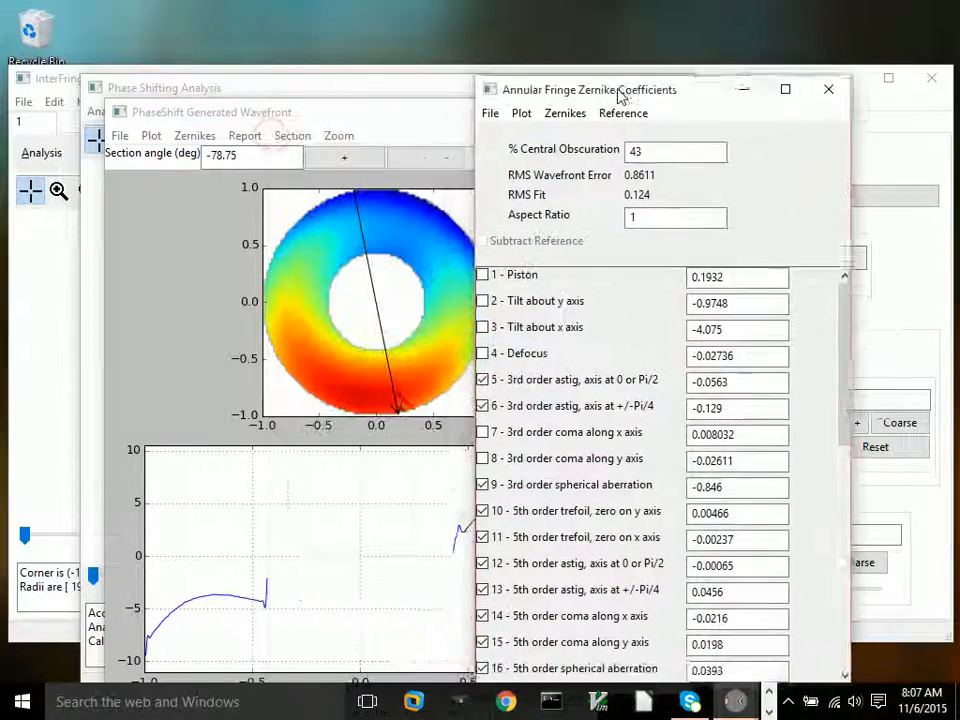
drag(590, 89, 587, 64)
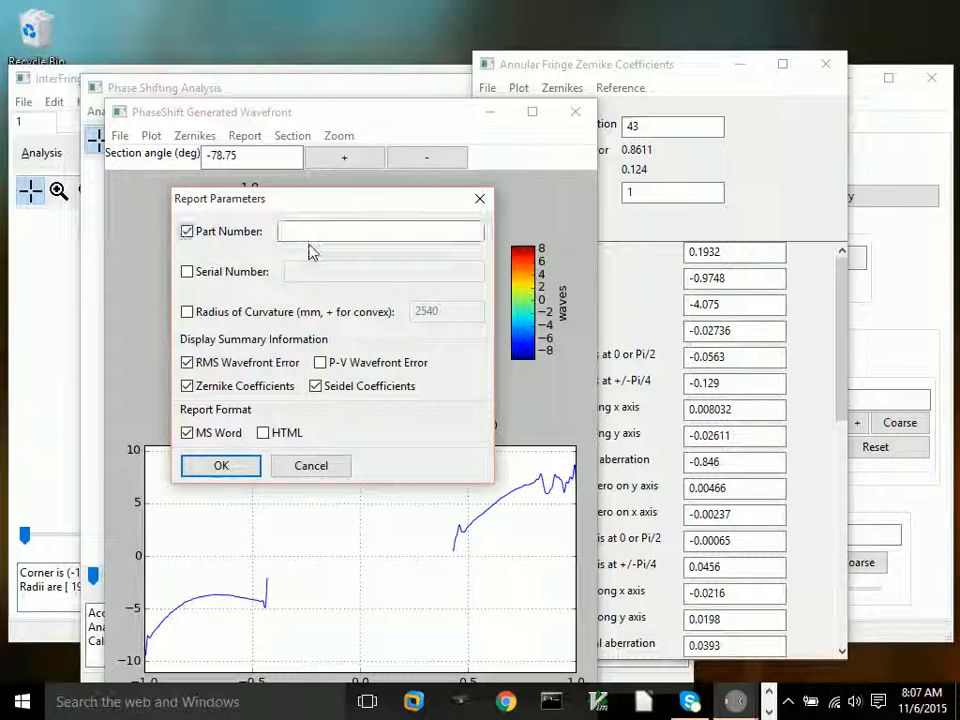
Fill in report parameters: part number Video_Example2, serial number 000, P-V wavefront error included
text(Vide)
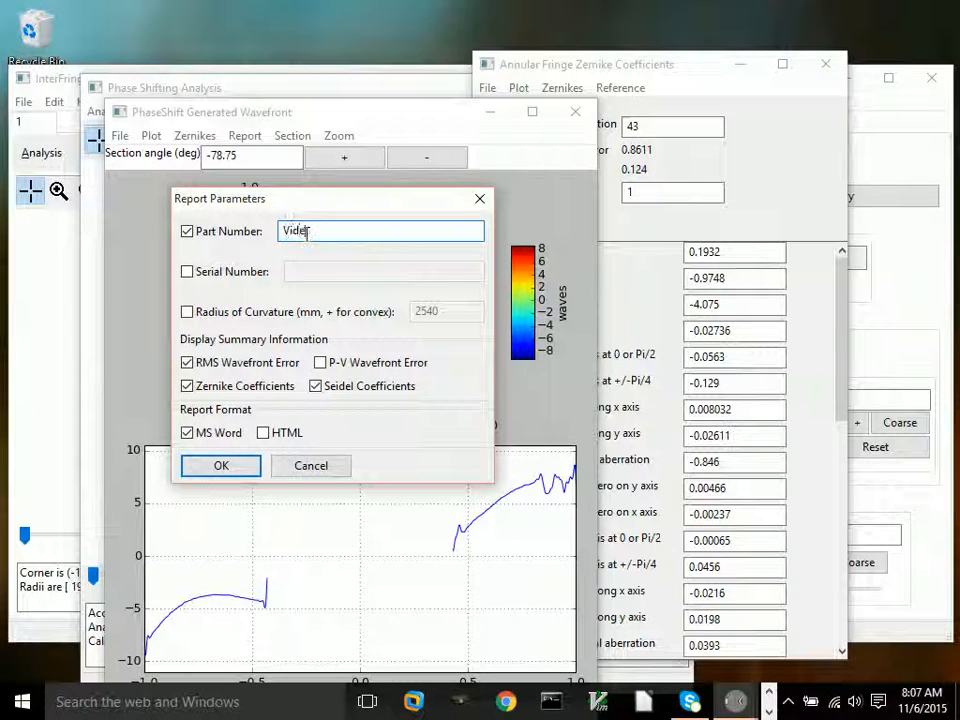
text(_Exa)
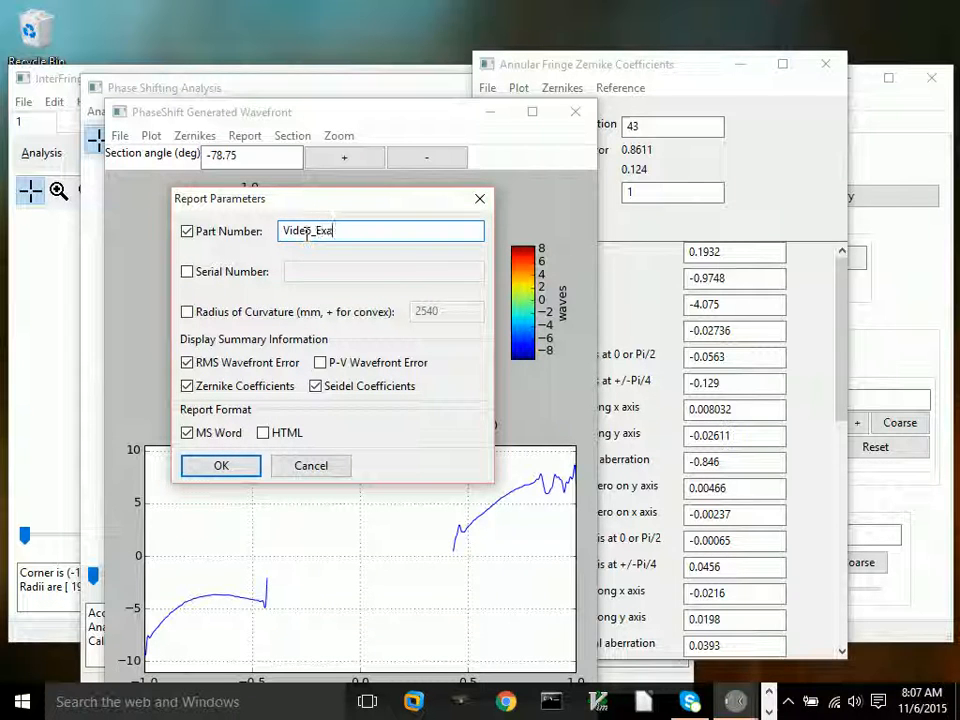
text(mple2)
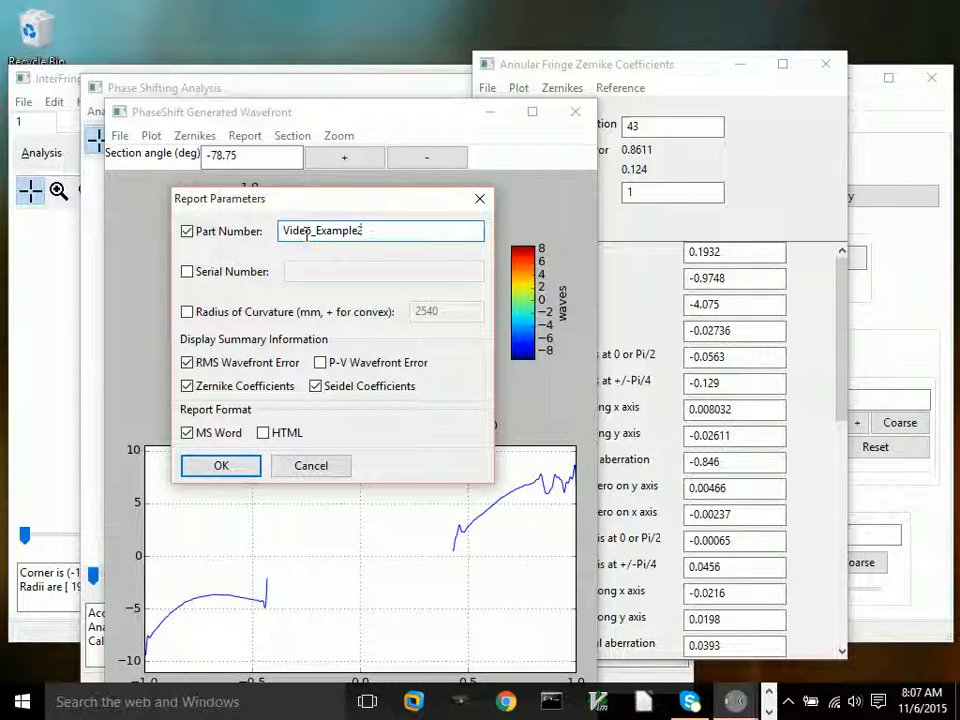
click(186, 271)
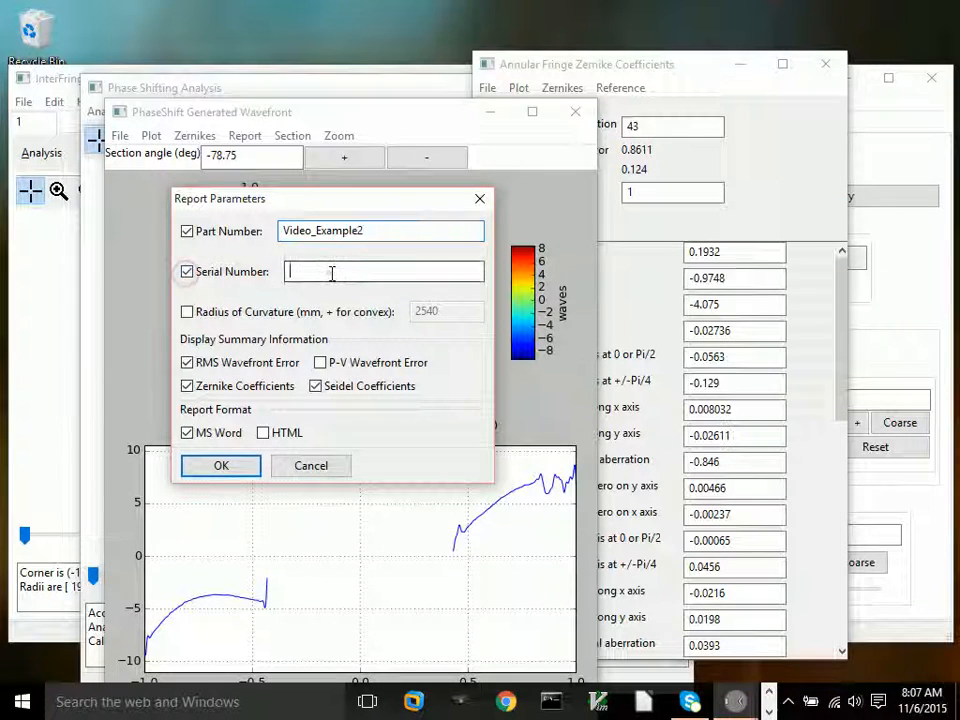
text(000)
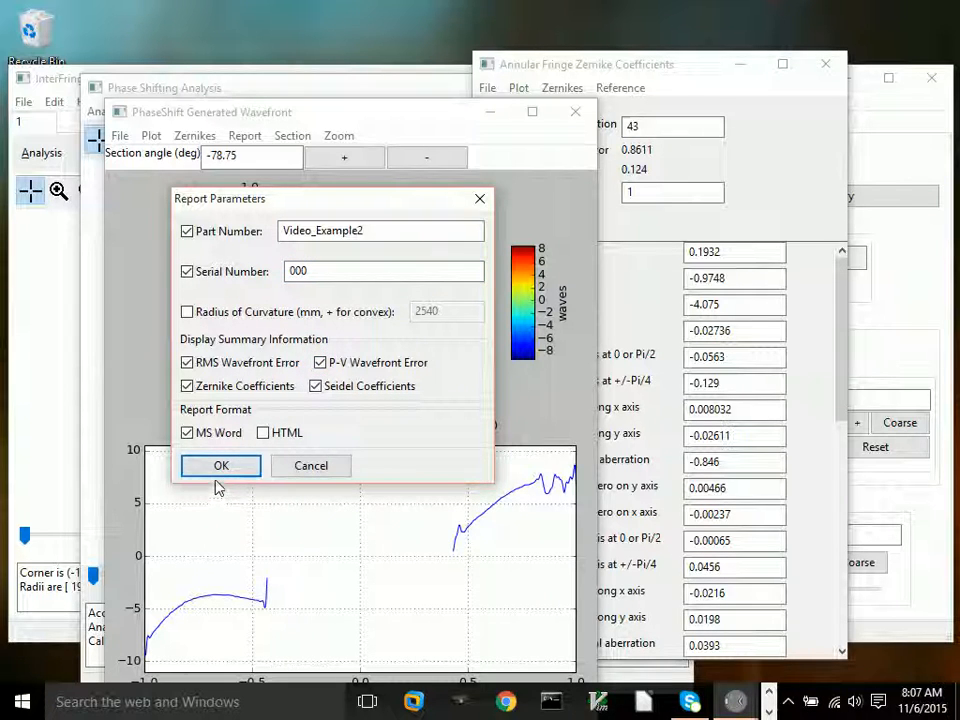
click(220, 465)
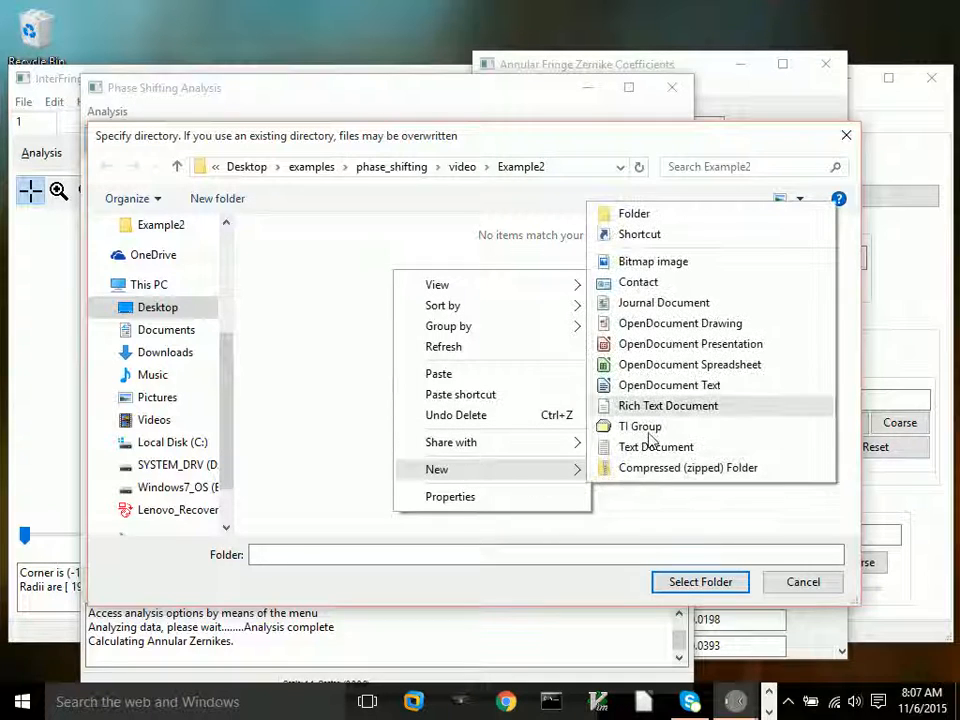
Create a Report folder inside Example2, select it, and save Report.docx there
click(634, 213)
text(Report)
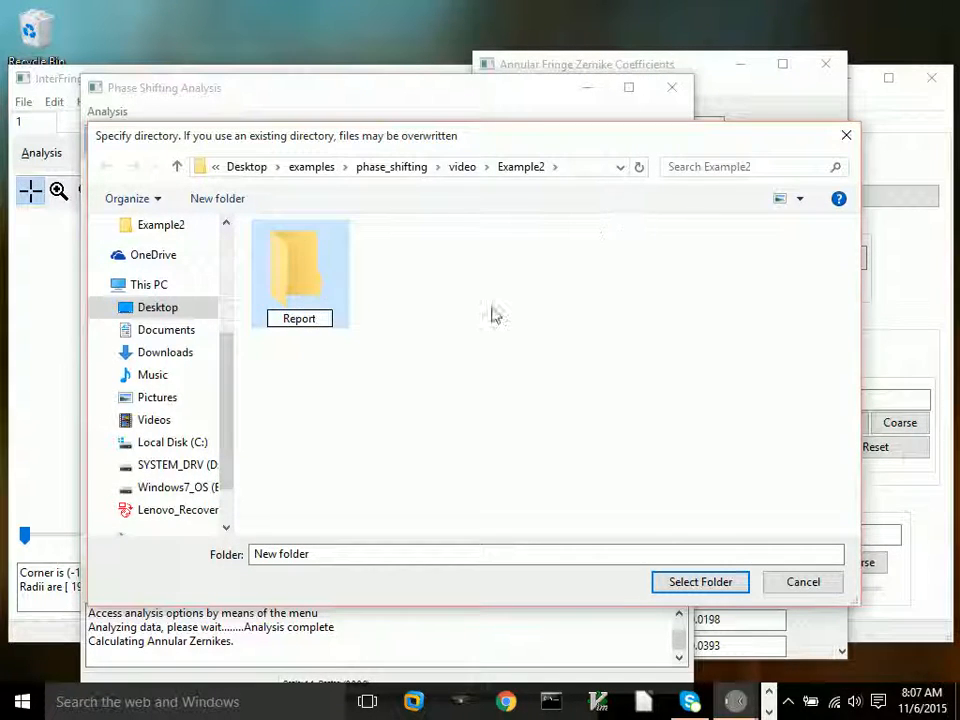
double_click(299, 270)
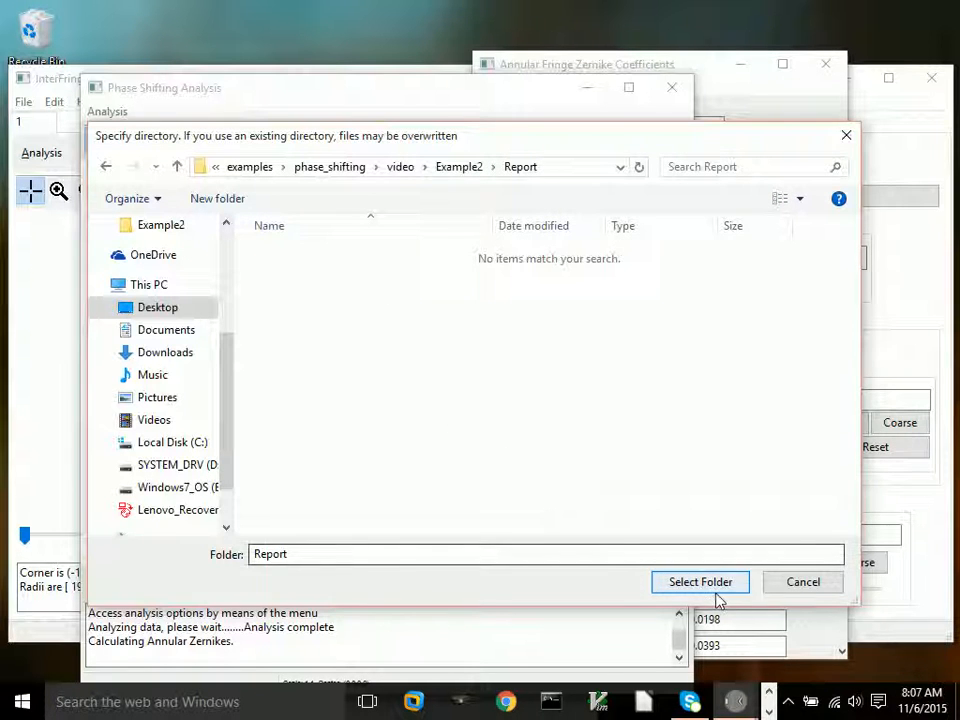
click(700, 581)
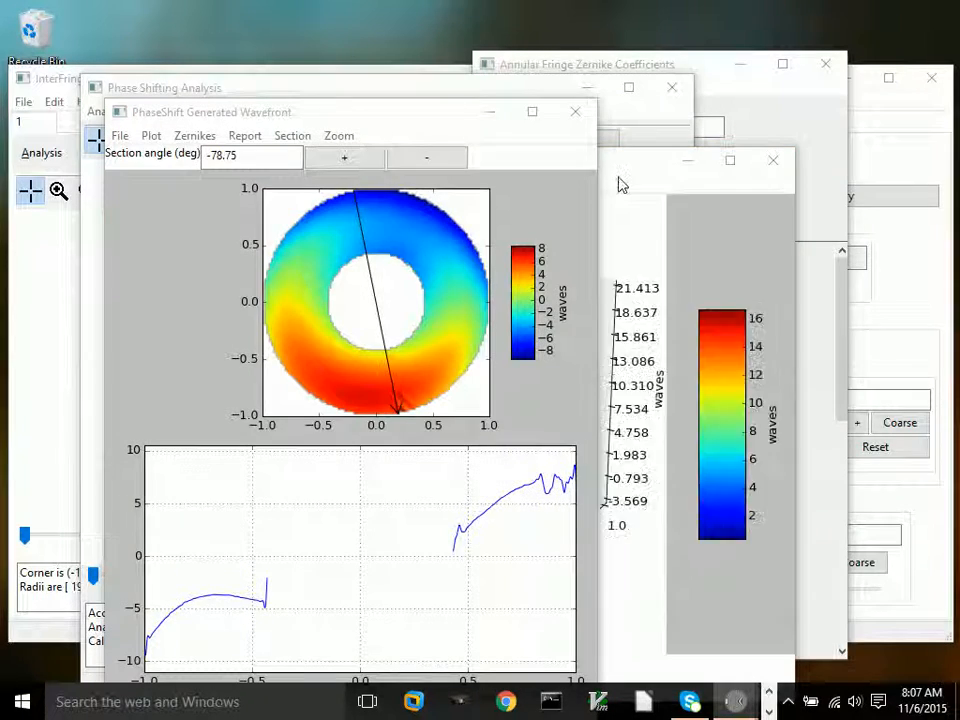
click(244, 135)
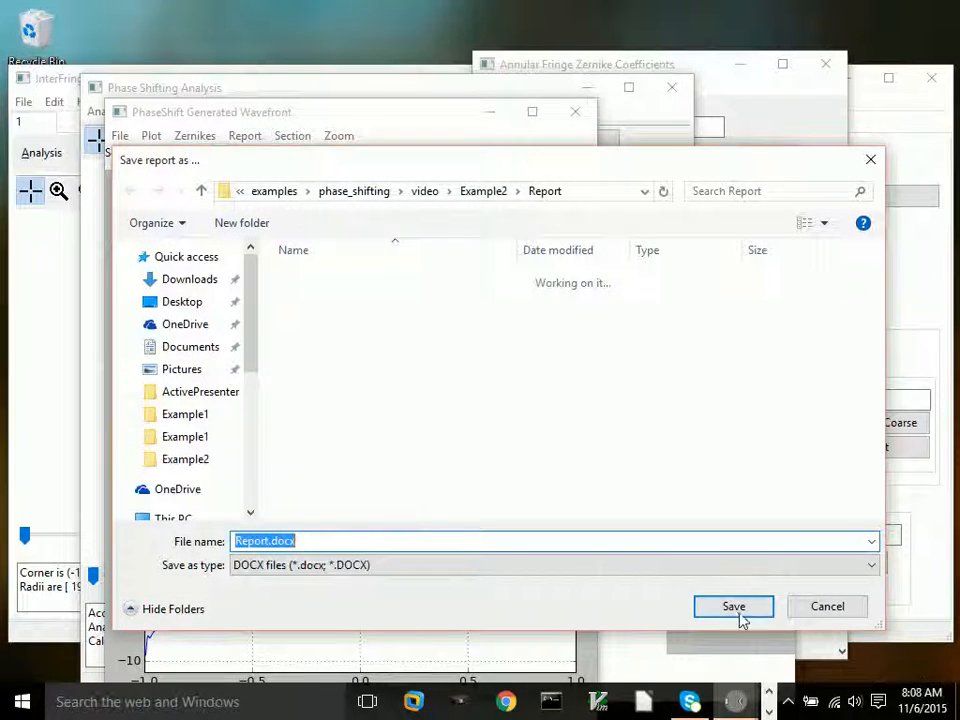
click(733, 606)
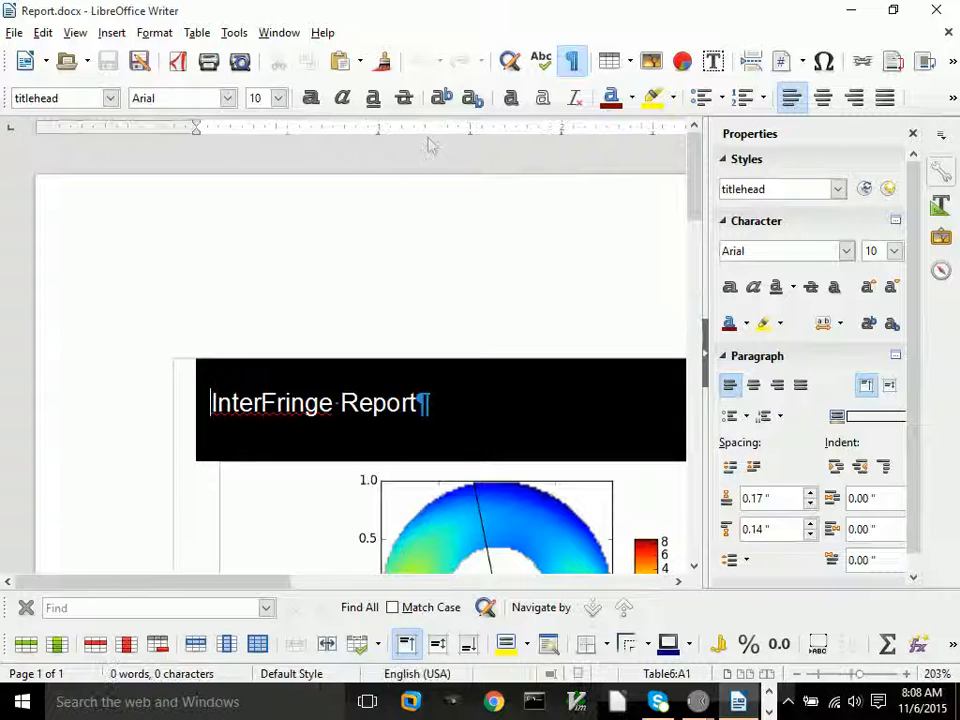
scroll(down, 3)
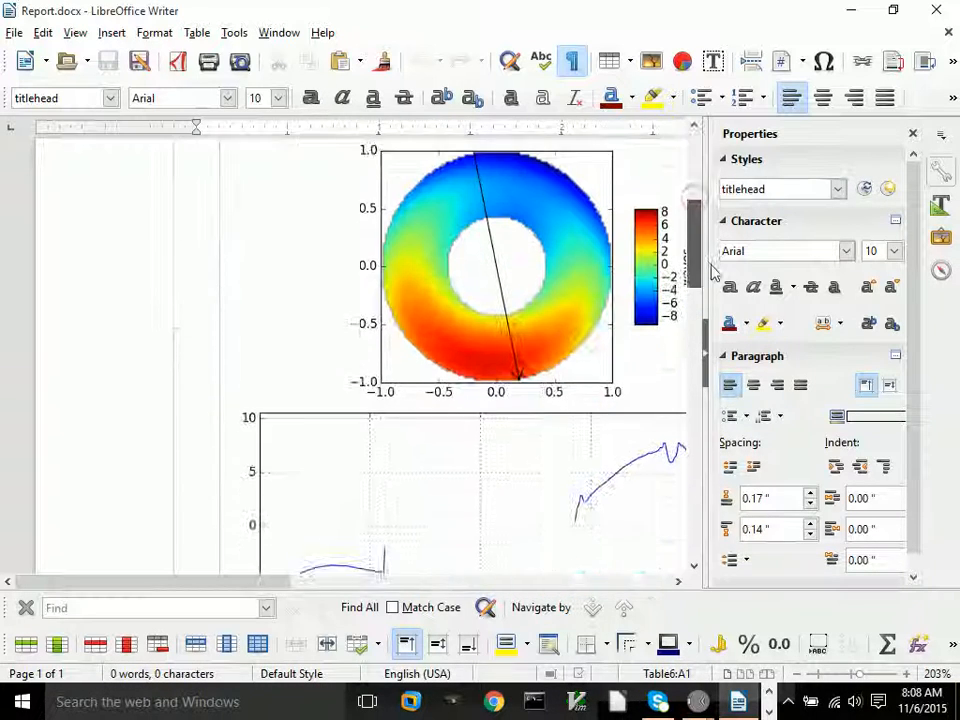
scroll(up, 3)
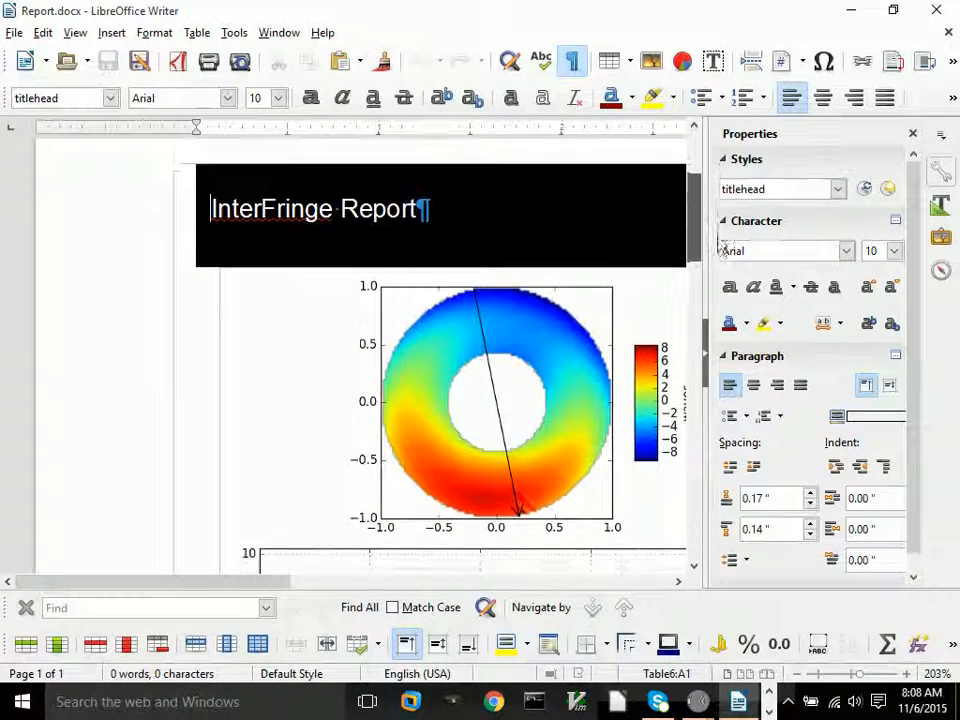
scroll(down, 3)
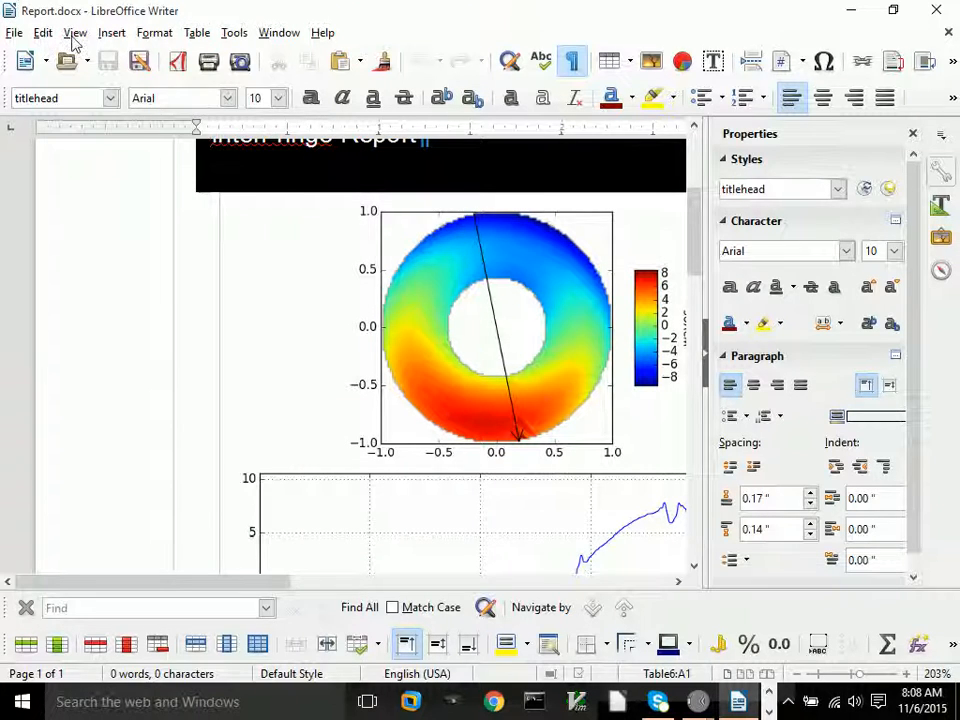
click(75, 32)
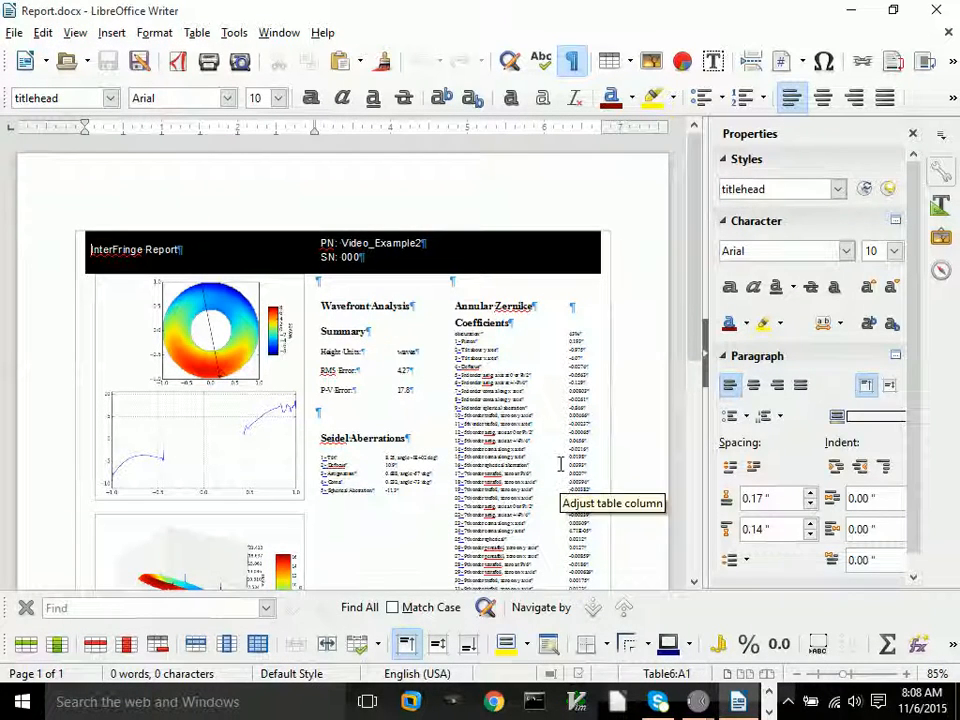
mouse_move(450, 375)
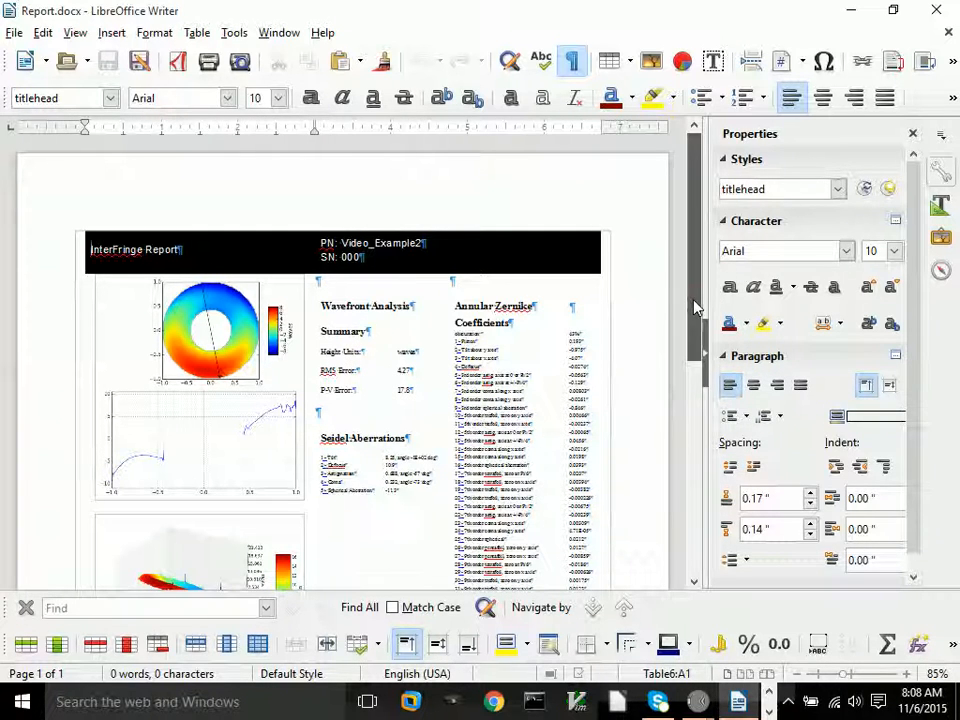
scroll(down, 3)
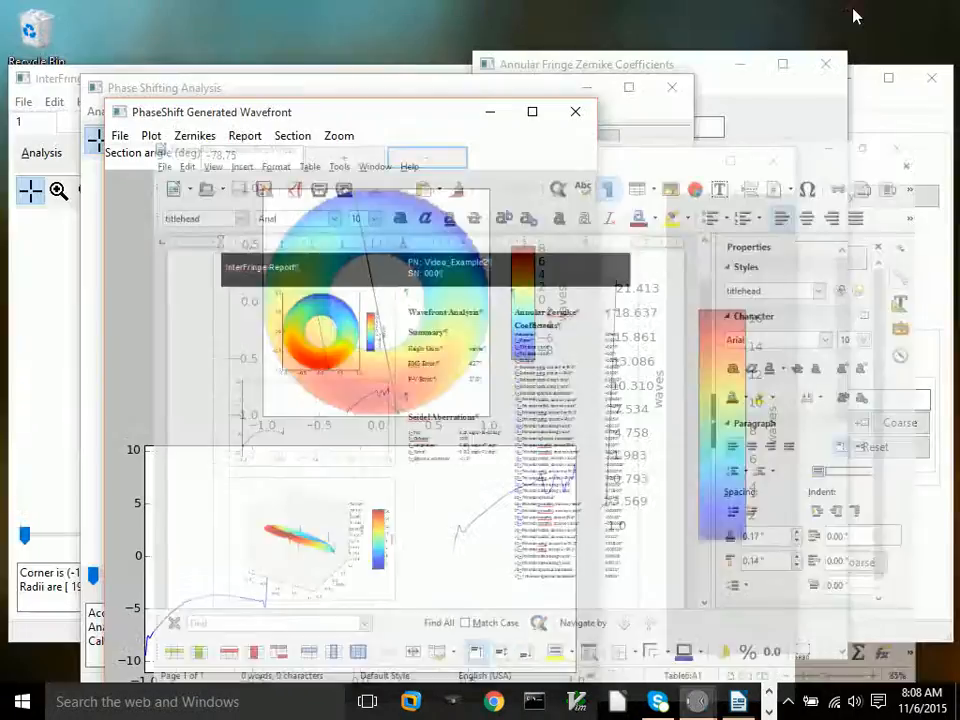
Open 0.2astig.avi from the Example1 video folder as a second interferogram
click(23, 101)
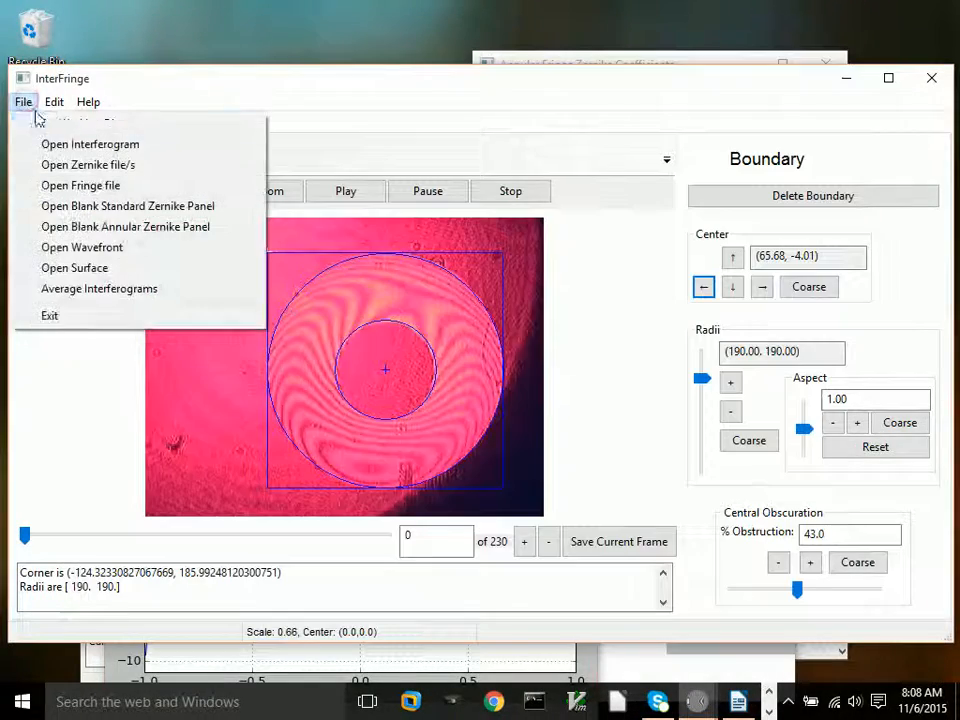
click(90, 143)
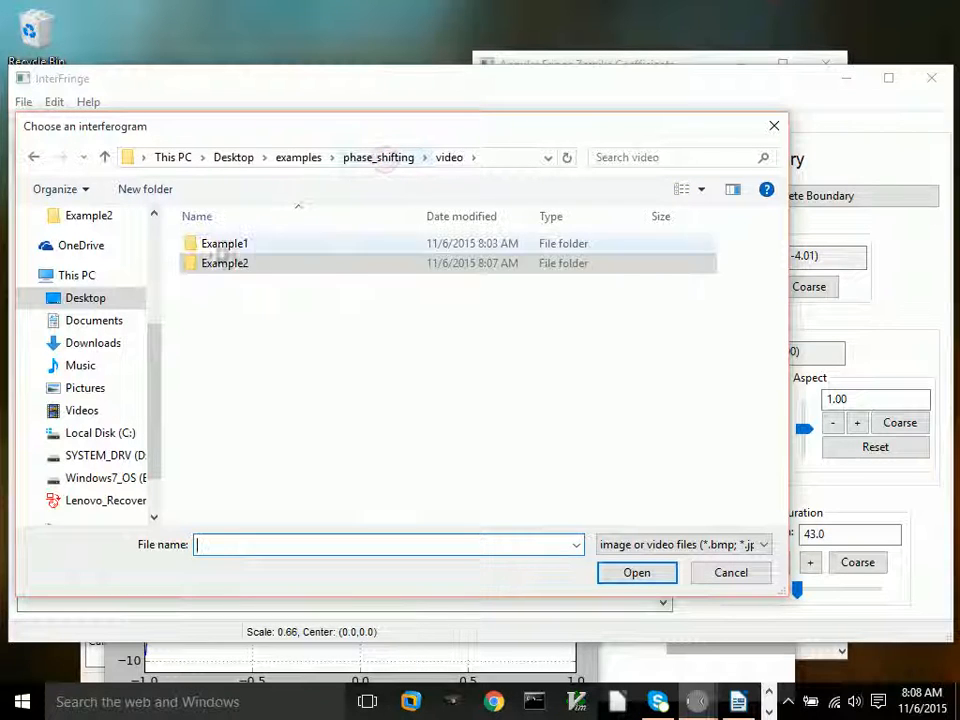
double_click(224, 243)
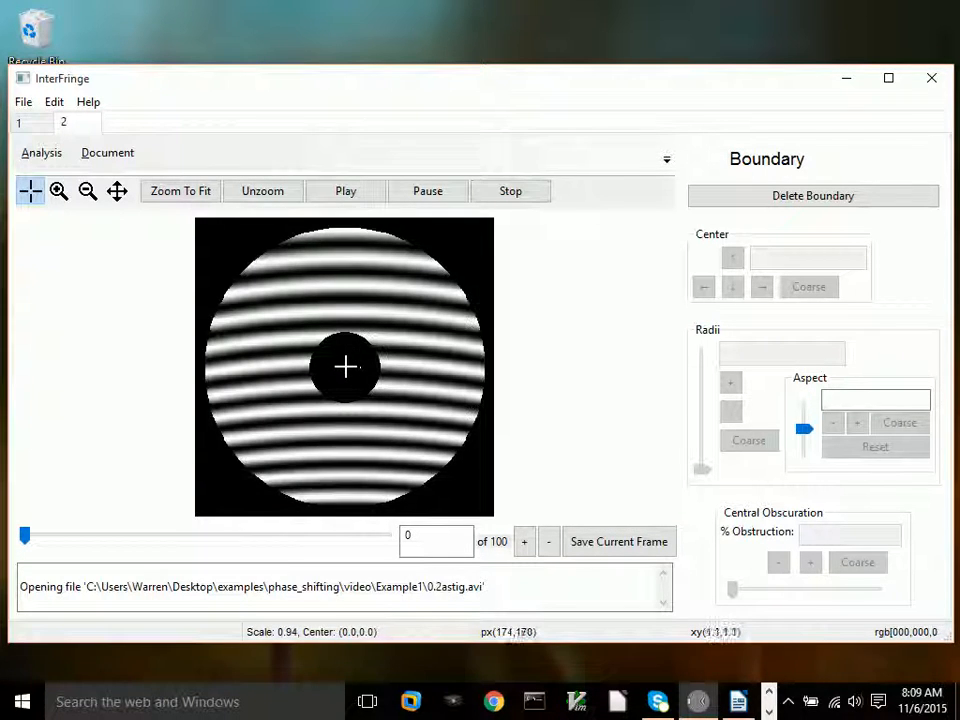
Place a boundary on the fringe disk, enlarge it, and roughly centre it with coarse steps
click(345, 367)
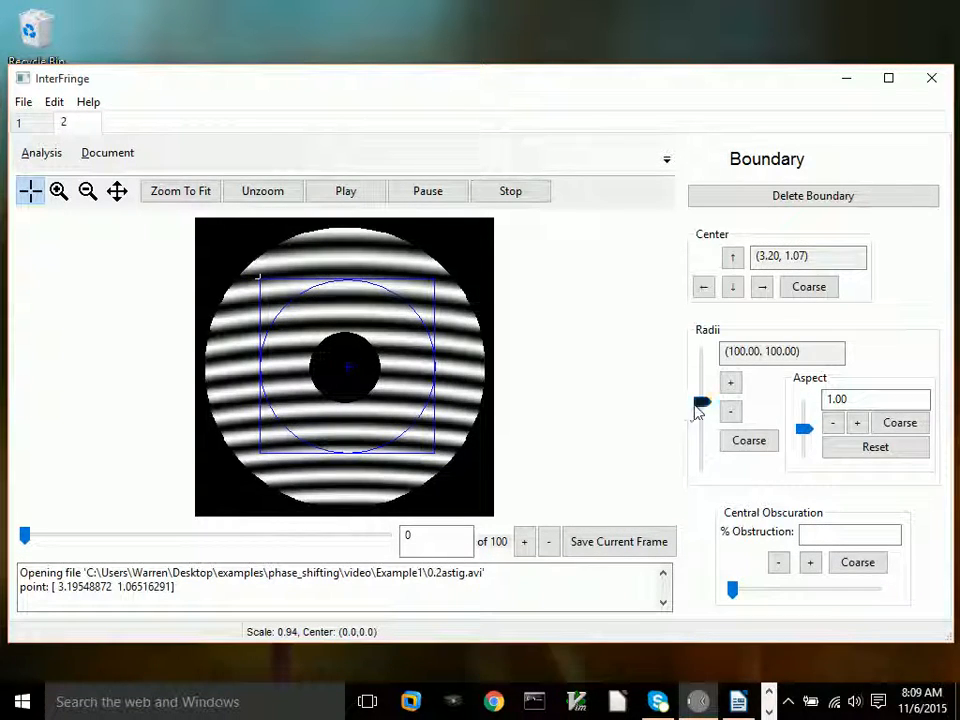
click(730, 382)
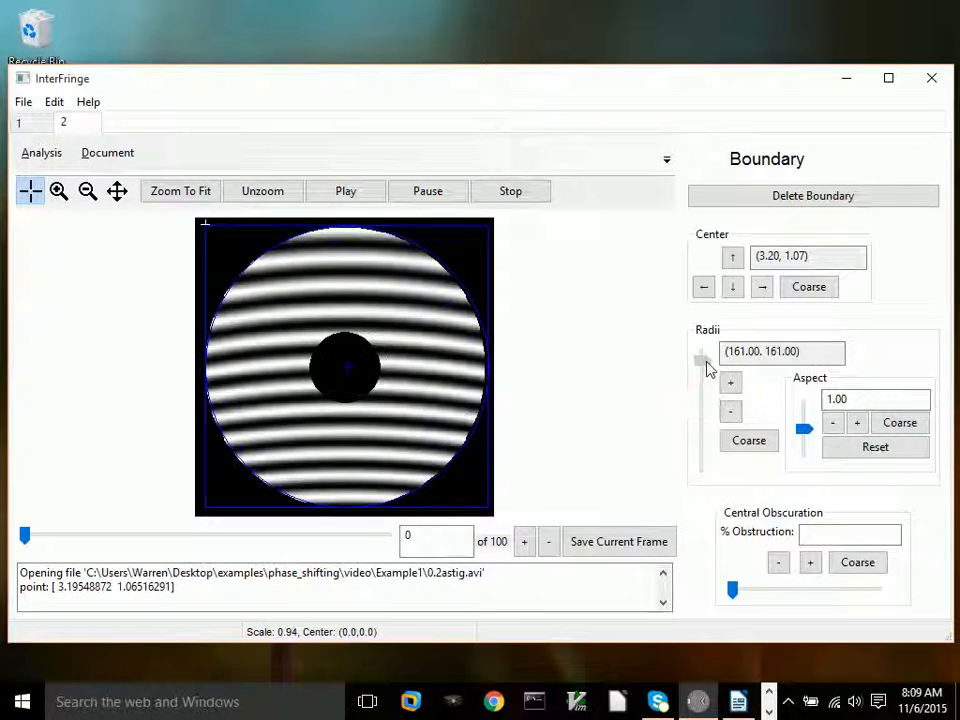
click(704, 287)
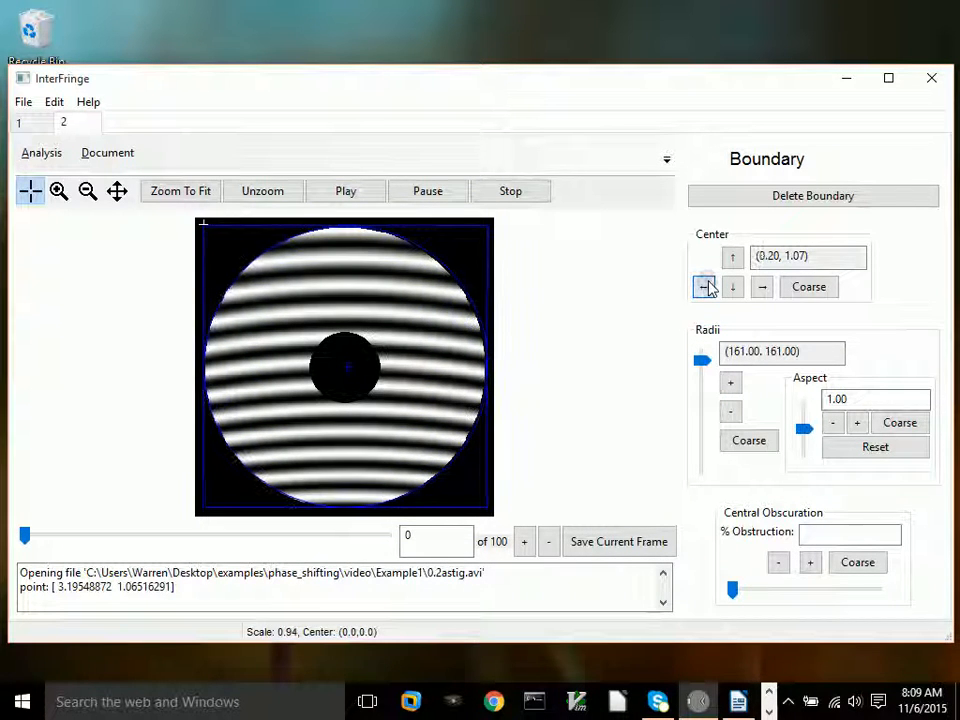
click(704, 287)
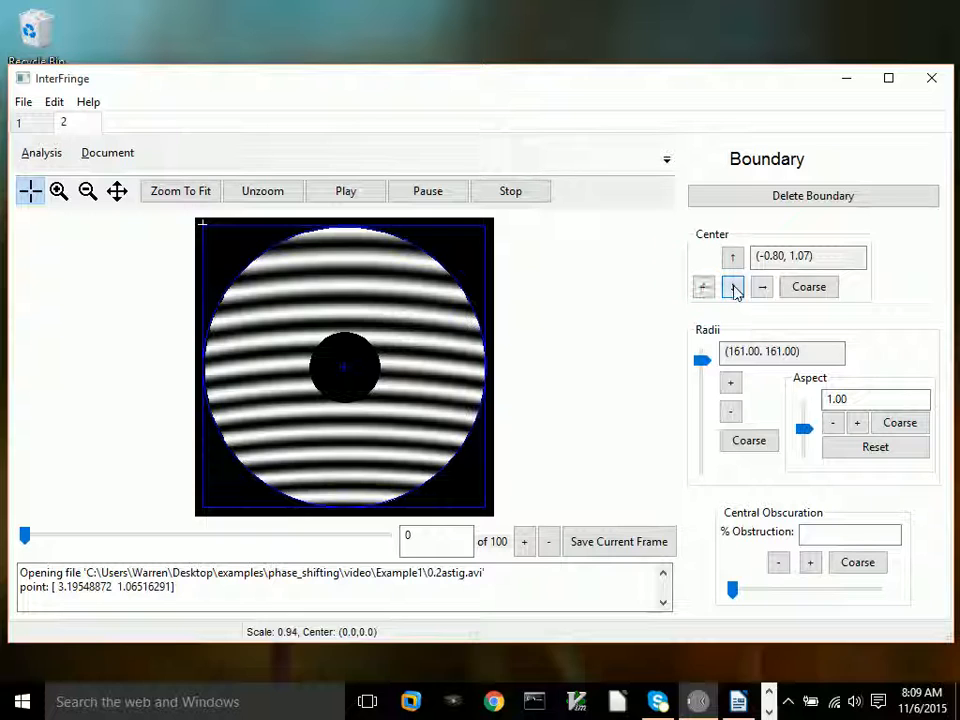
click(732, 287)
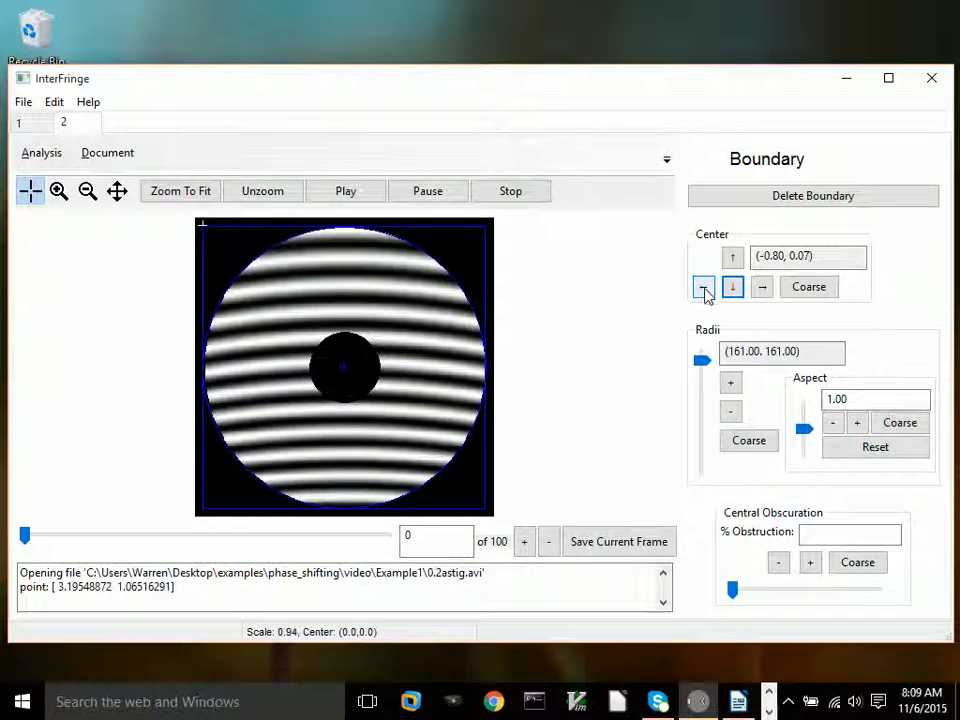
click(762, 287)
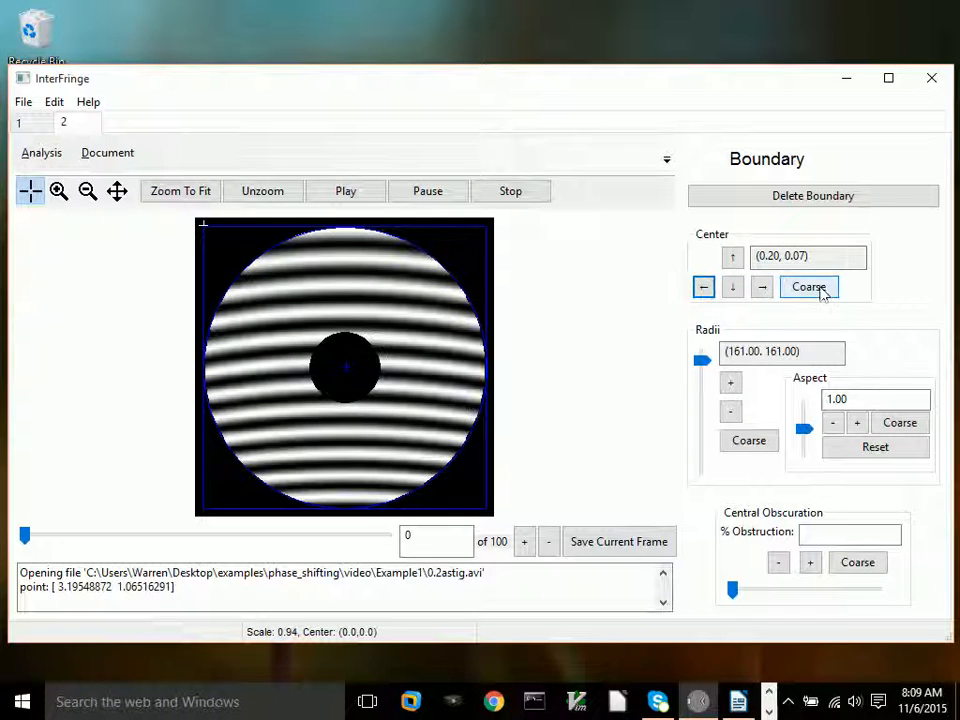
Fine-tune the centre to horizontal zero, shrink the radius slightly, and set 25% obstruction
click(808, 287)
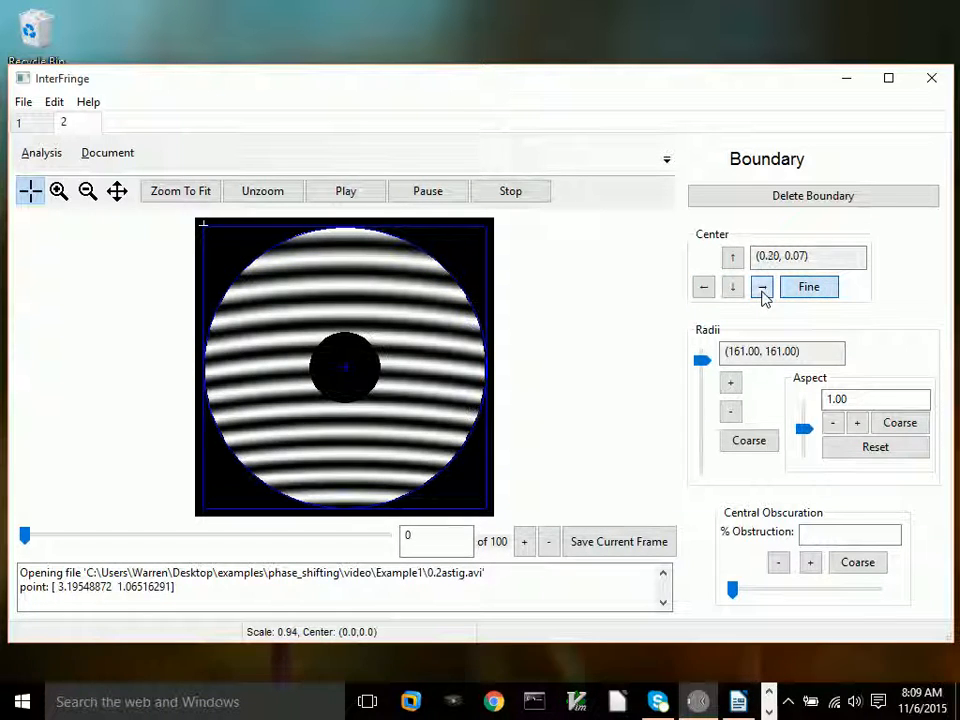
click(703, 287)
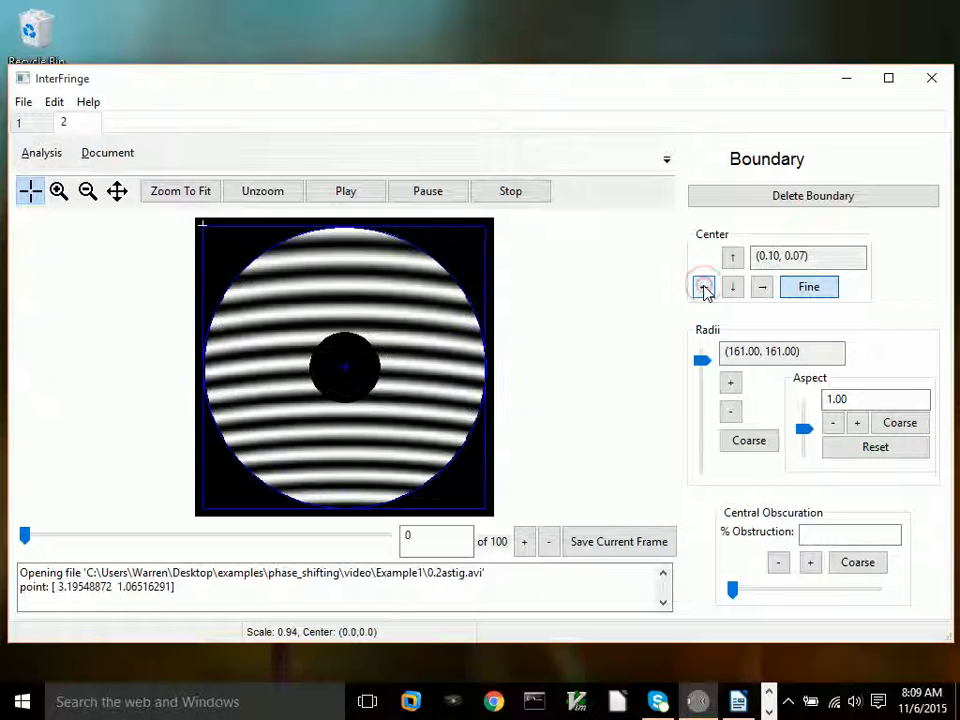
click(703, 287)
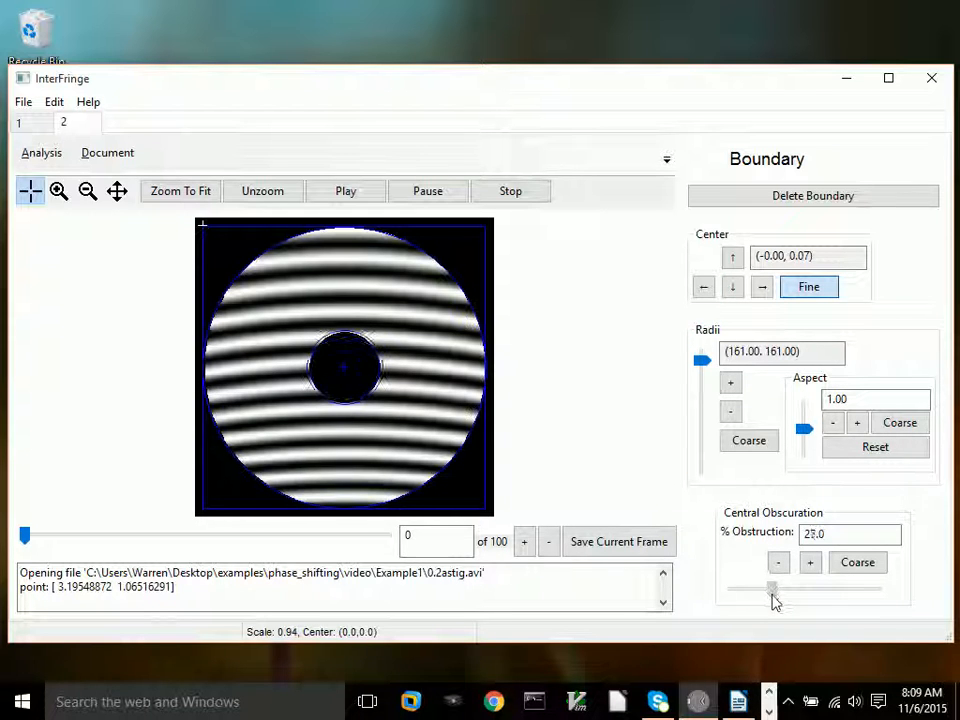
click(730, 411)
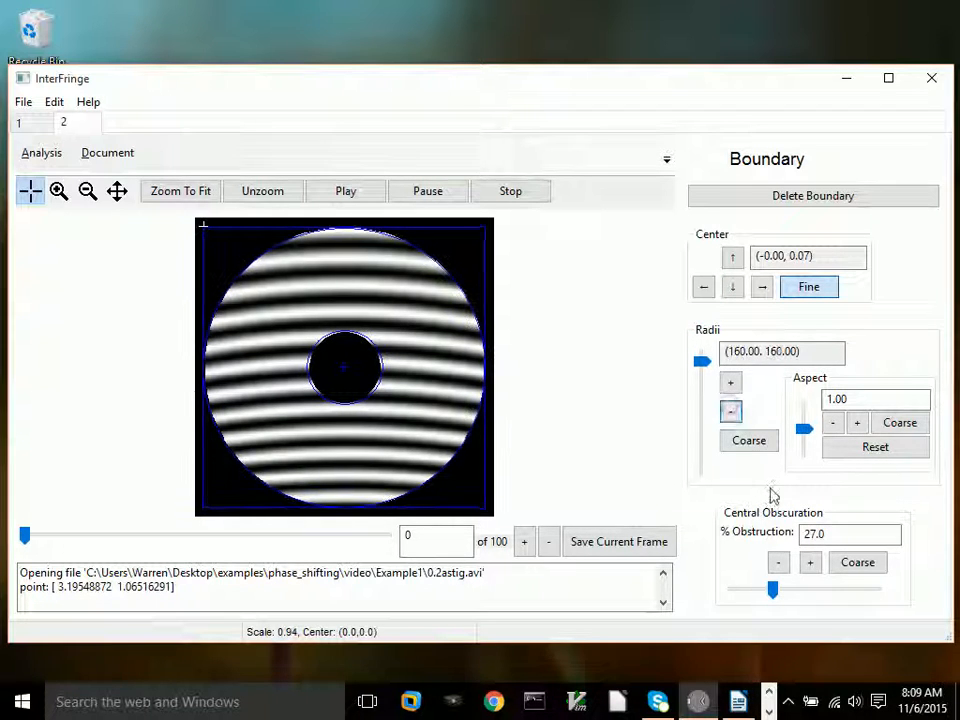
click(778, 562)
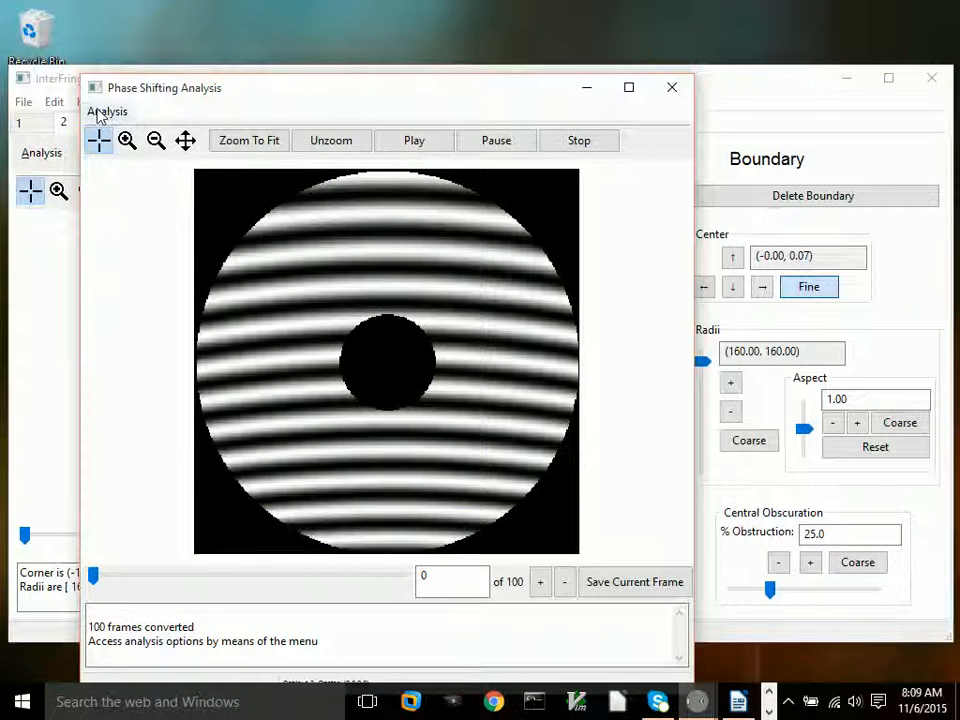
Play the 100 converted 0.2astig frames back to frame 0 and show the analysis options
click(107, 111)
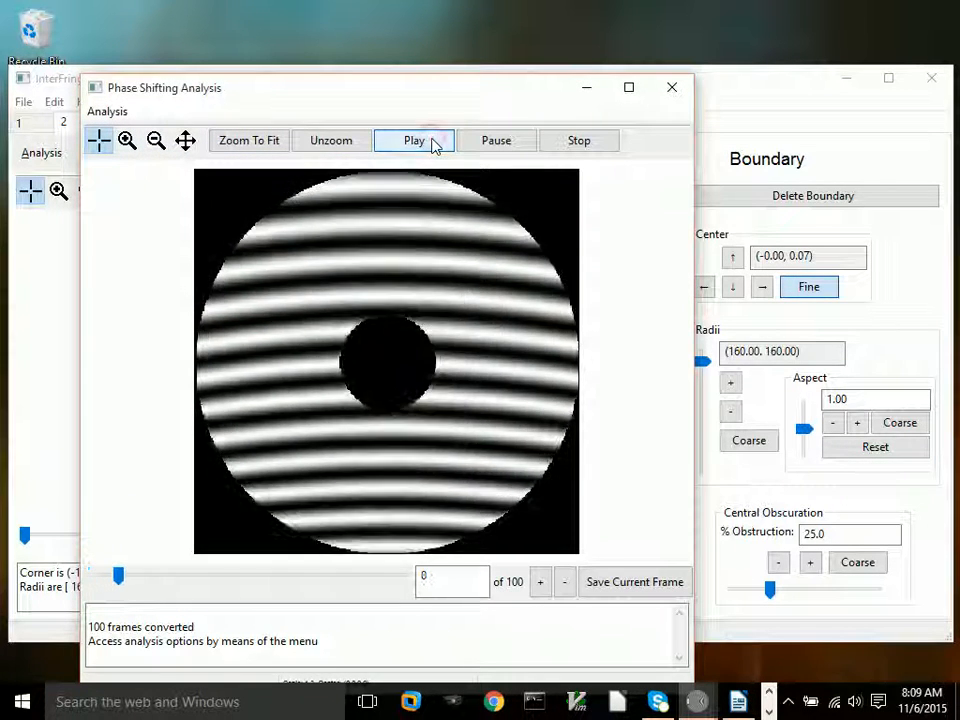
click(414, 140)
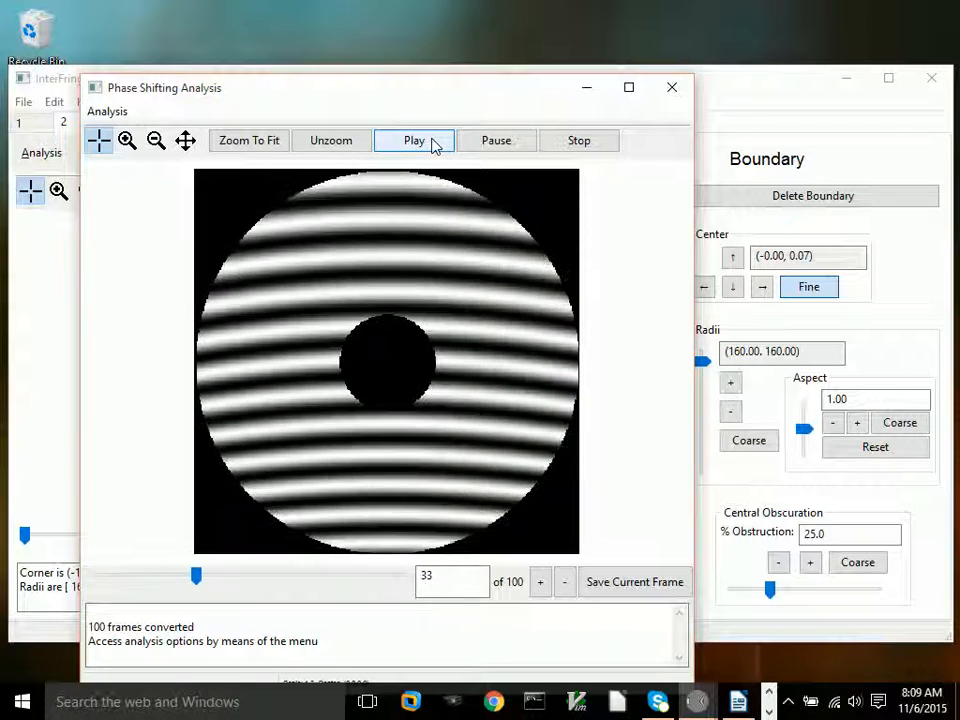
click(414, 140)
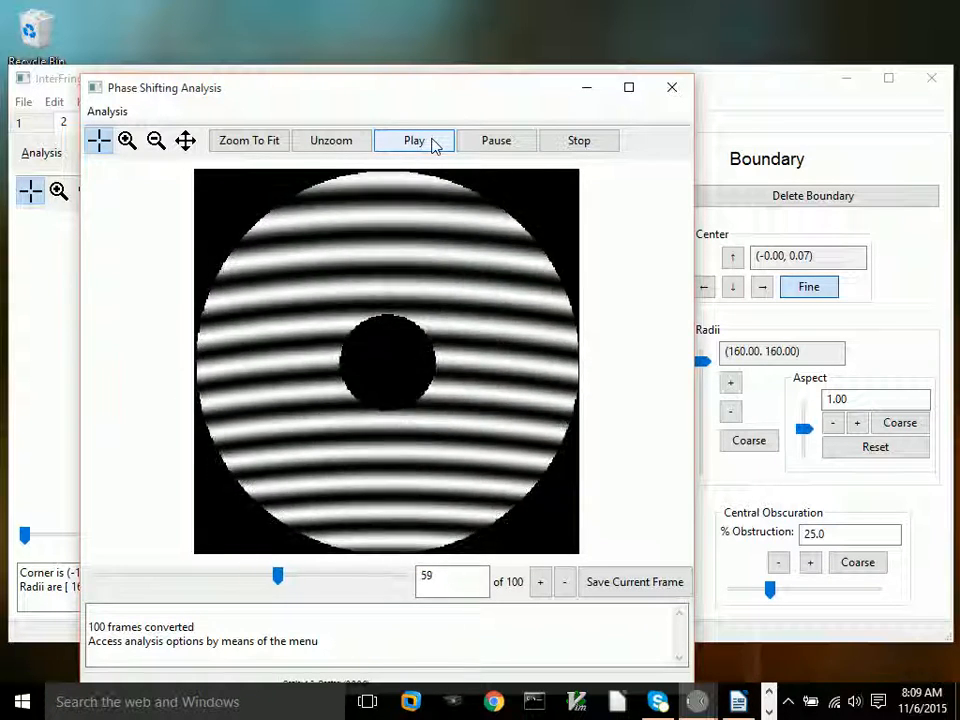
click(414, 140)
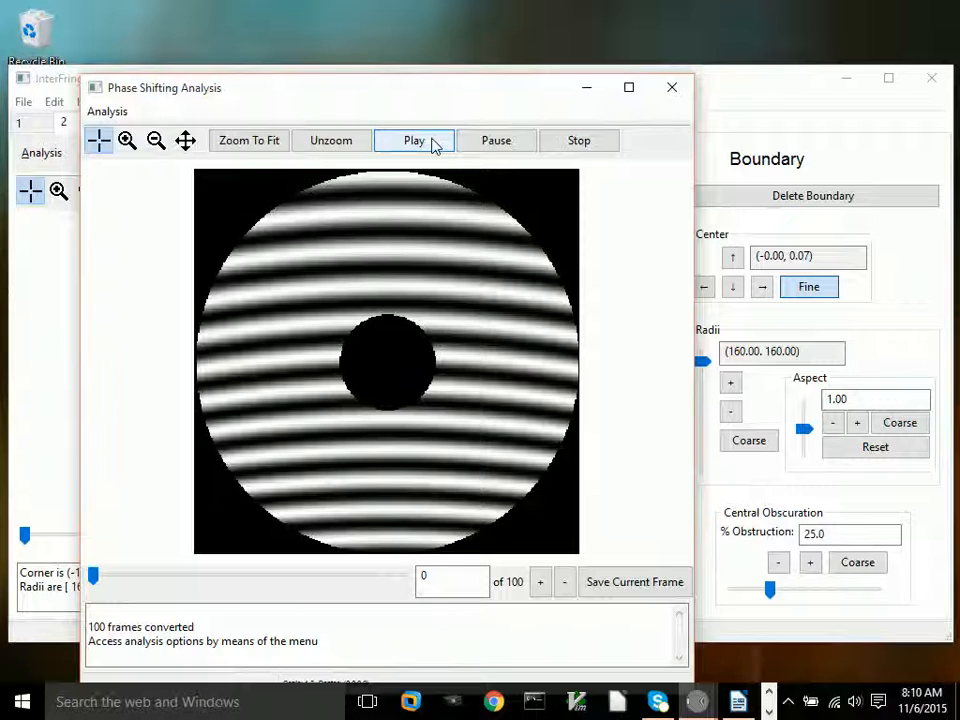
click(107, 111)
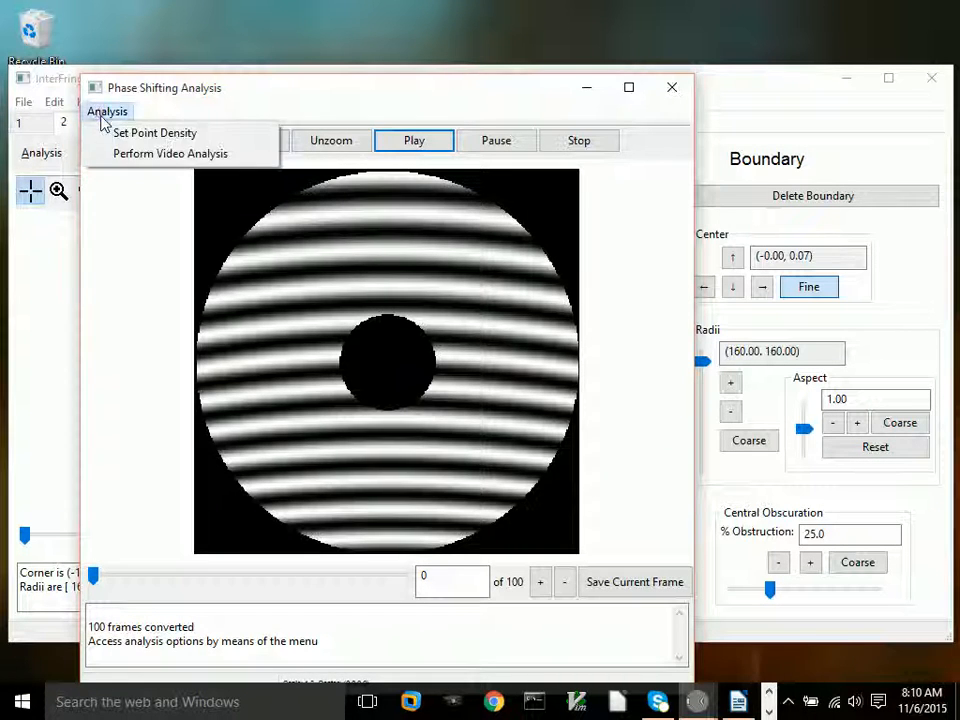
Analyze the converted frames with 2-pixel point spacing to generate the 0.2astig wavefront map
click(154, 132)
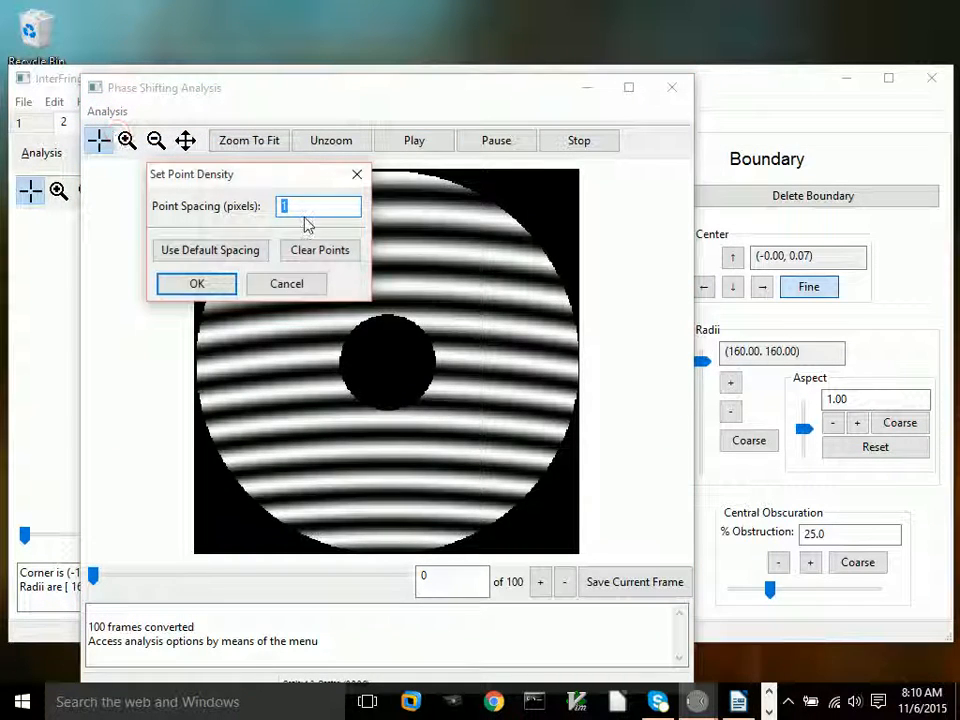
text(2)
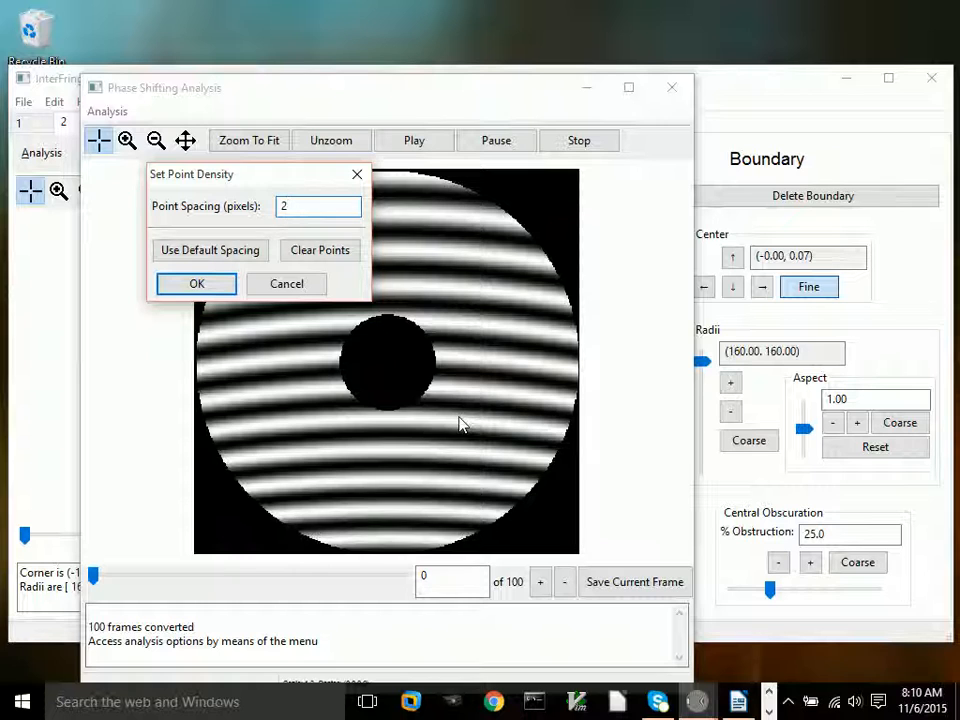
mouse_move(448, 418)
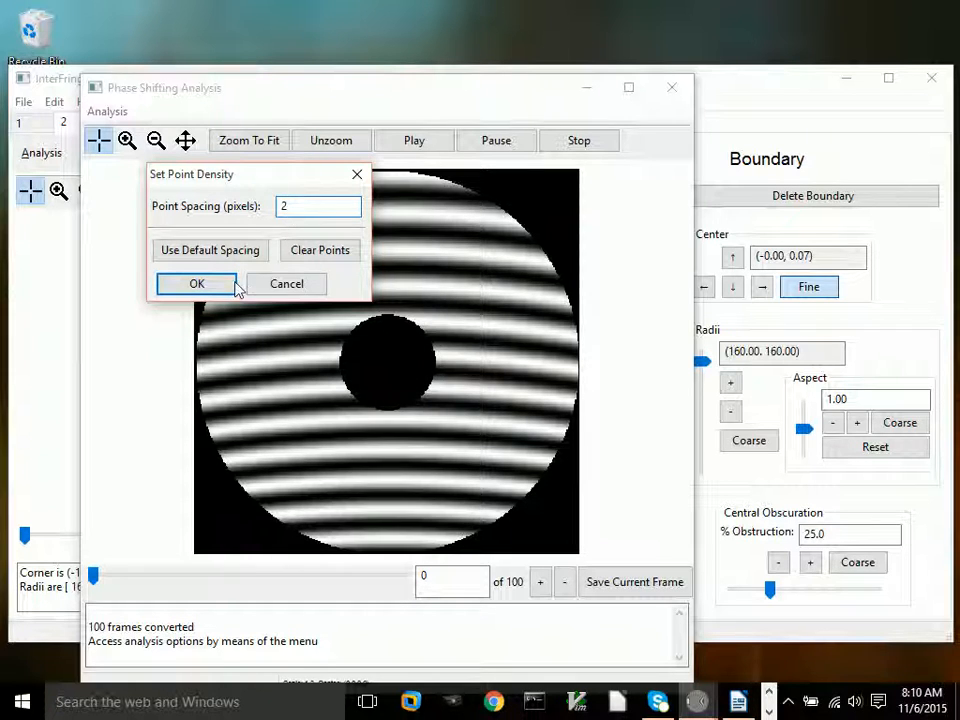
click(196, 283)
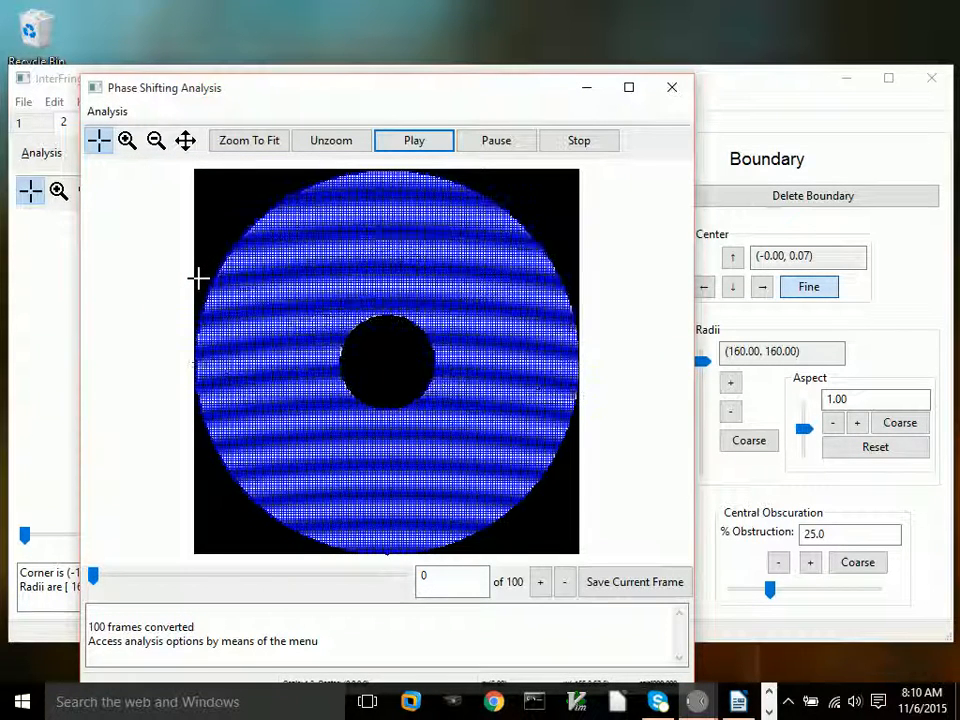
click(107, 111)
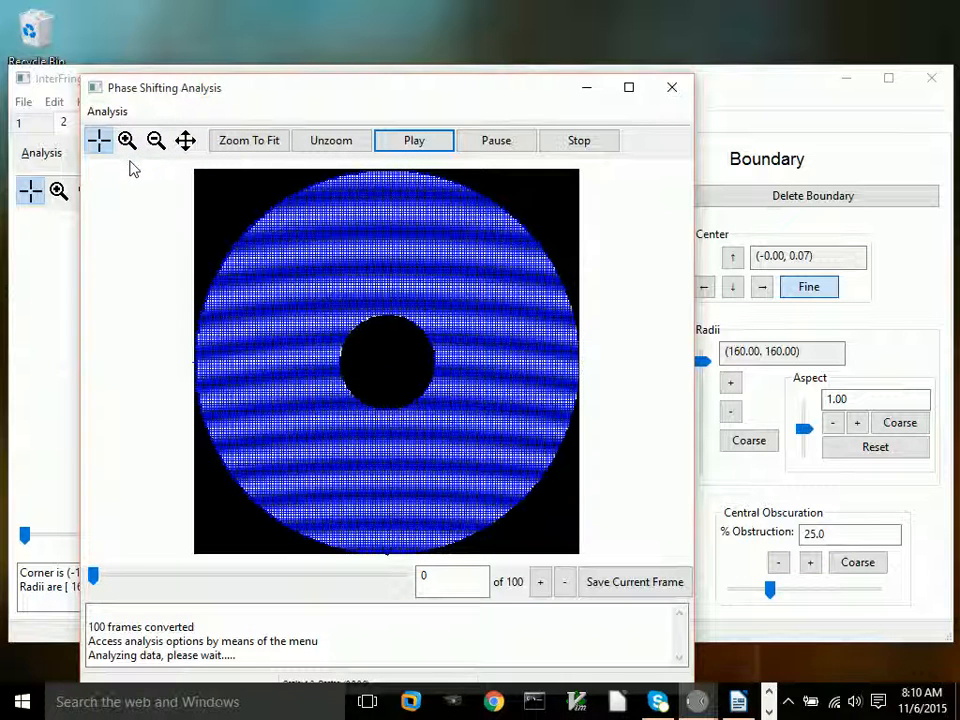
click(414, 140)
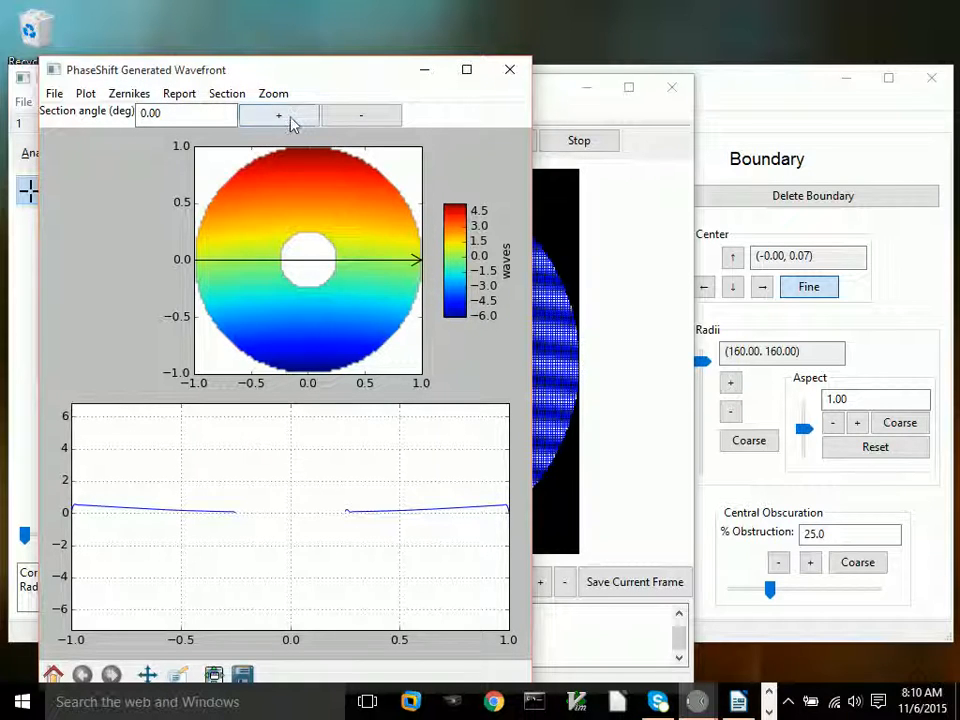
Step the wavefront cross-section through several angles, ending at -101.25 degrees
click(278, 114)
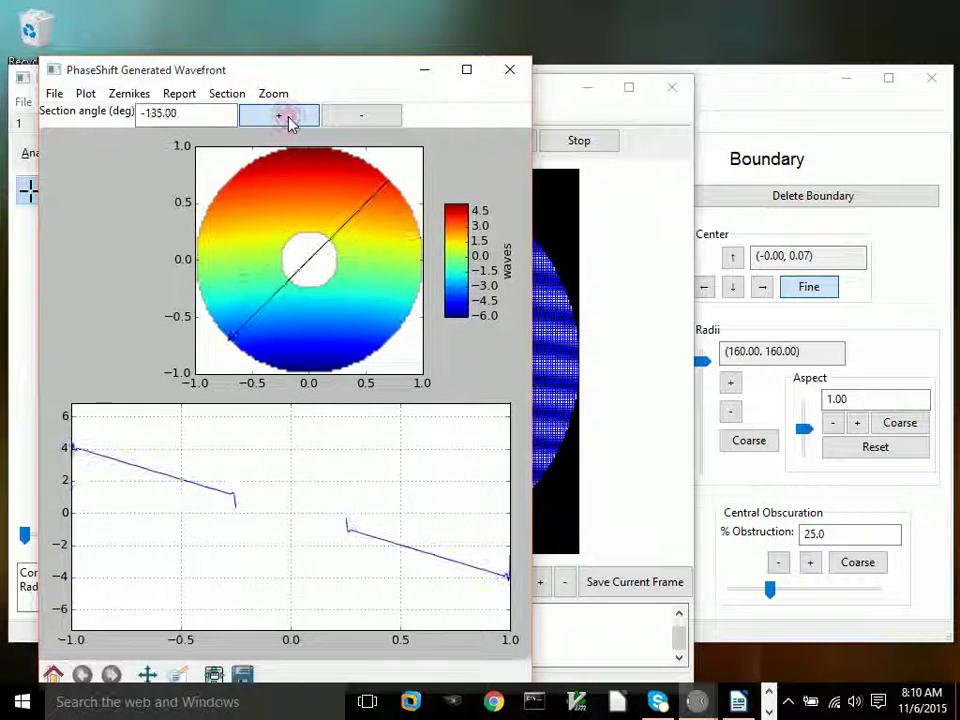
click(280, 114)
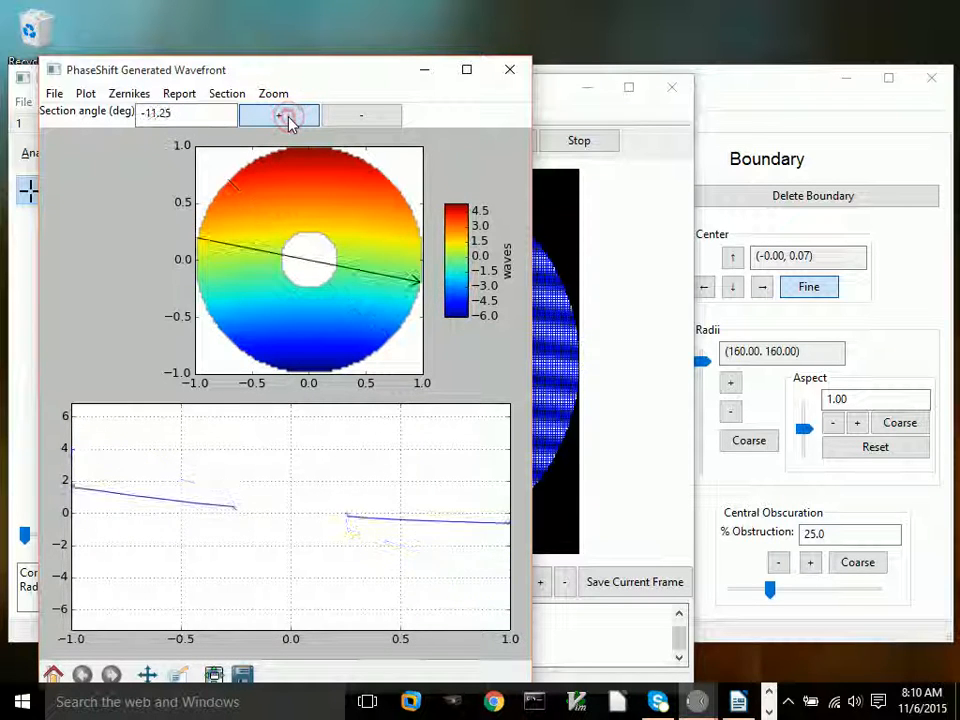
click(278, 114)
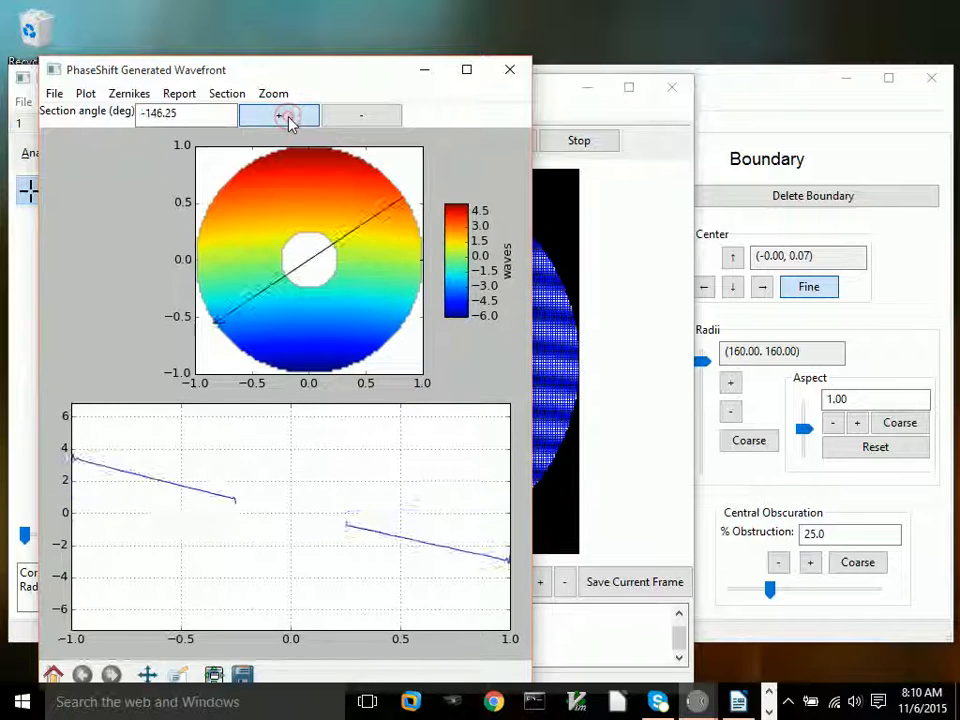
click(278, 114)
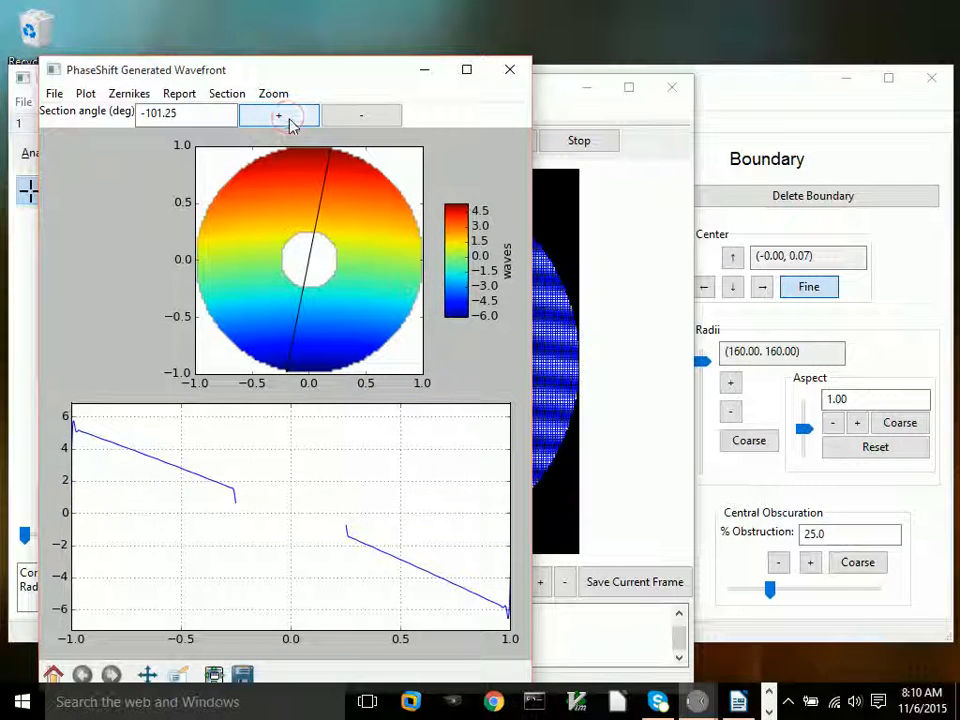
click(179, 93)
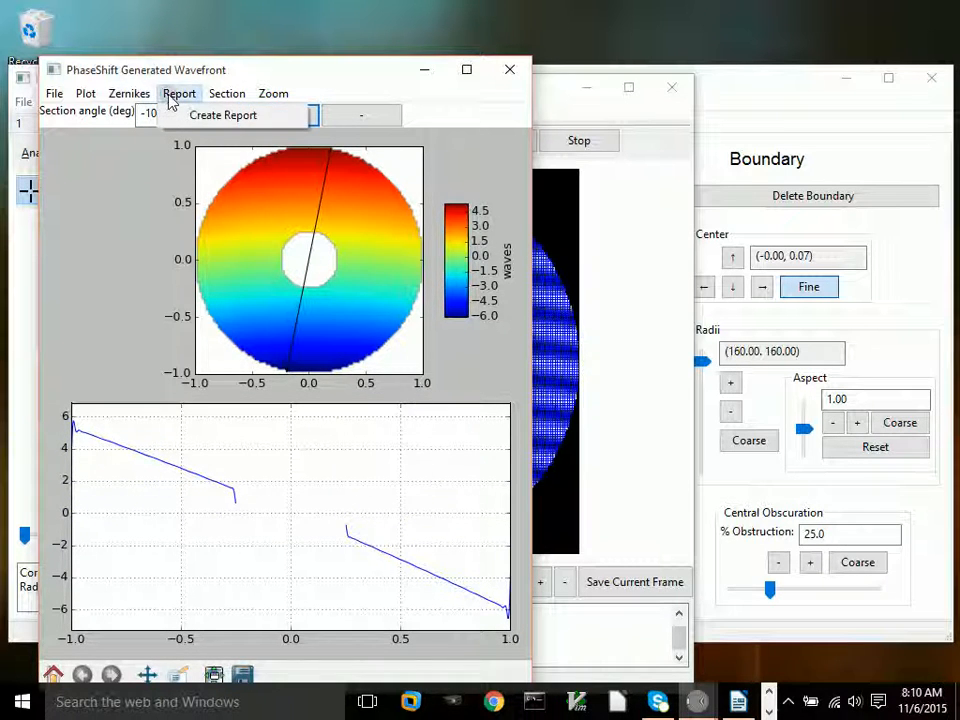
mouse_move(222, 114)
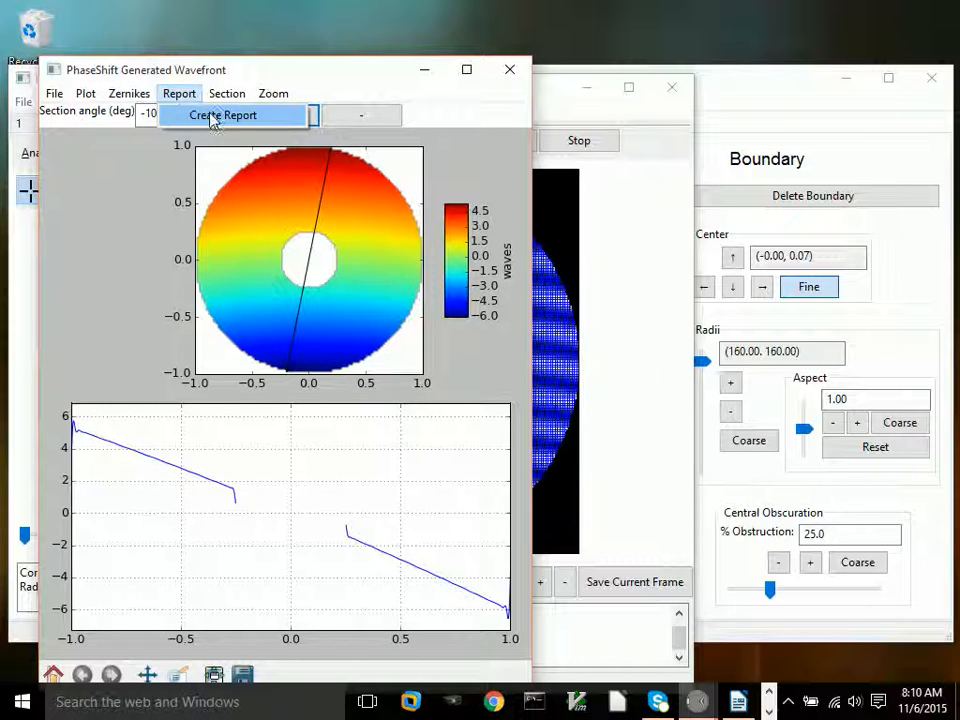
Create a report with part number Synth0.2astig, serial number 000, and P-V wavefront error
click(223, 114)
text(S)
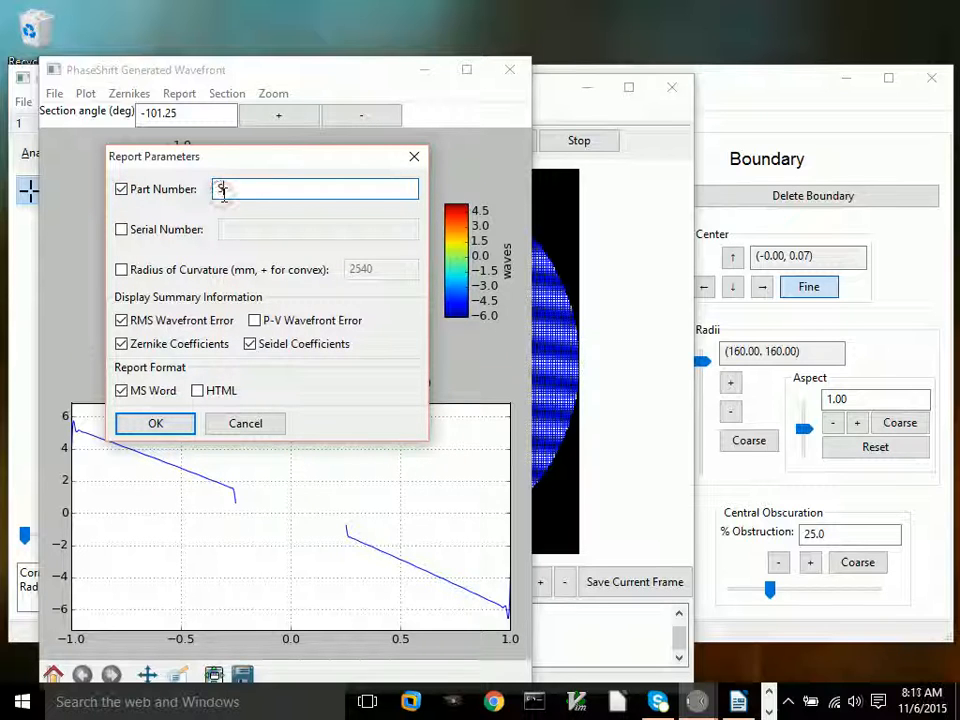
text(ynth)
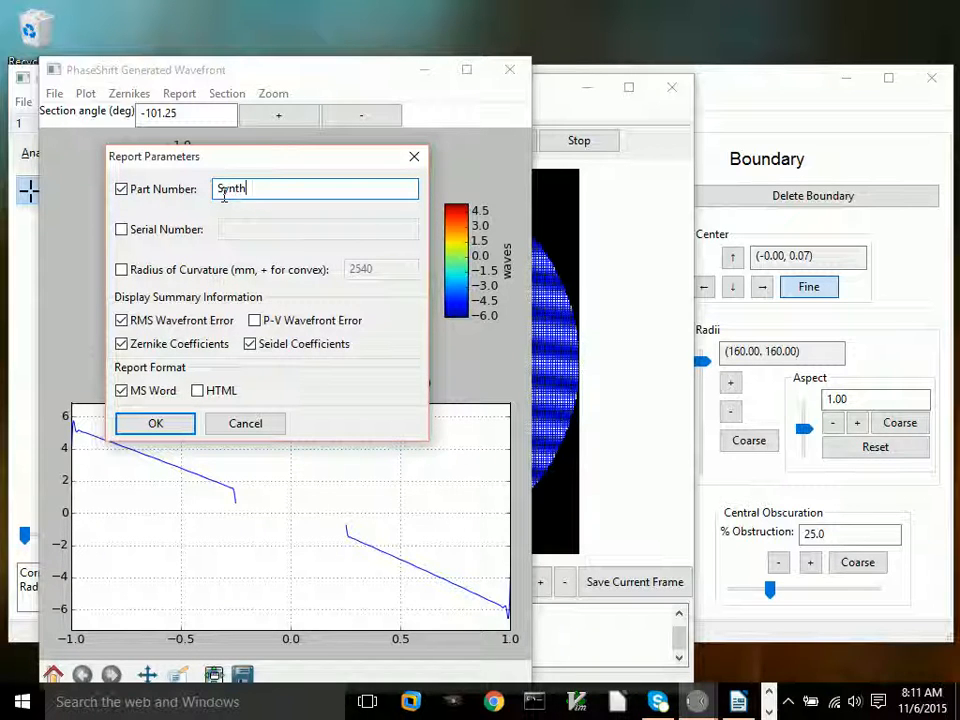
text(0.astig)
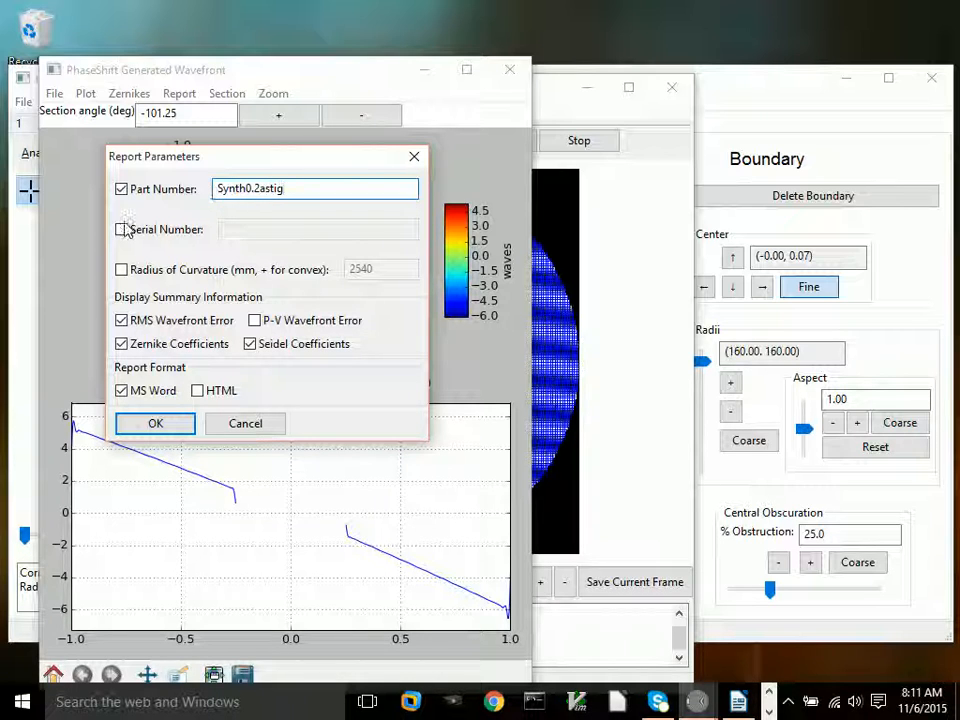
click(121, 229)
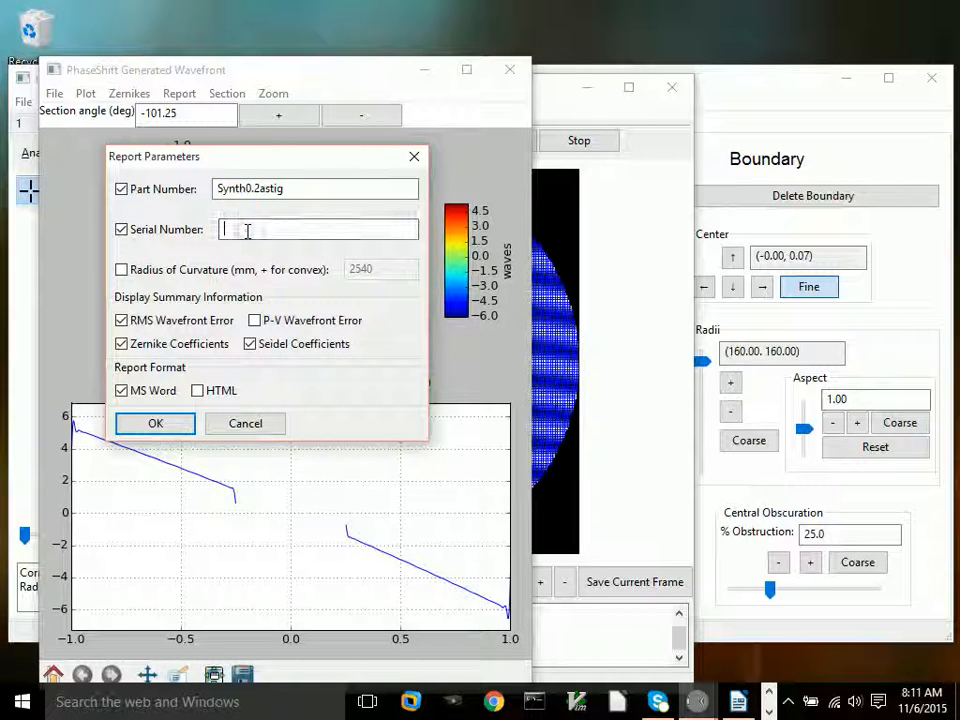
text(000)
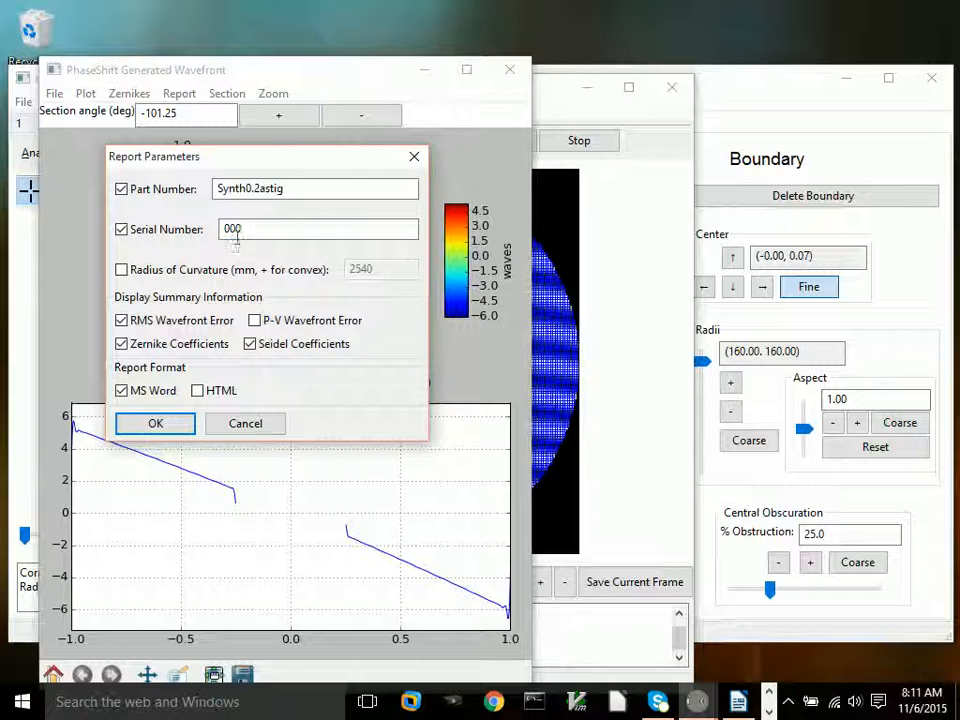
click(255, 320)
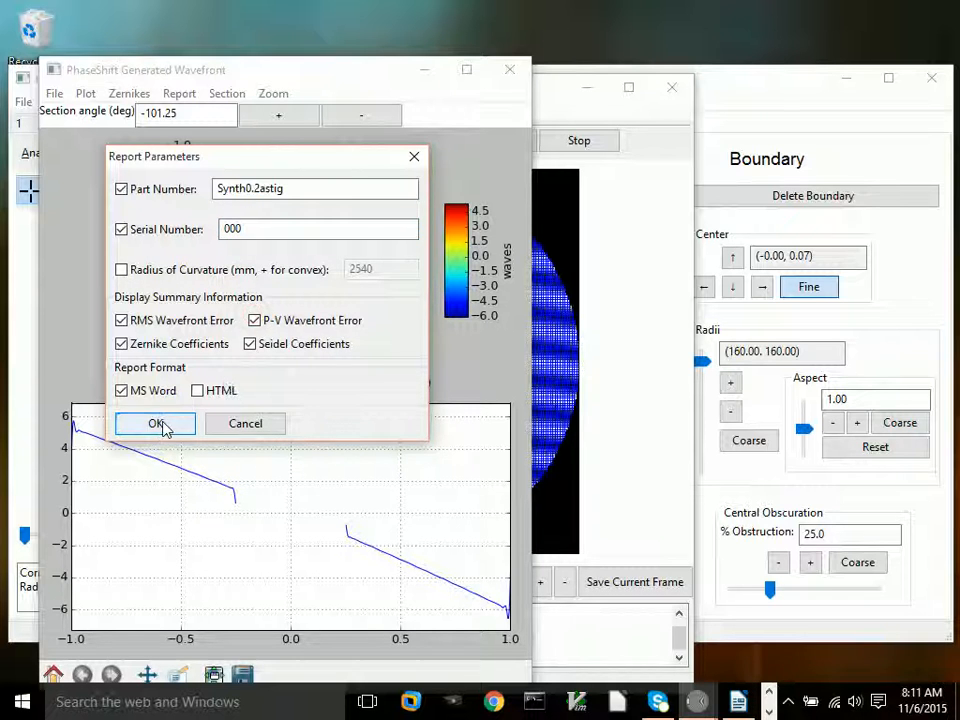
click(155, 423)
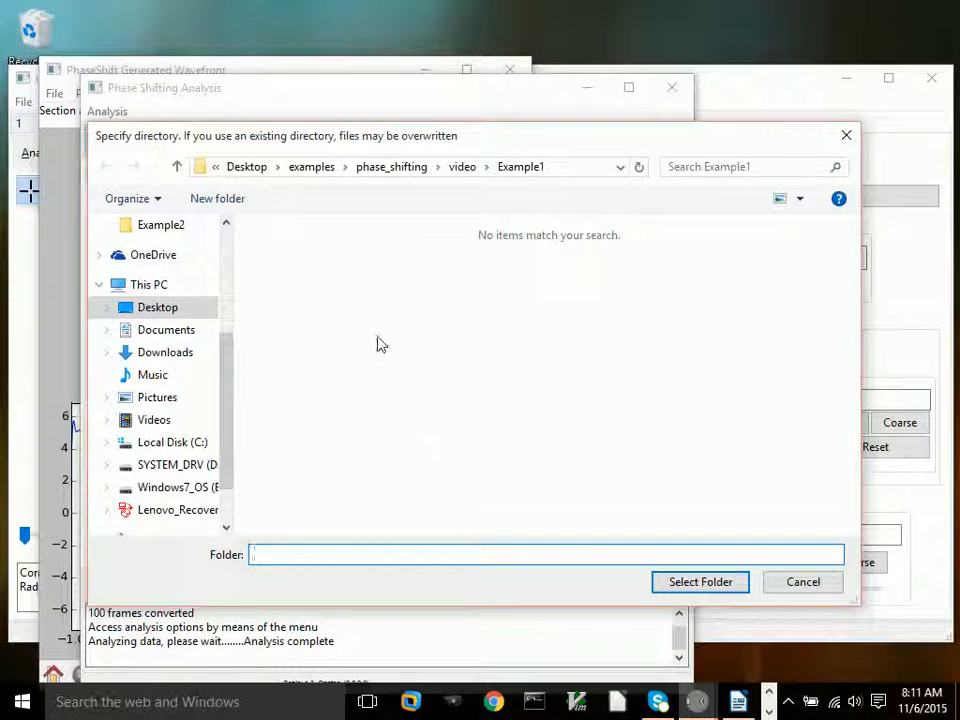
Make a new Report folder under Example1 and save the report there as Report.docx
right_click(380, 343)
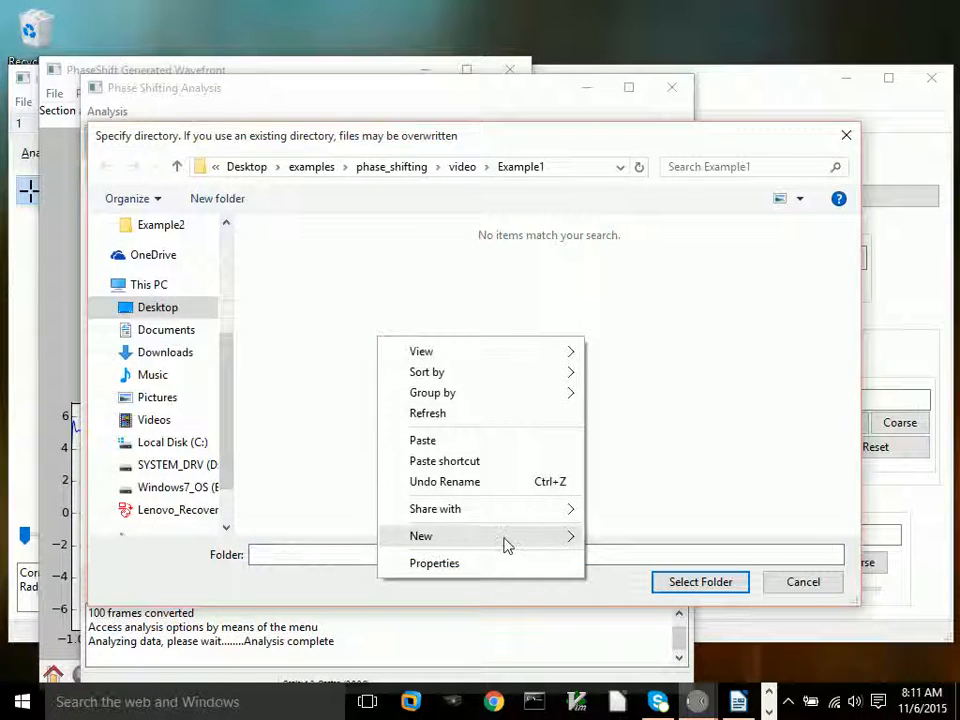
click(420, 535)
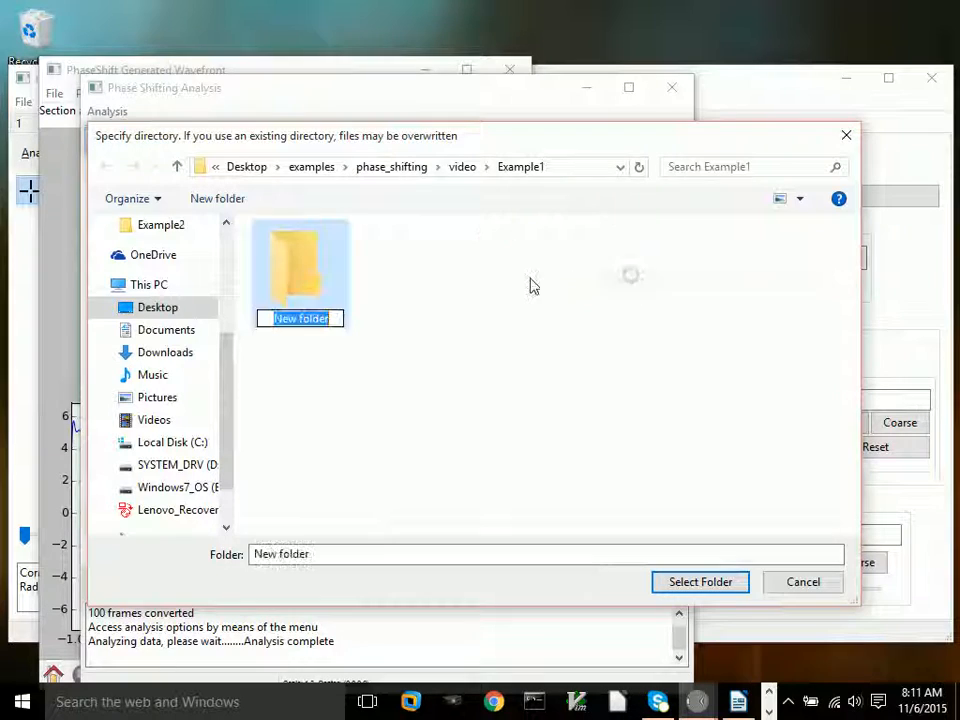
text(Report)
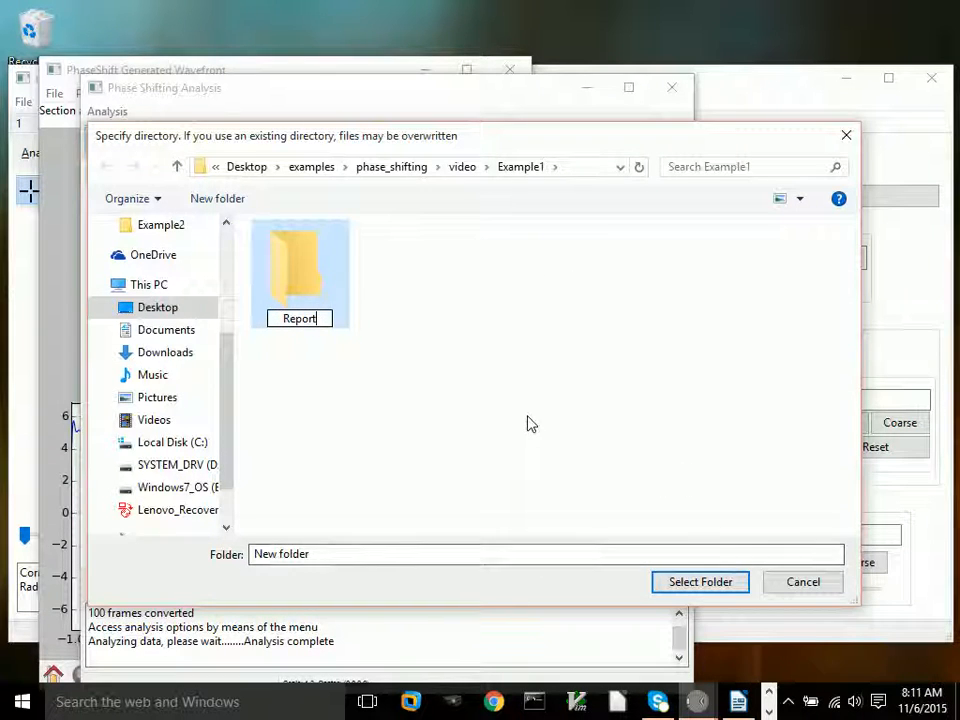
double_click(299, 270)
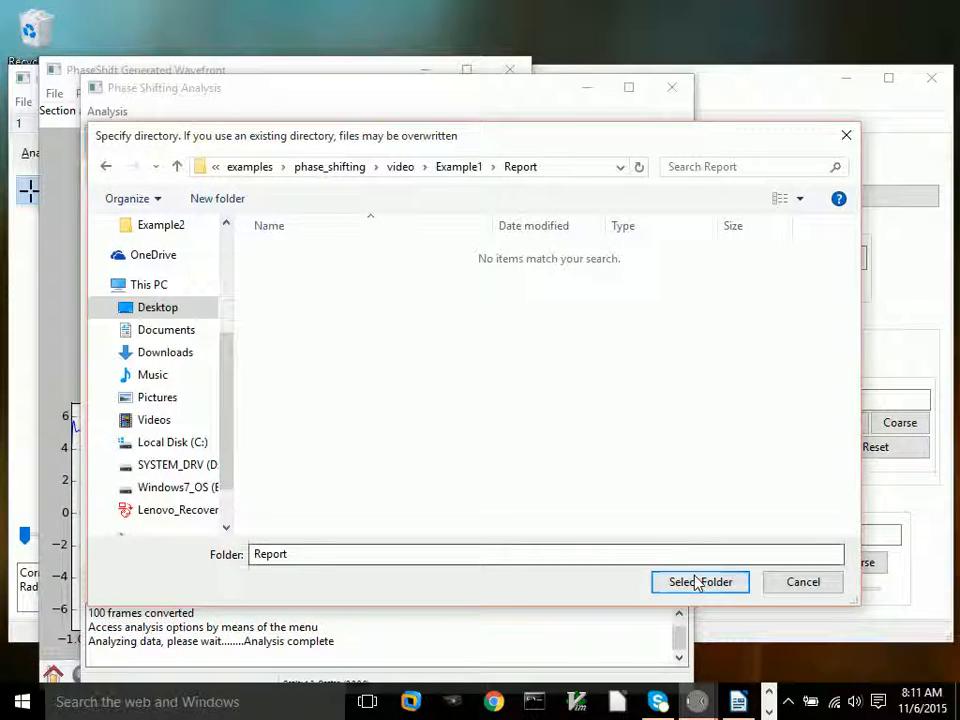
click(700, 581)
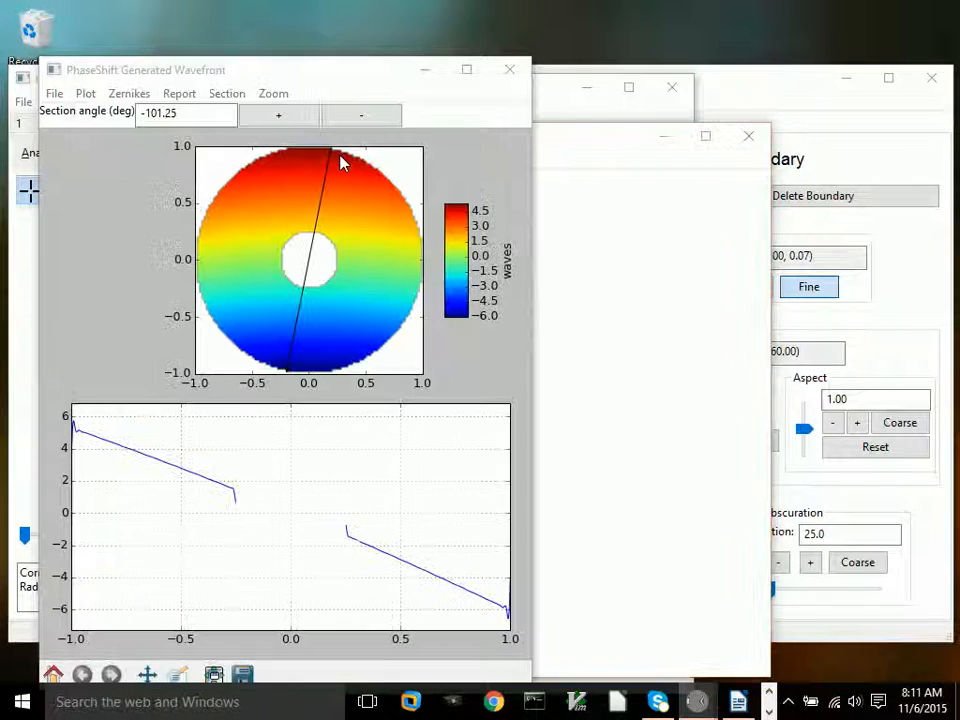
click(179, 93)
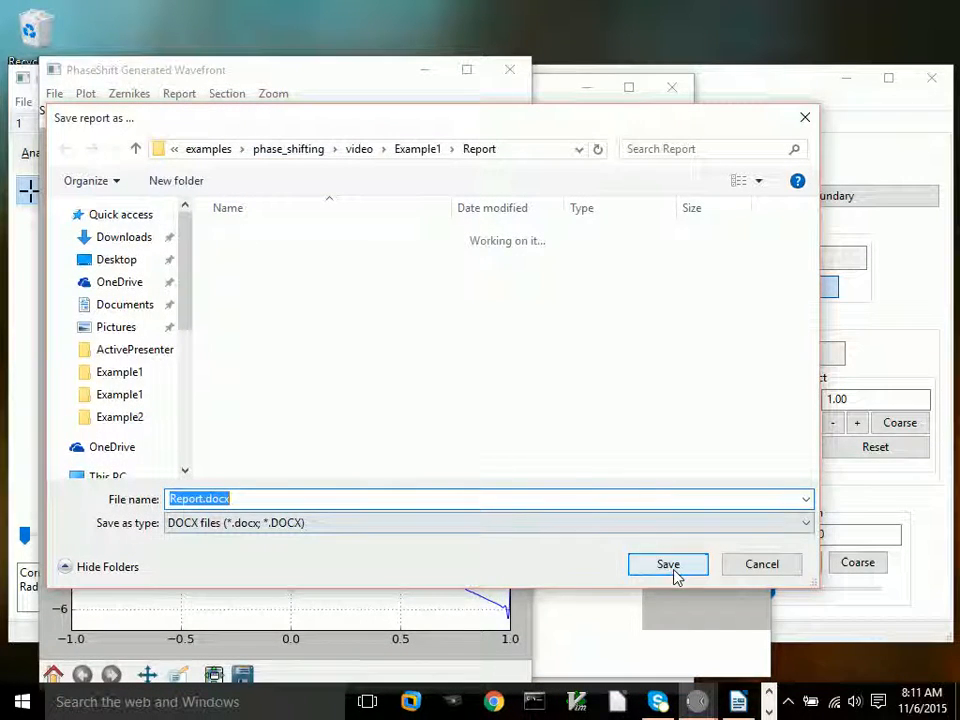
click(667, 563)
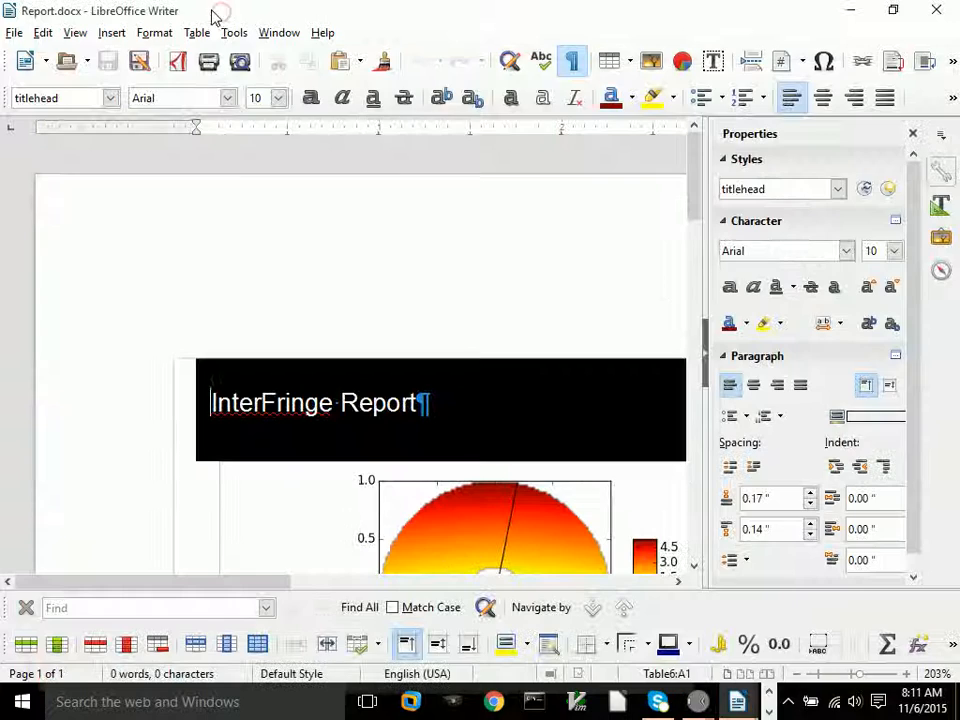
mouse_move(62, 38)
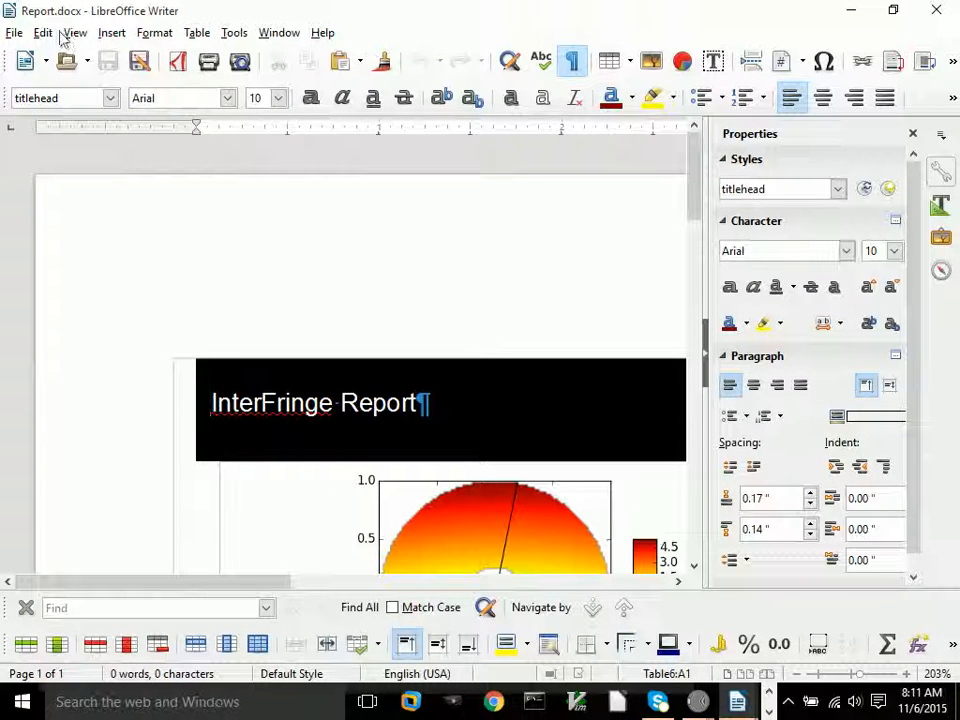
Zoom to Entire Page to see the full Synth0.2astig report
click(43, 32)
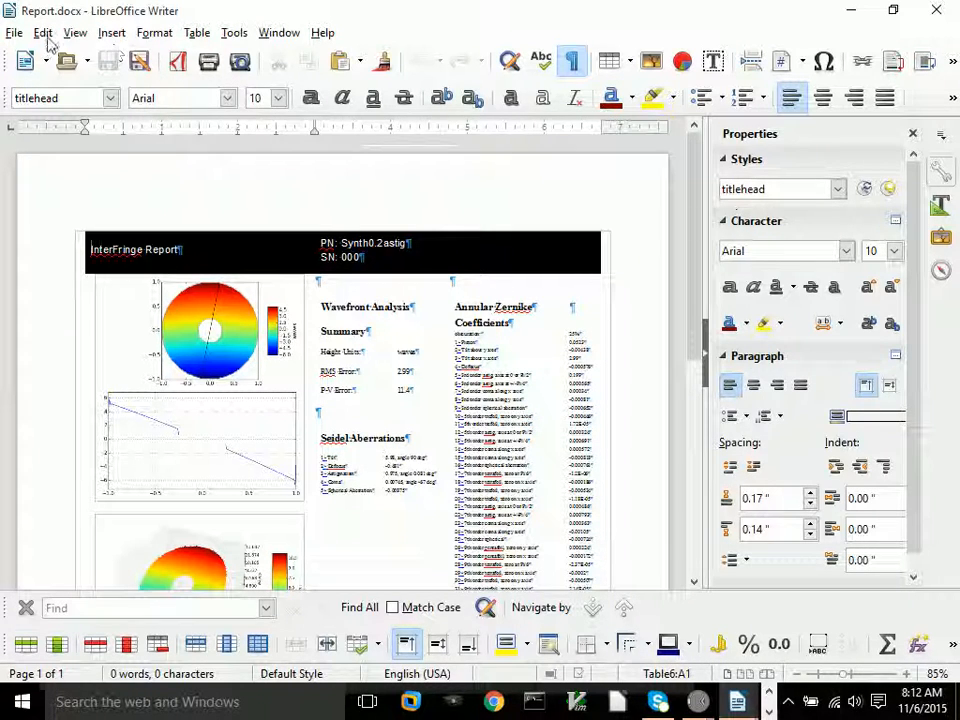
click(75, 33)
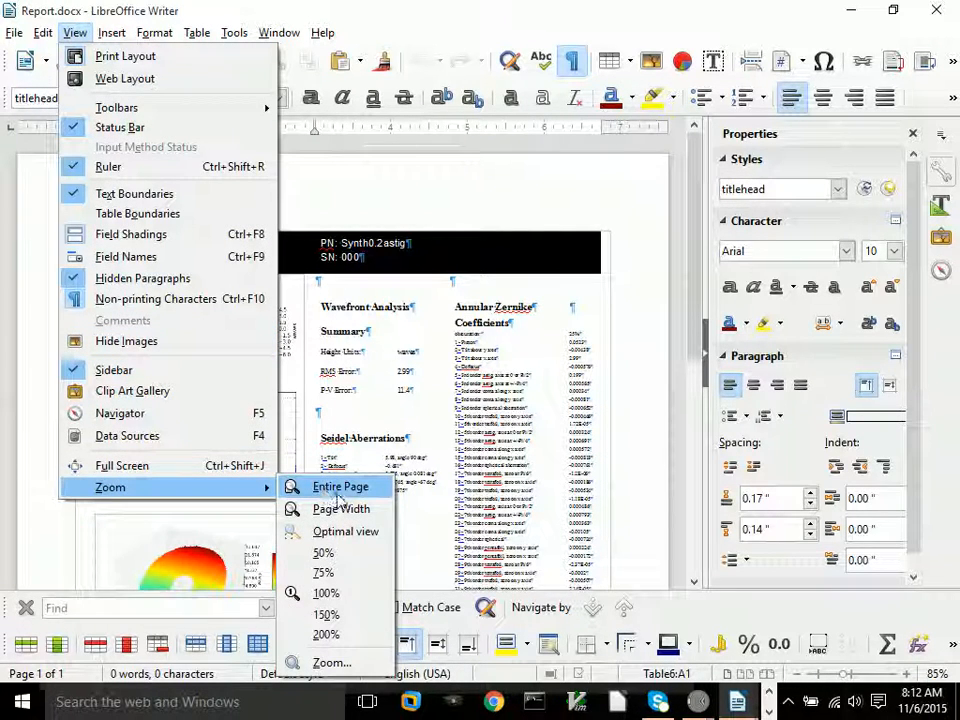
click(340, 486)
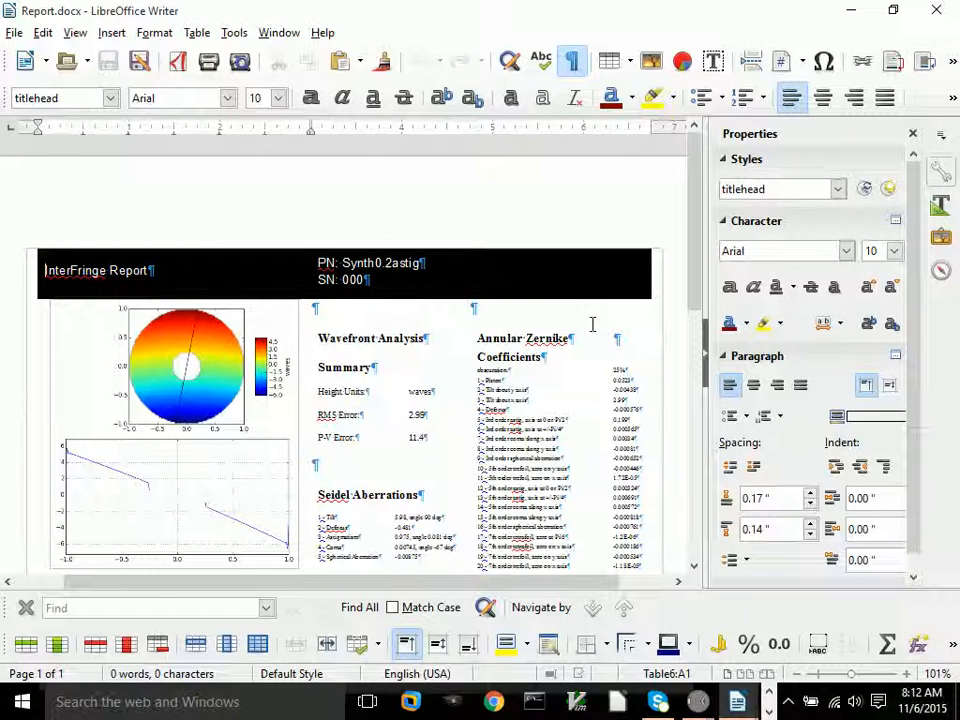
mouse_move(568, 295)
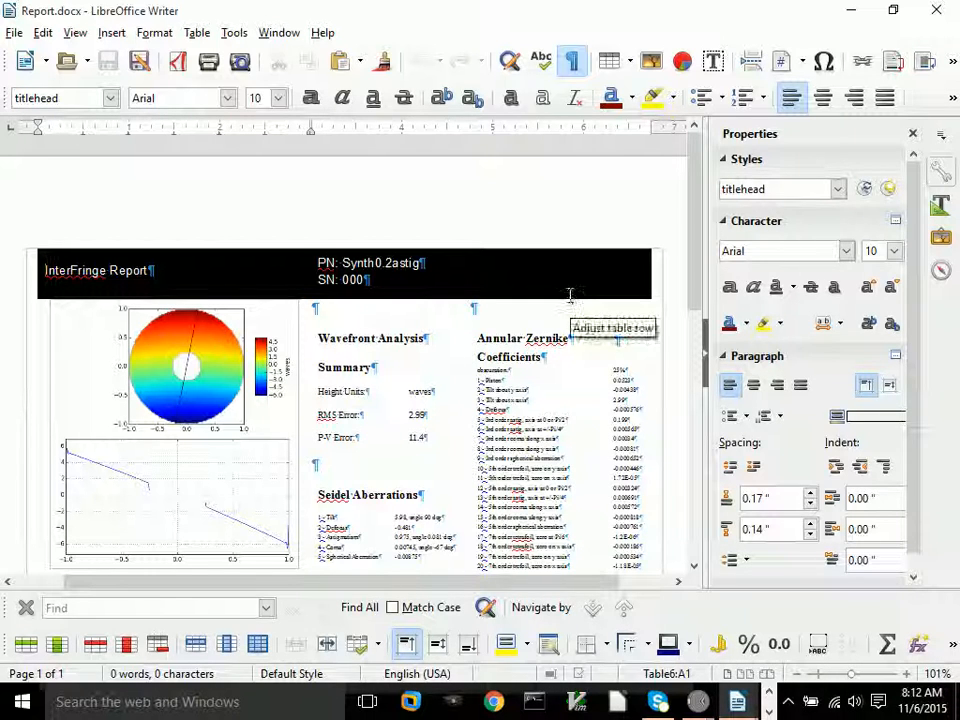